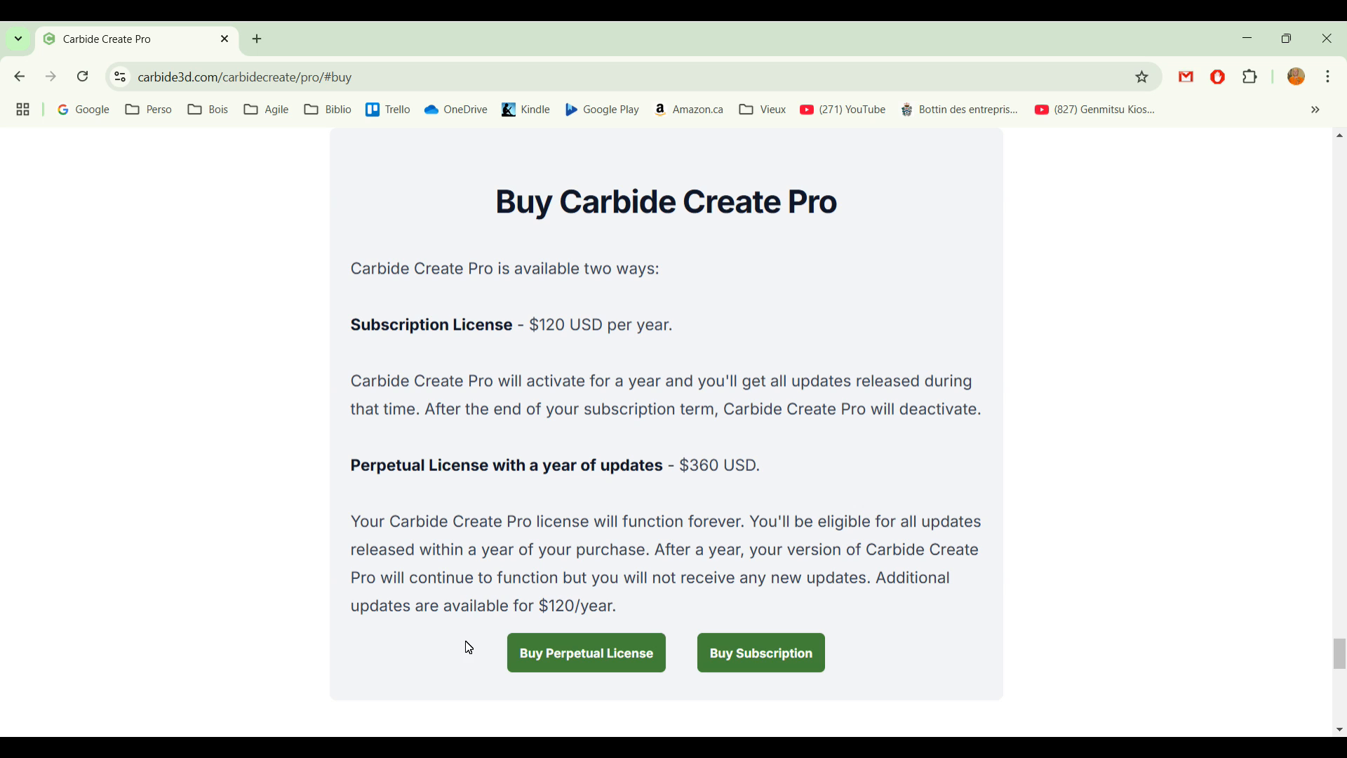
mouse_move(758, 334)
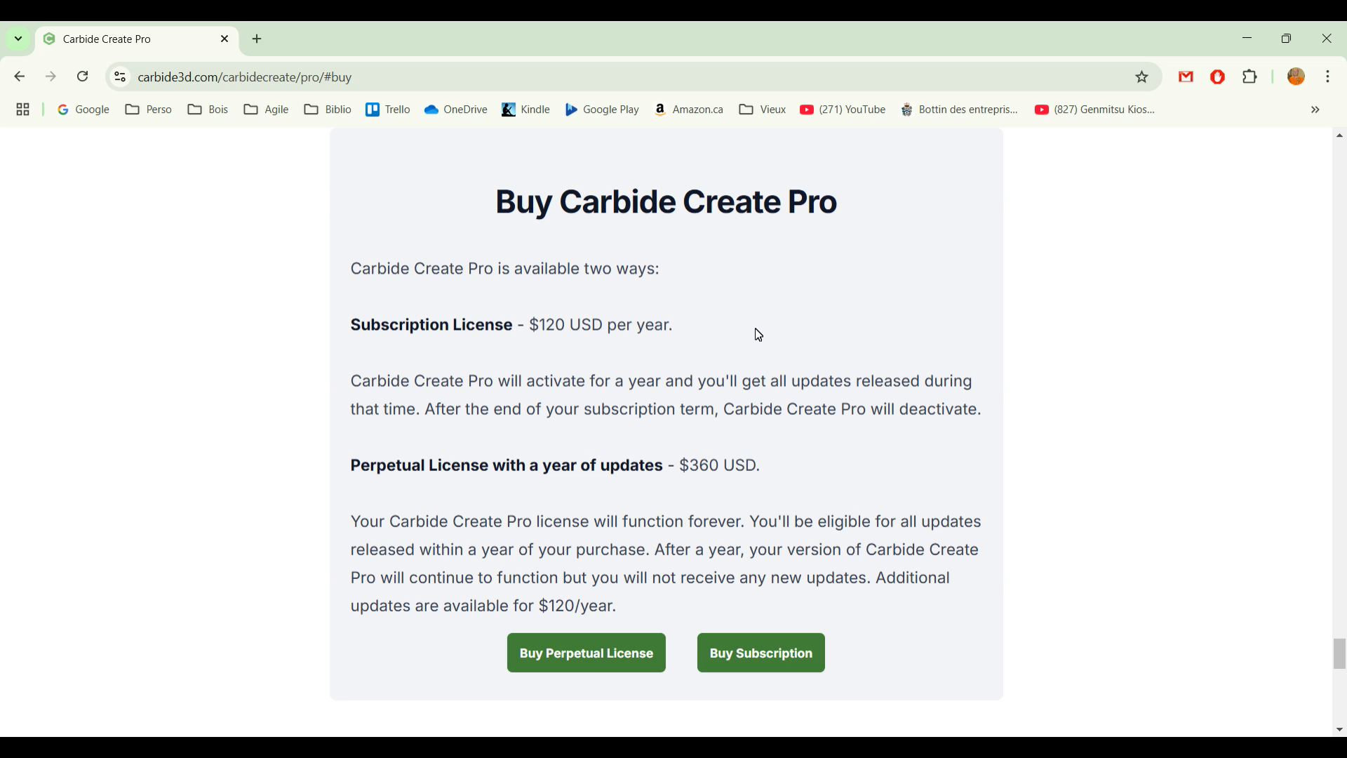
mouse_move(773, 473)
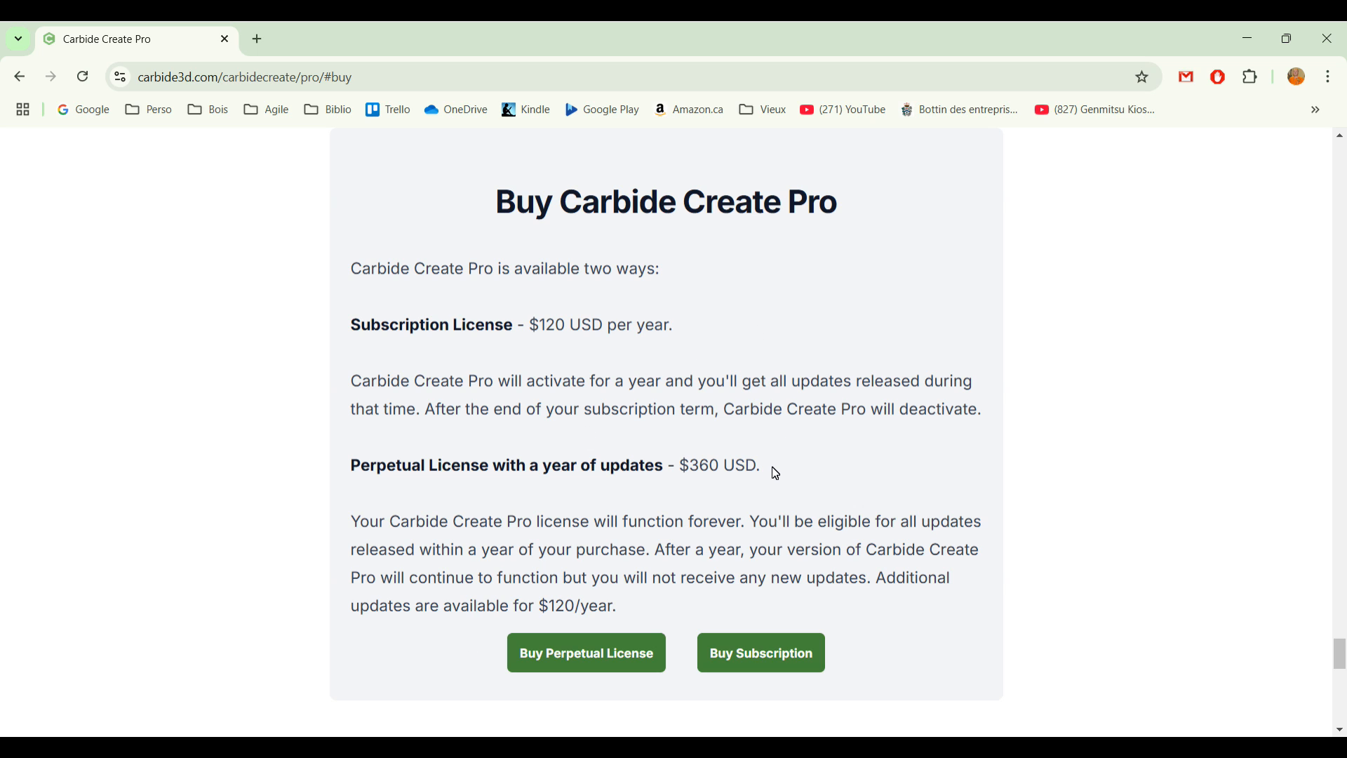
mouse_move(718, 373)
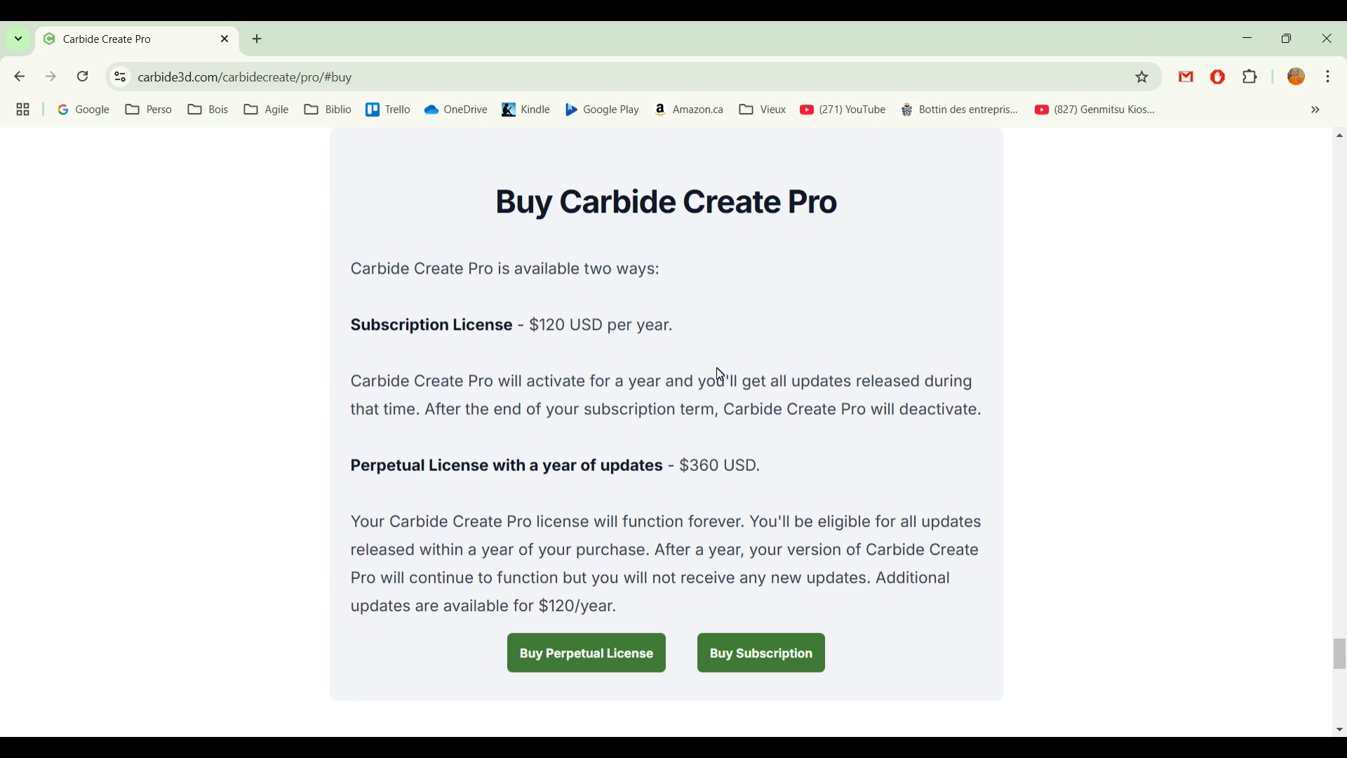
mouse_move(649, 335)
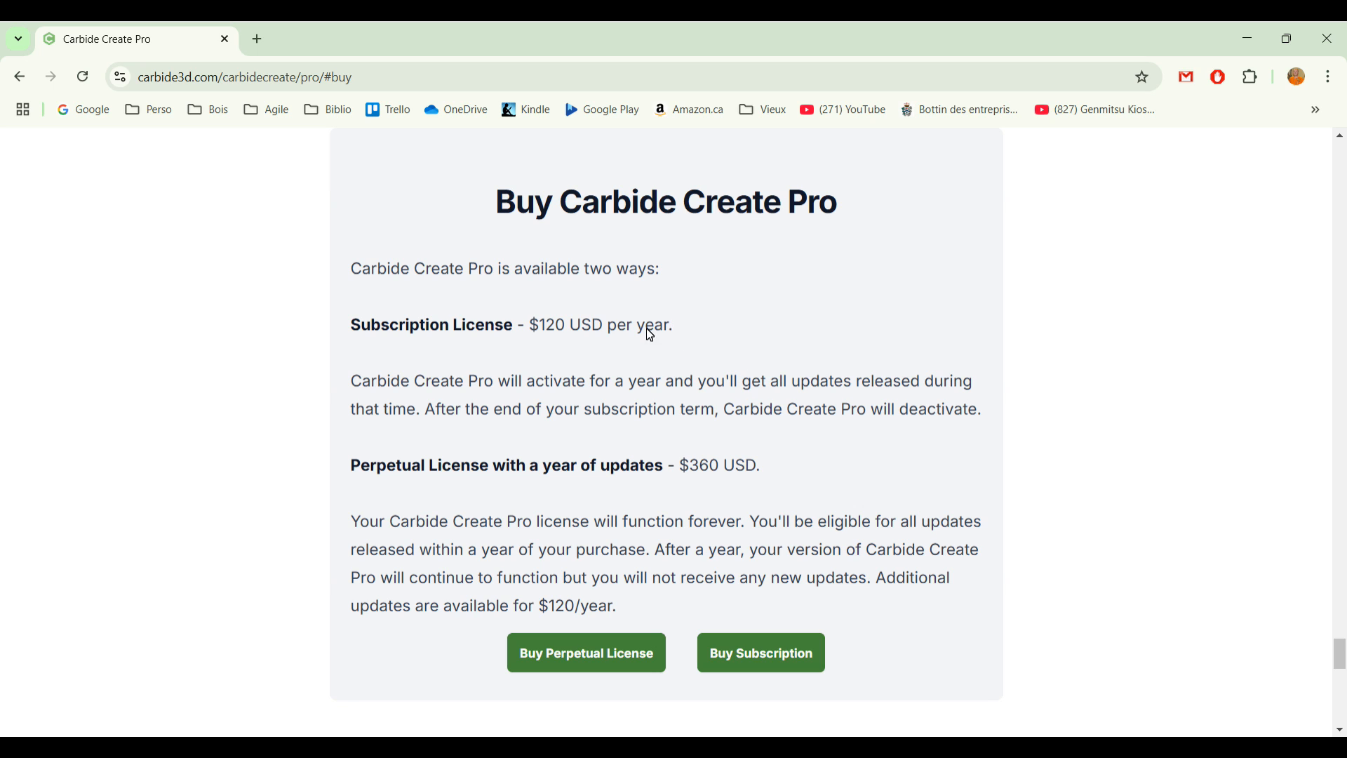
mouse_move(644, 331)
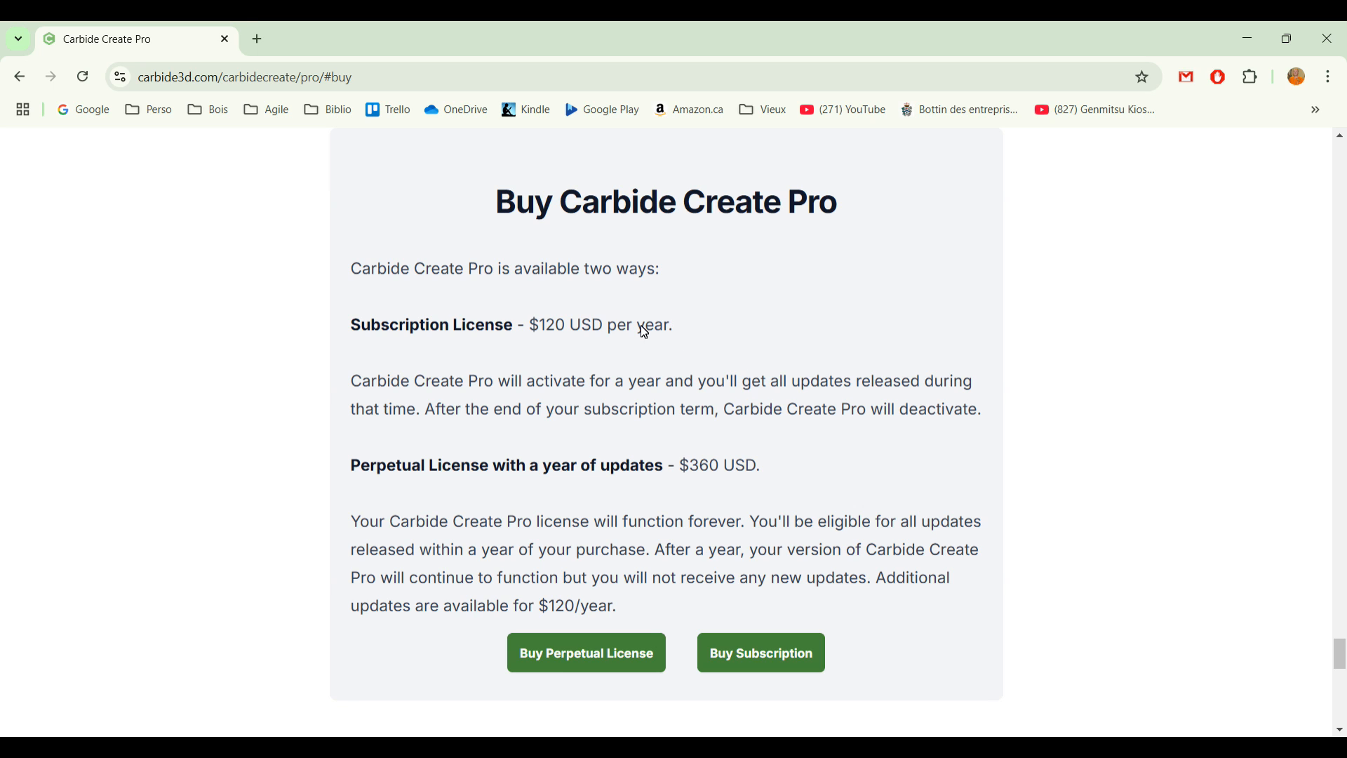
mouse_move(713, 563)
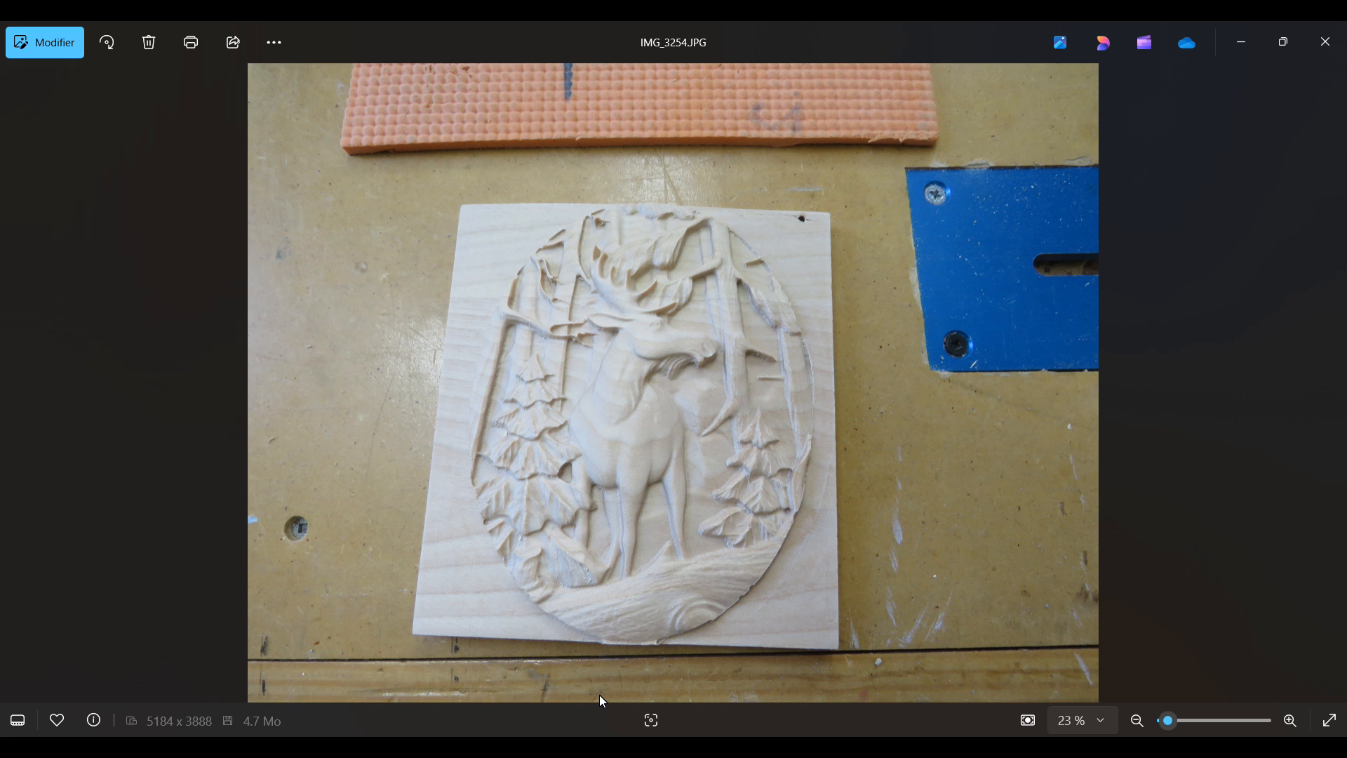
mouse_move(874, 448)
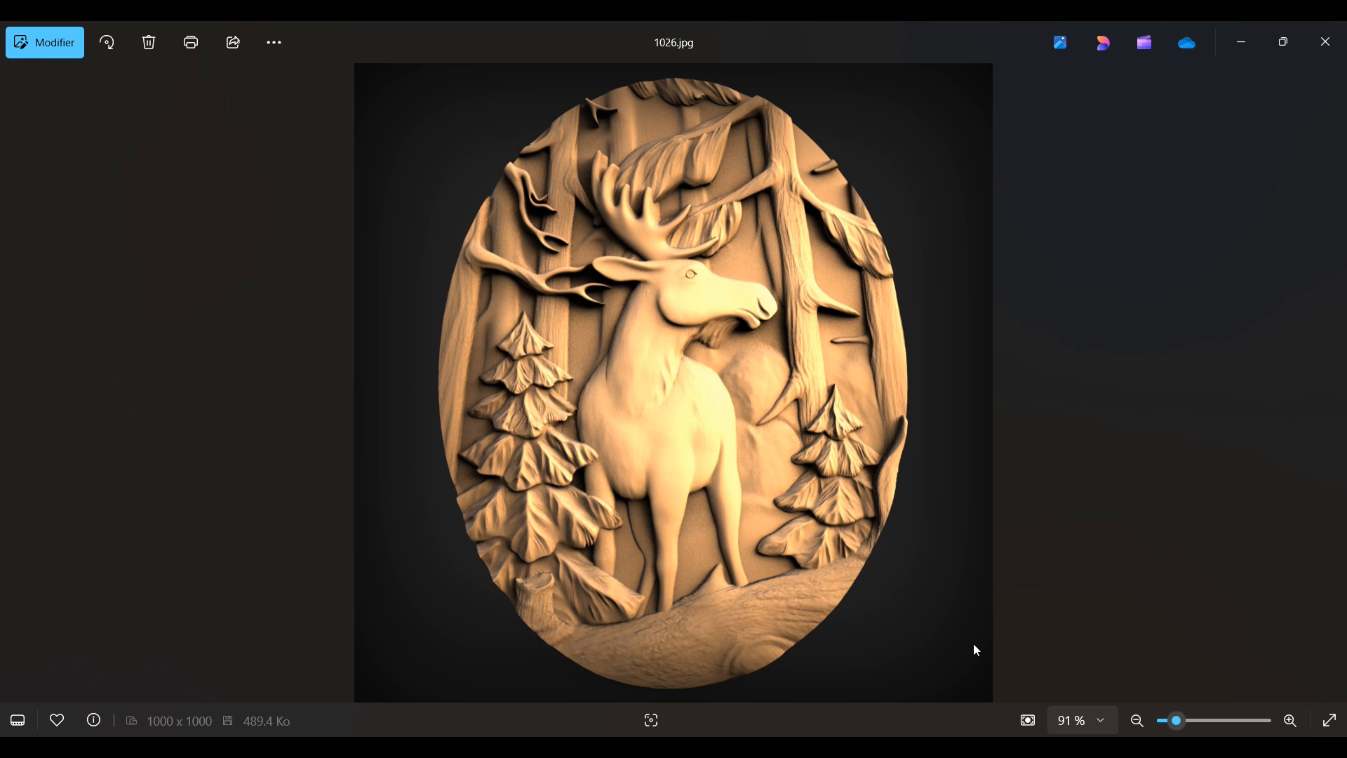
mouse_move(1076, 389)
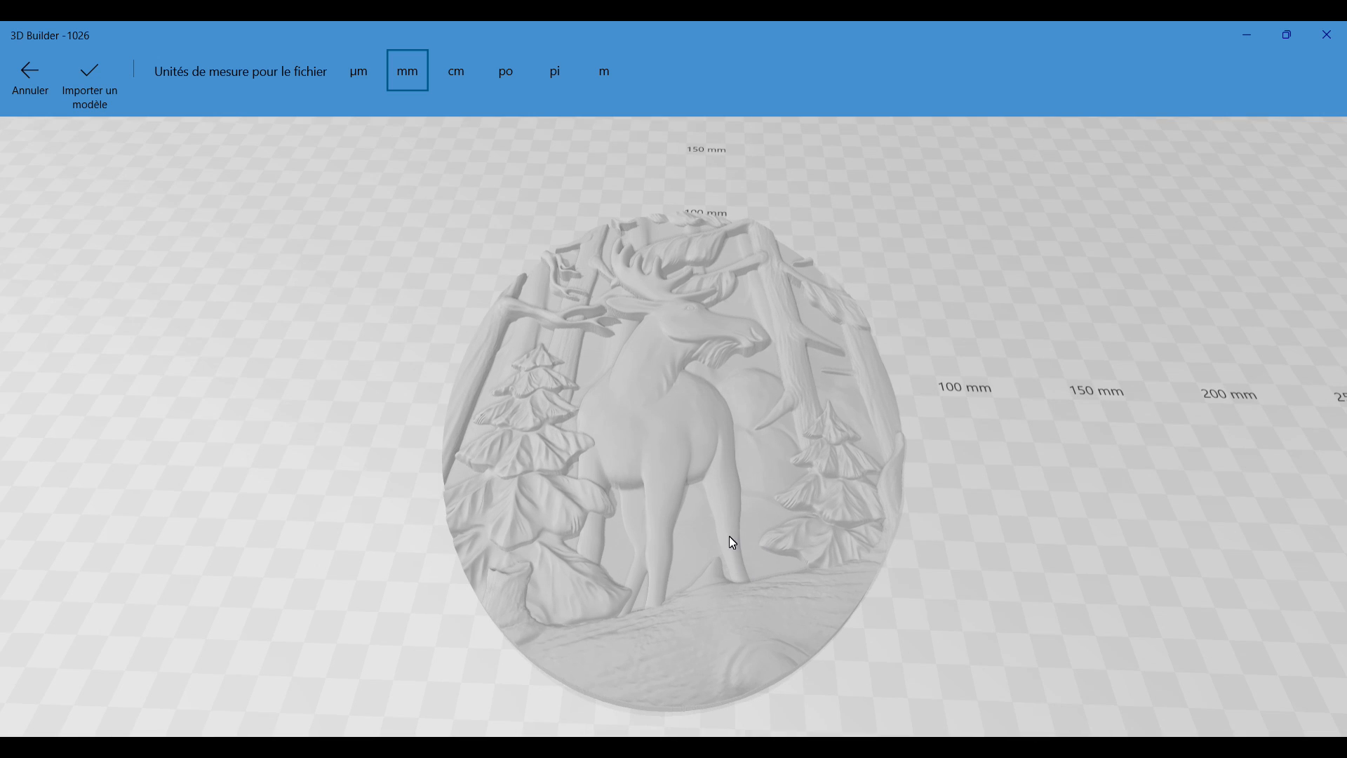
mouse_move(1328, 34)
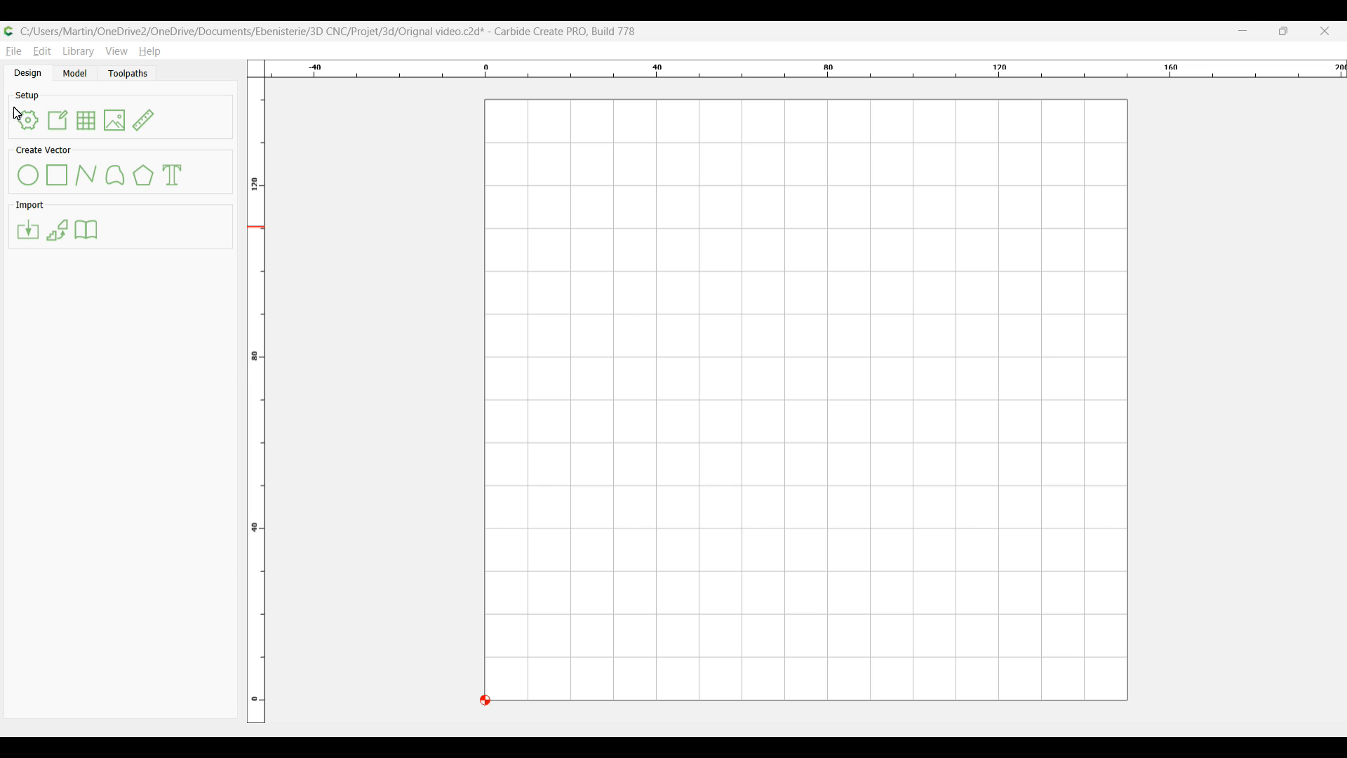
click(27, 120)
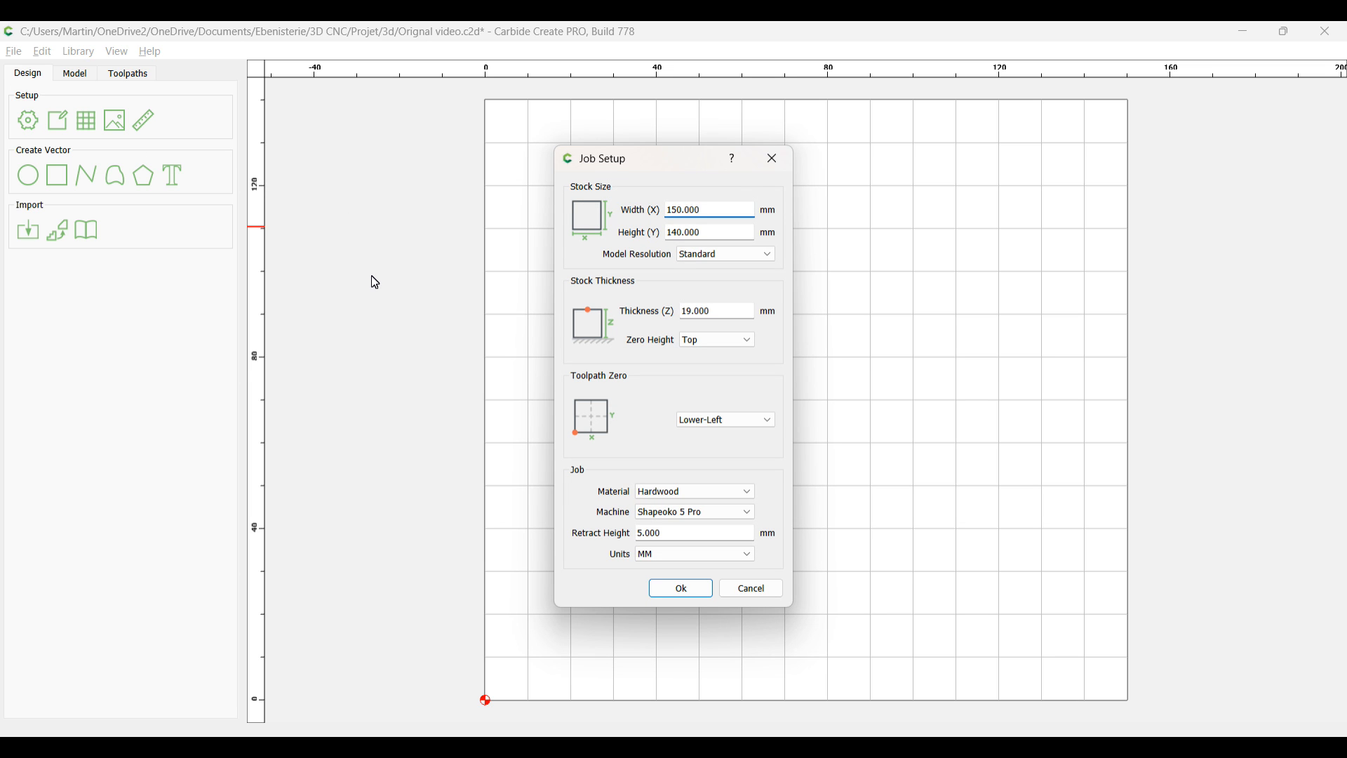
click(708, 209)
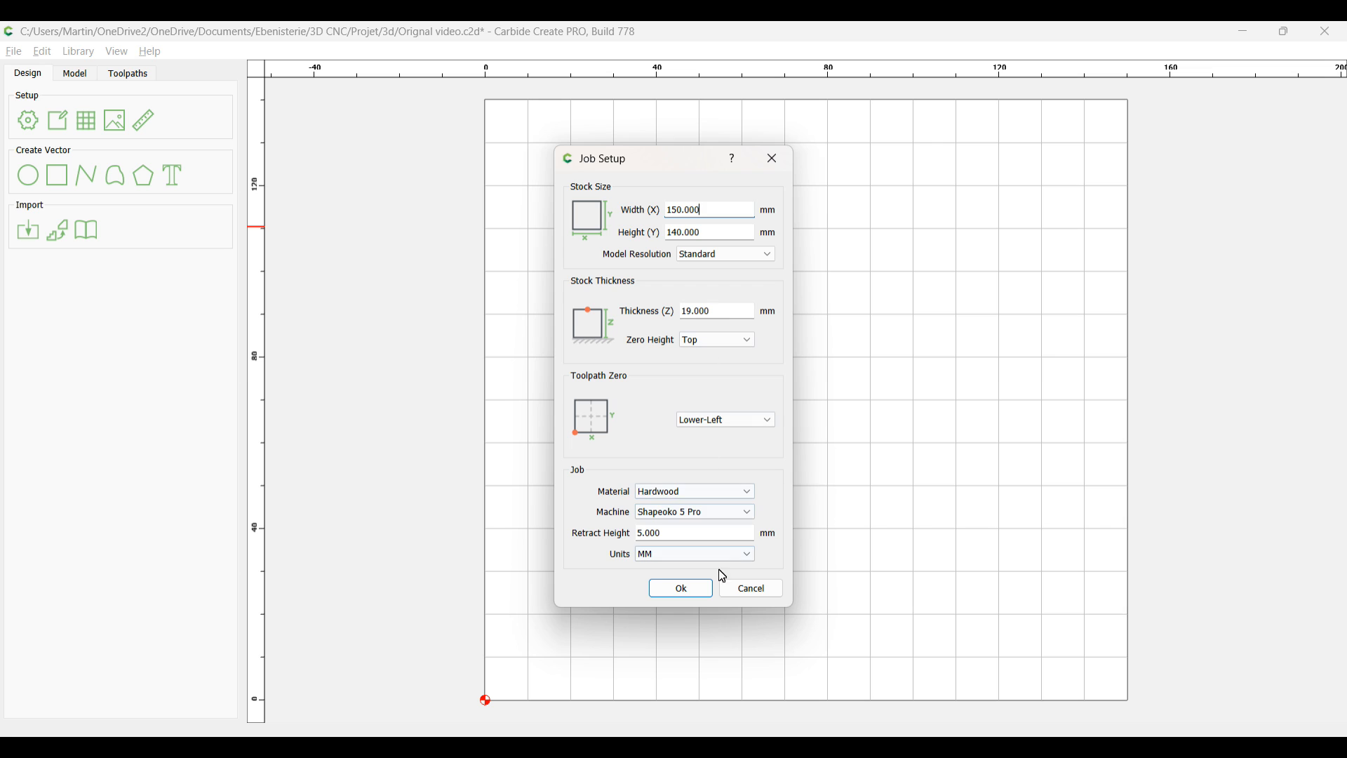
click(679, 588)
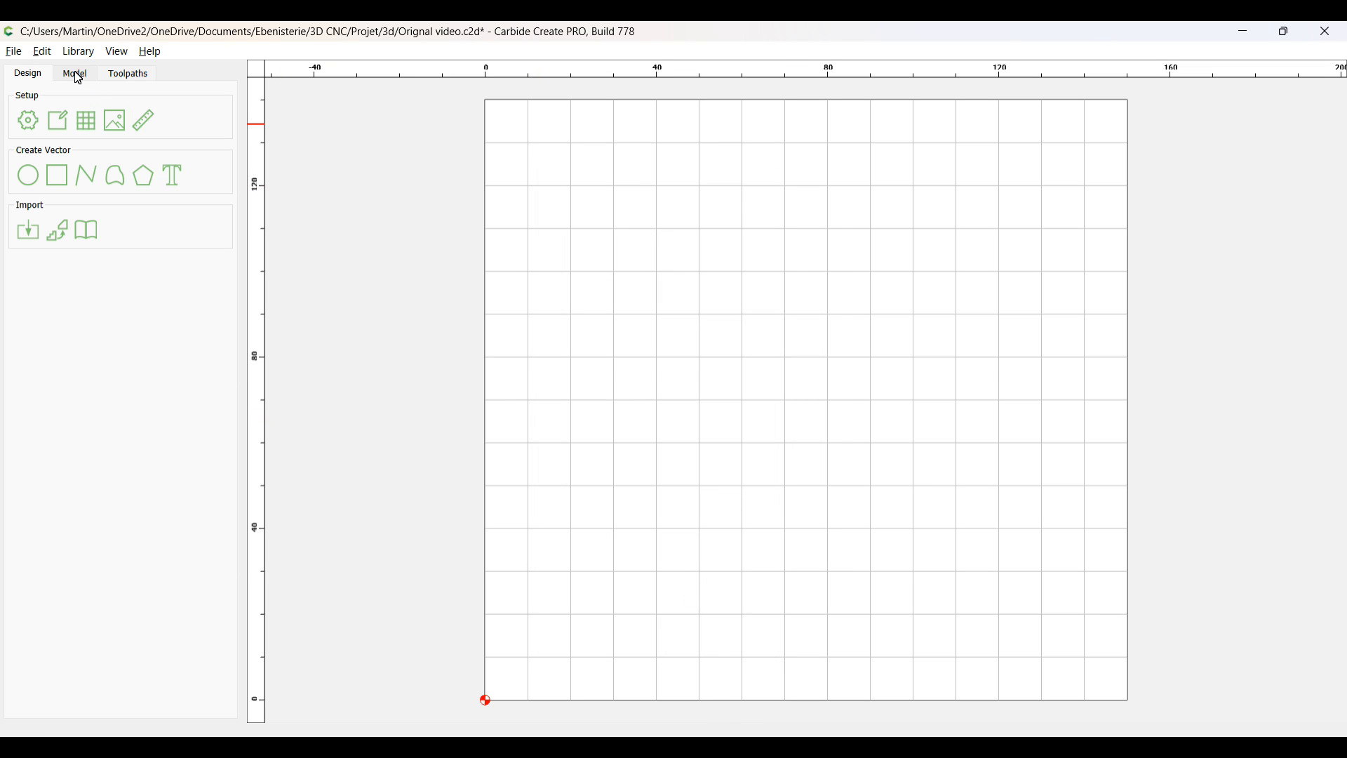
Step: Import the 1026.stl moose relief from the Model tab's Import 3D Model
click(74, 73)
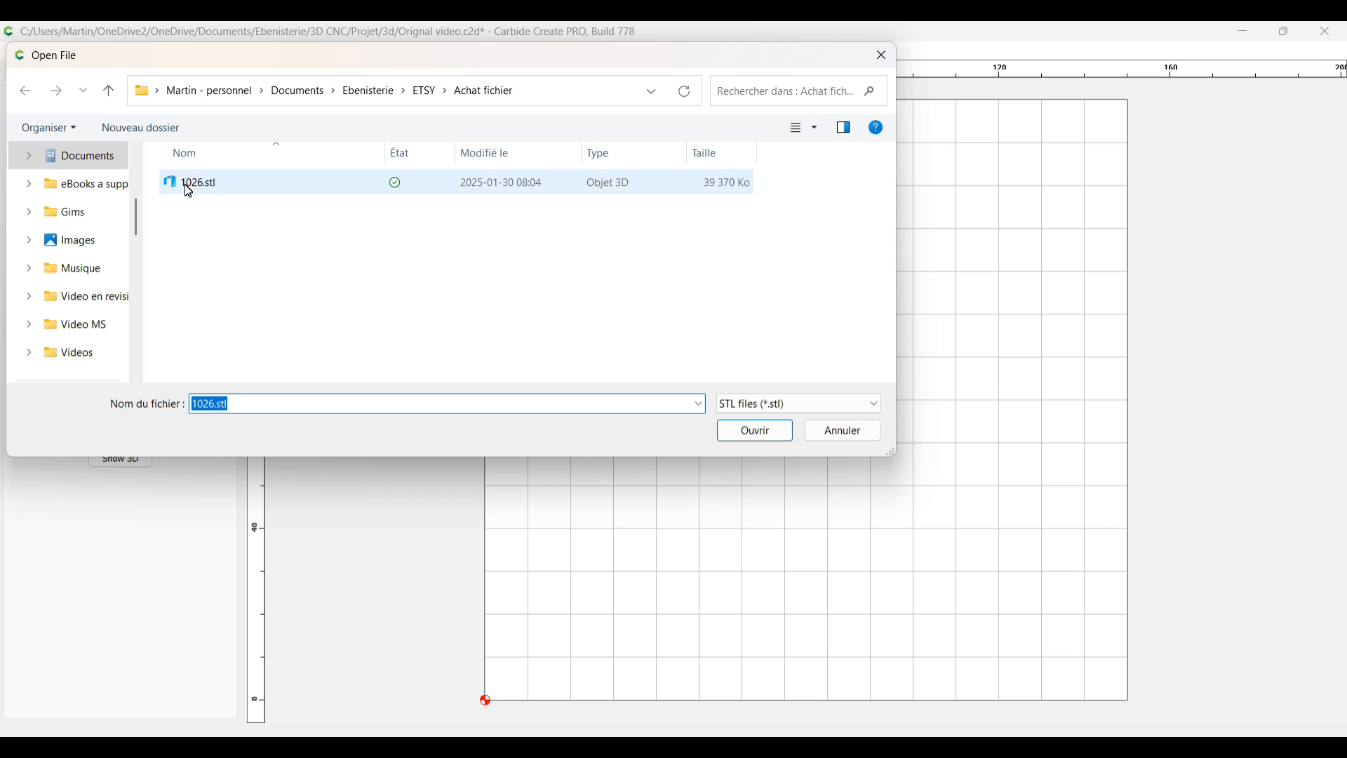
click(754, 430)
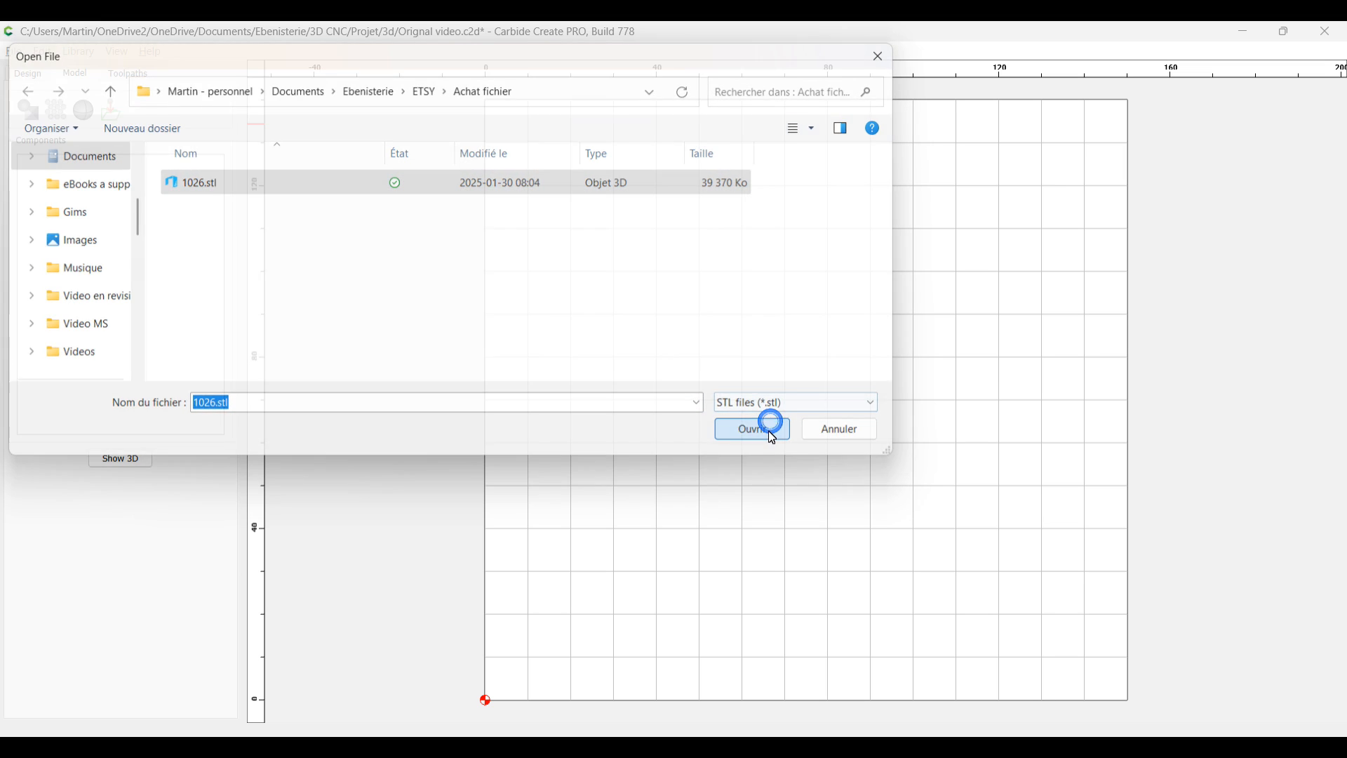
click(749, 429)
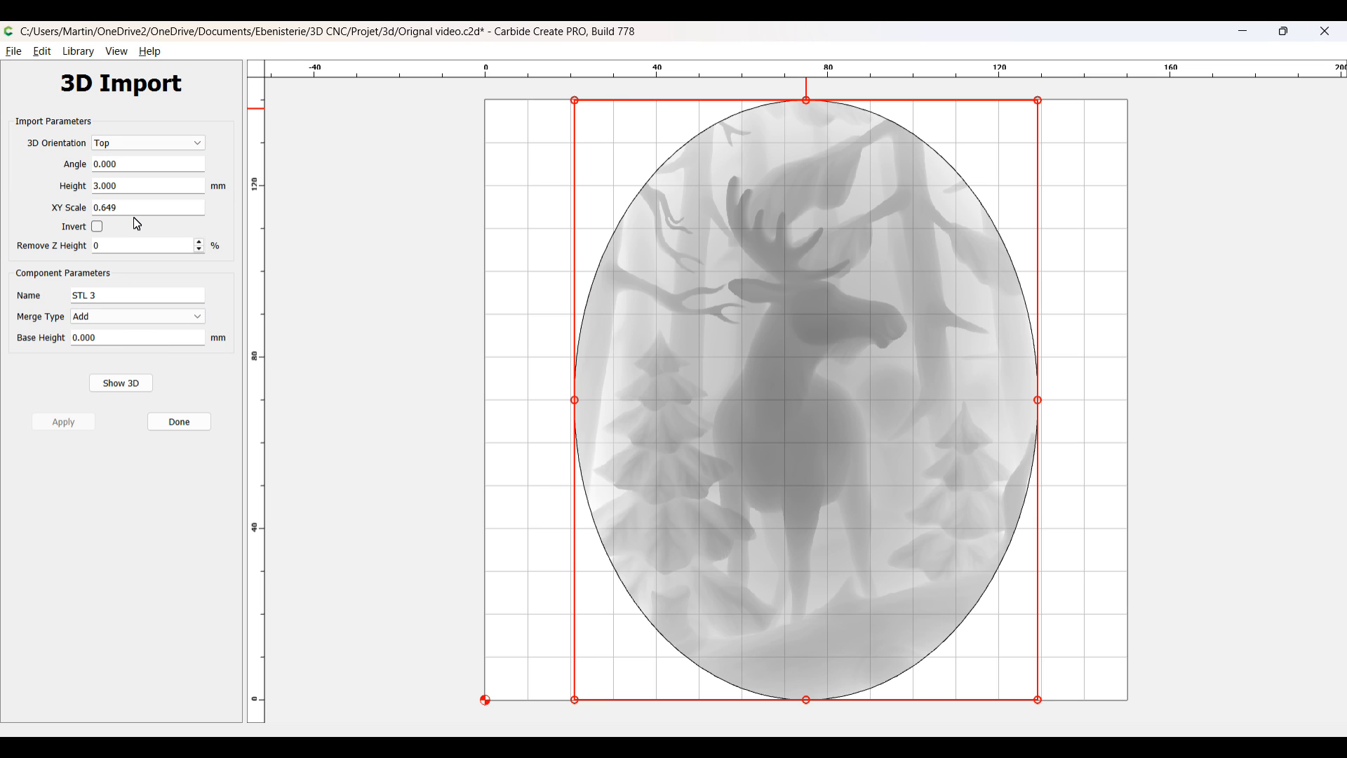
mouse_move(174, 252)
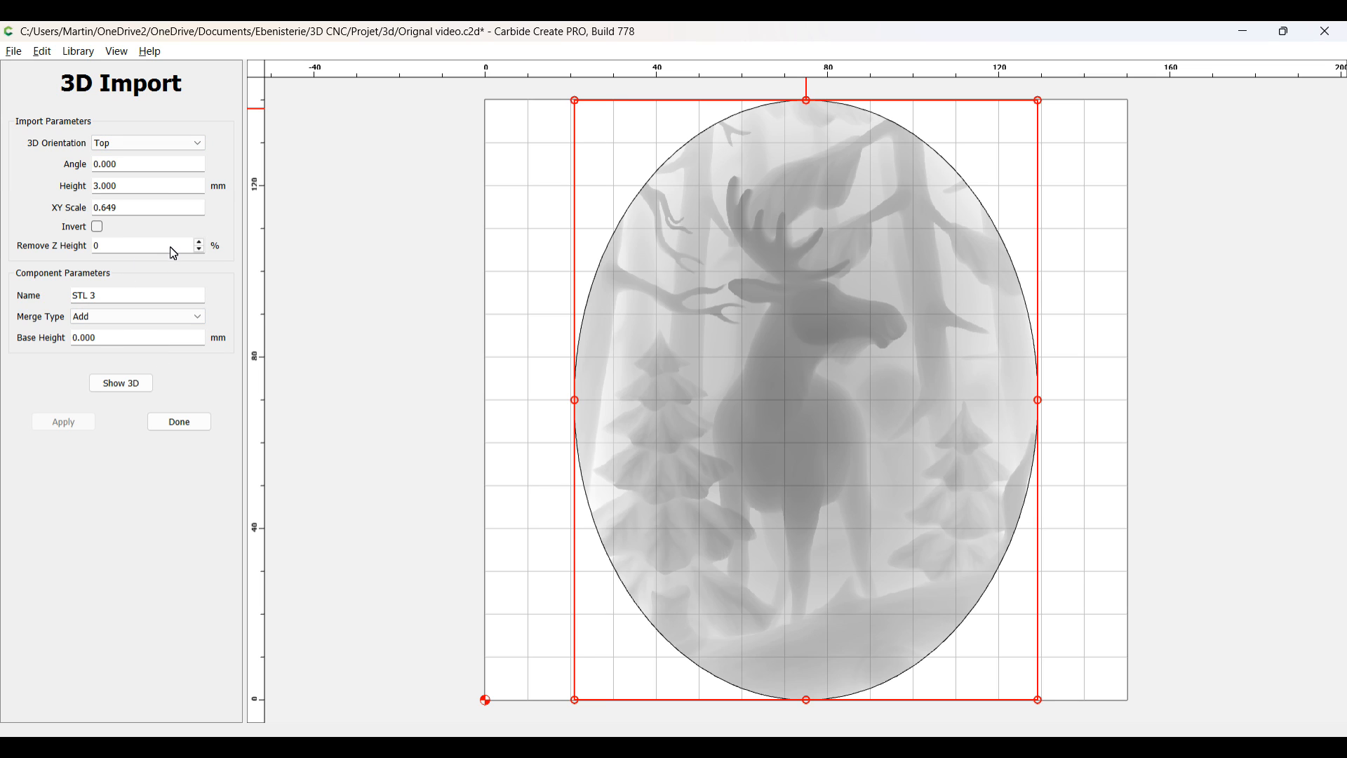
mouse_move(149, 160)
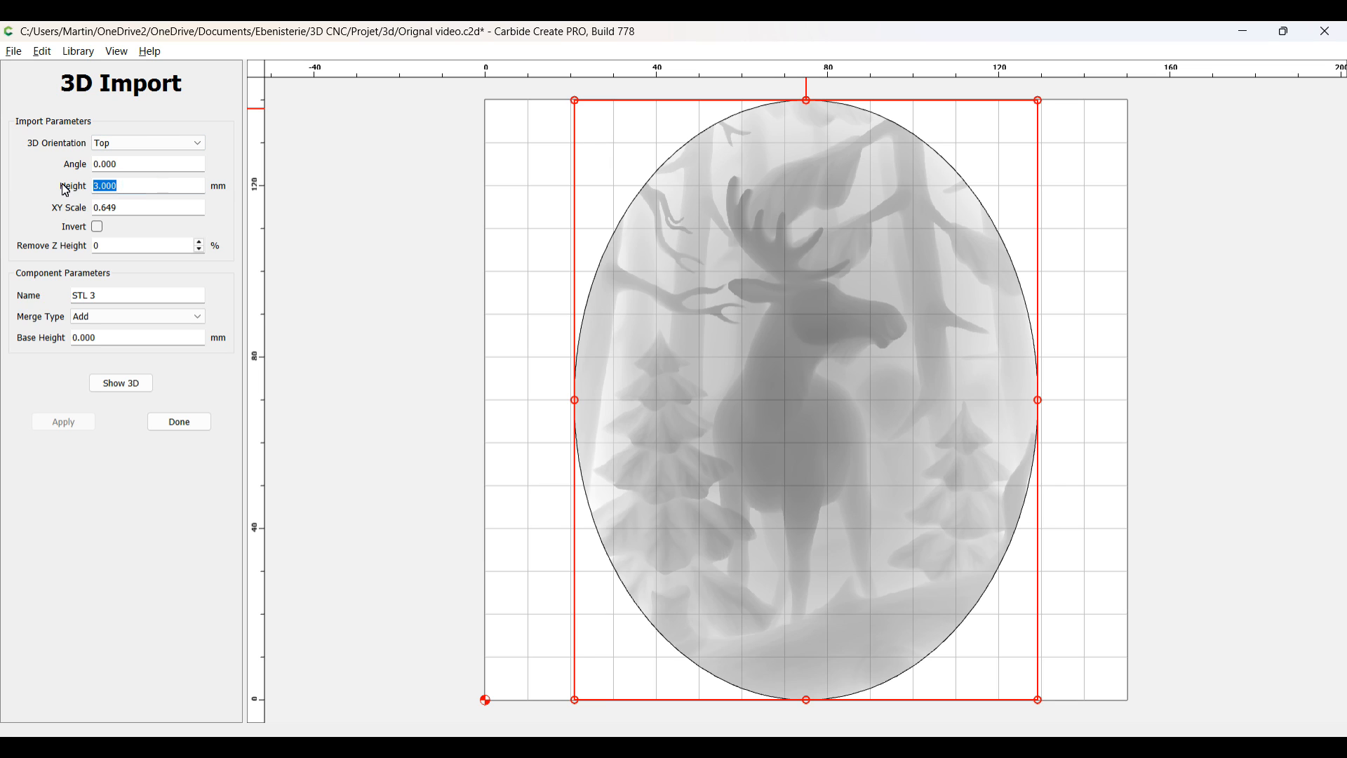
Step: Set the 3D import Height to 12 mm and Base Height to 7 mm and apply
text(112)
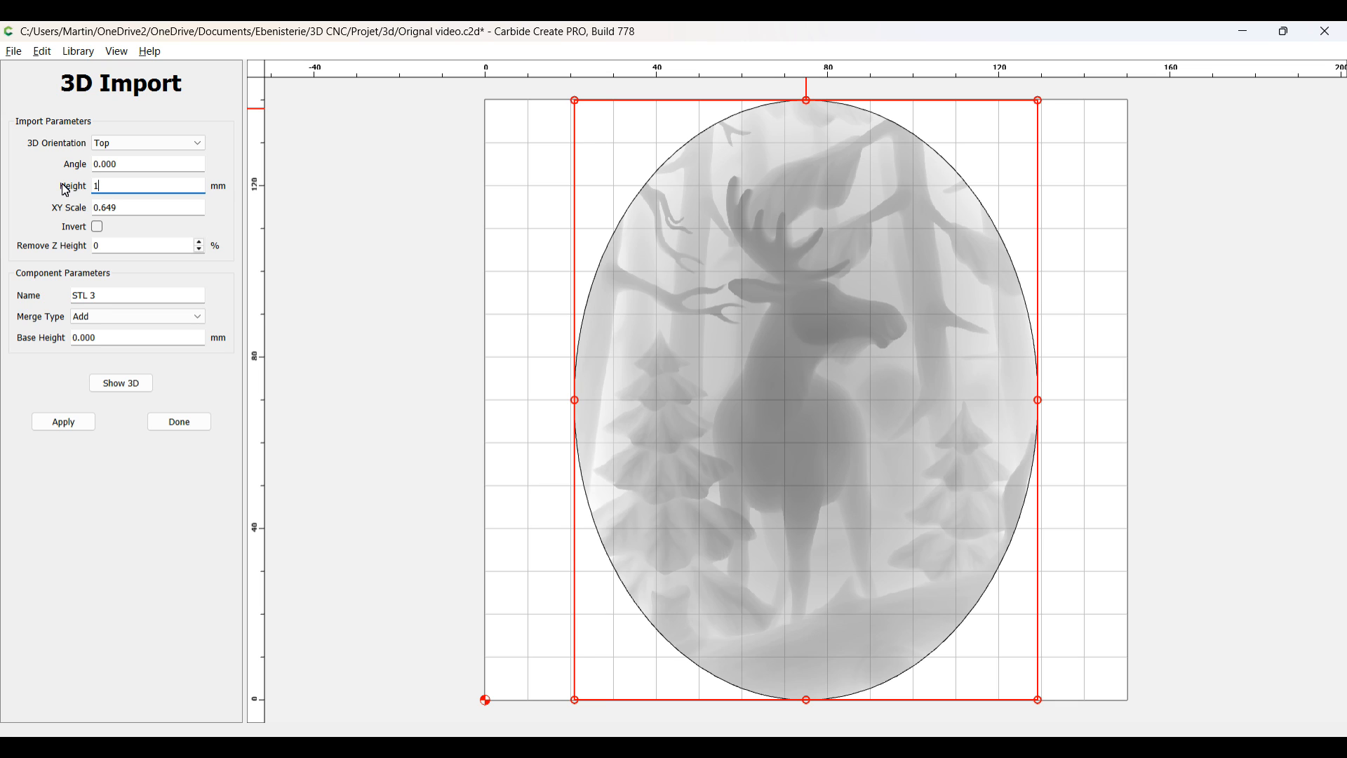
text(2)
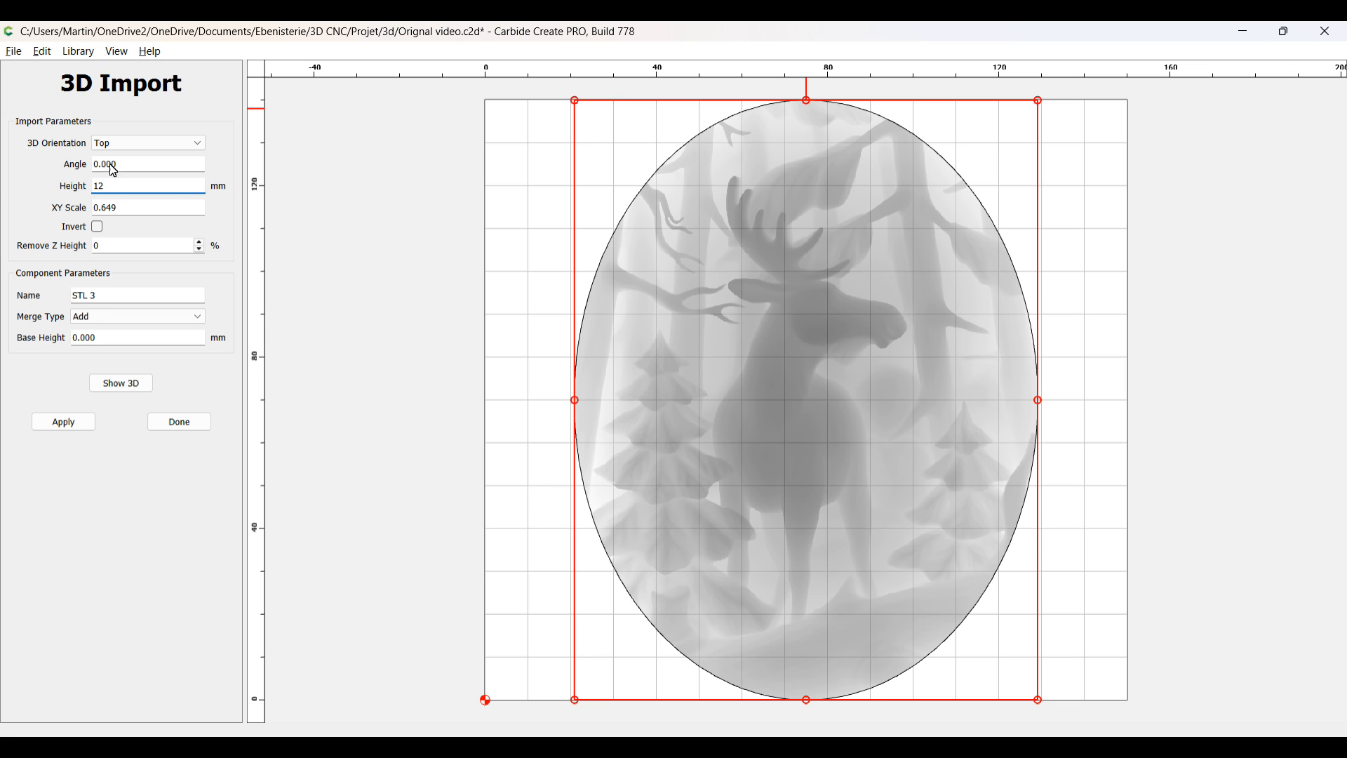
click(135, 336)
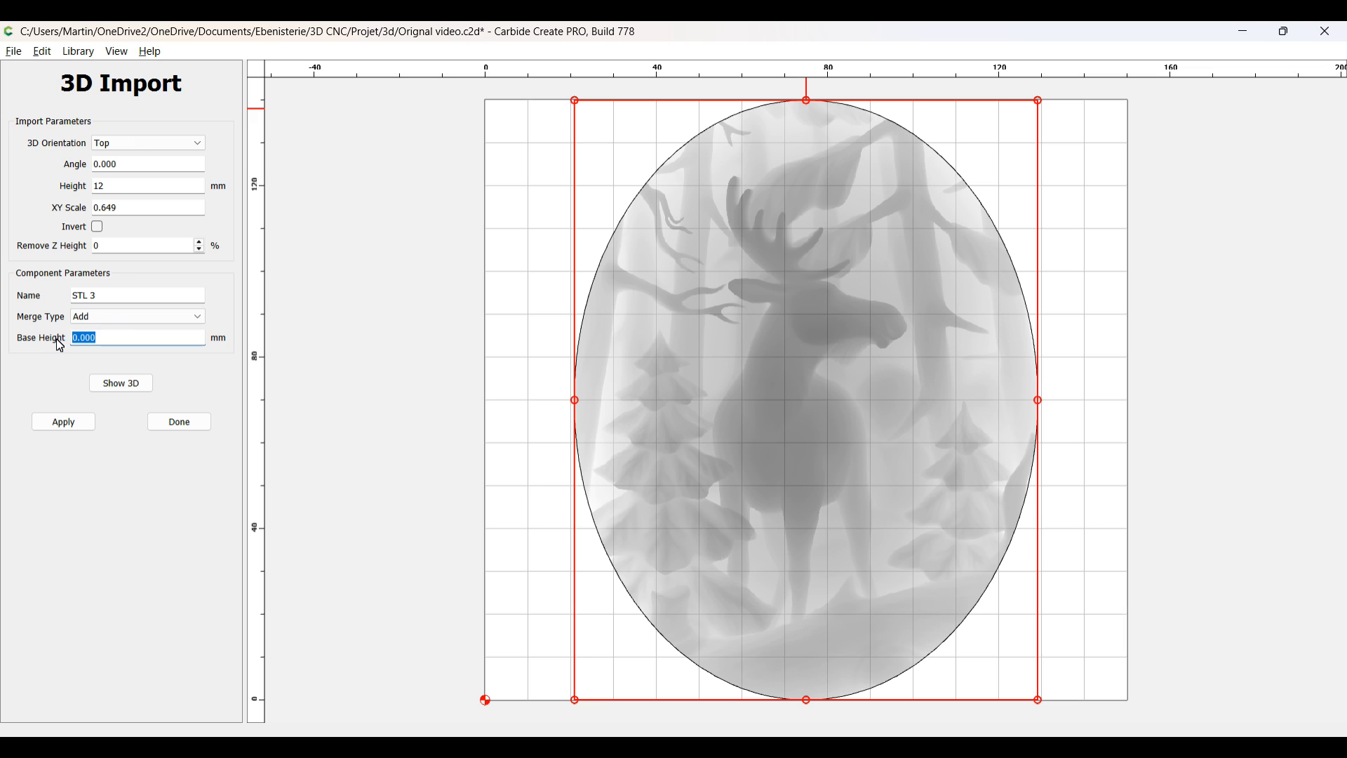
text(7)
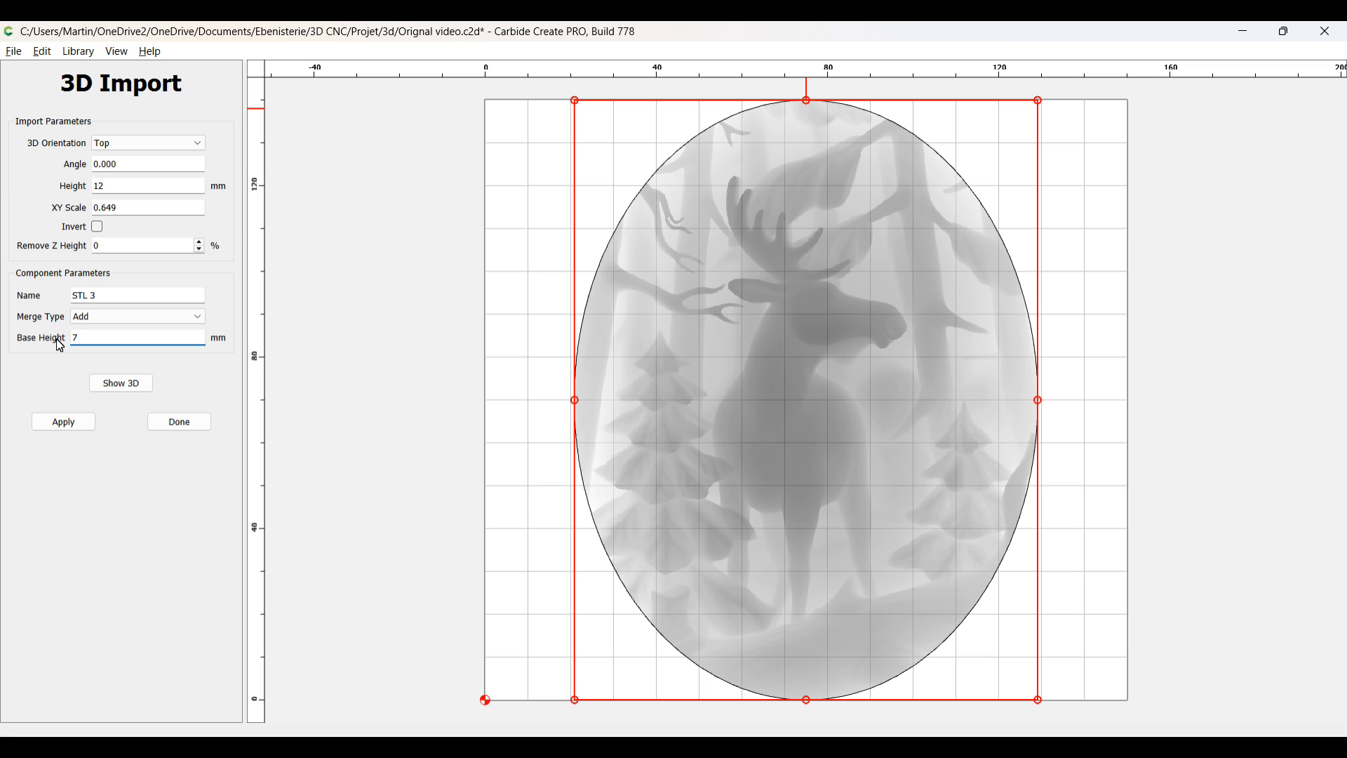
click(63, 421)
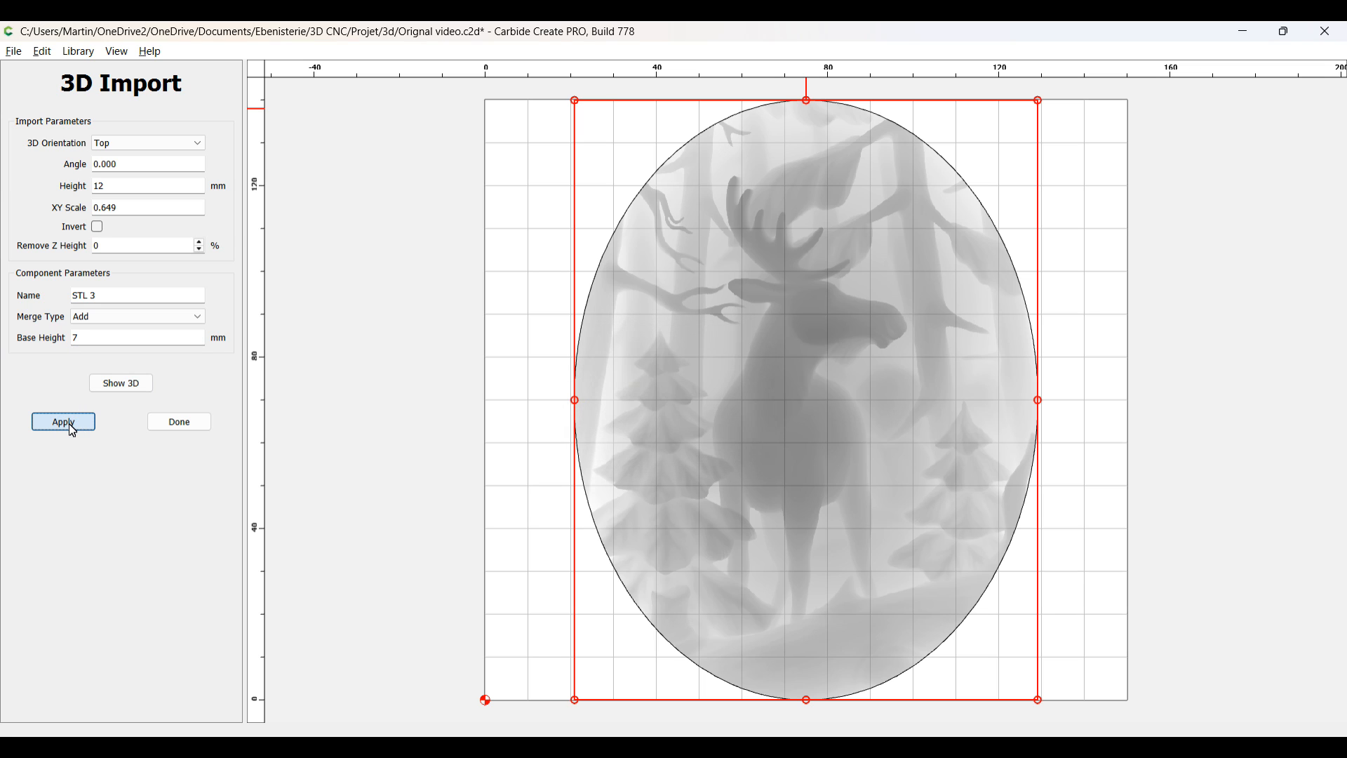
click(62, 421)
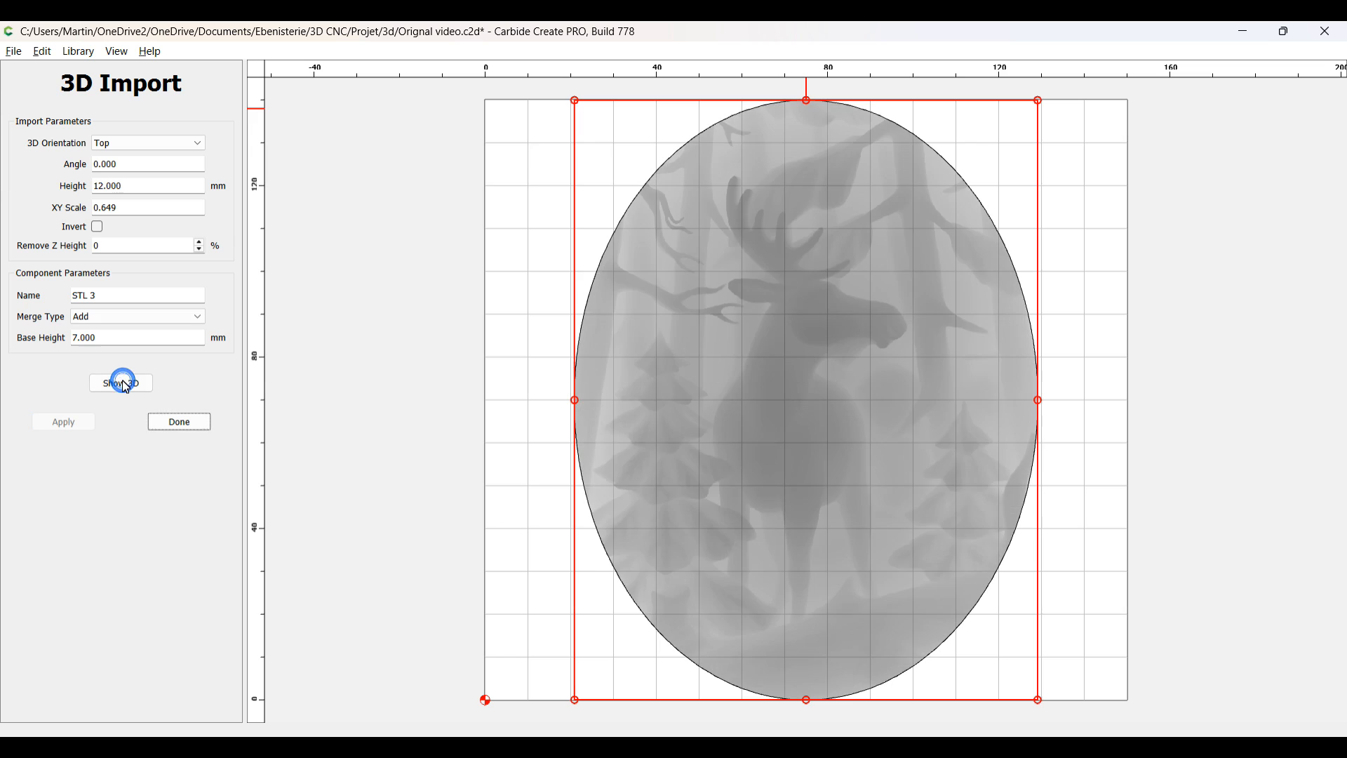
Step: Inspect the relief in the 3D preview, then finish the import as component STL 3
click(121, 382)
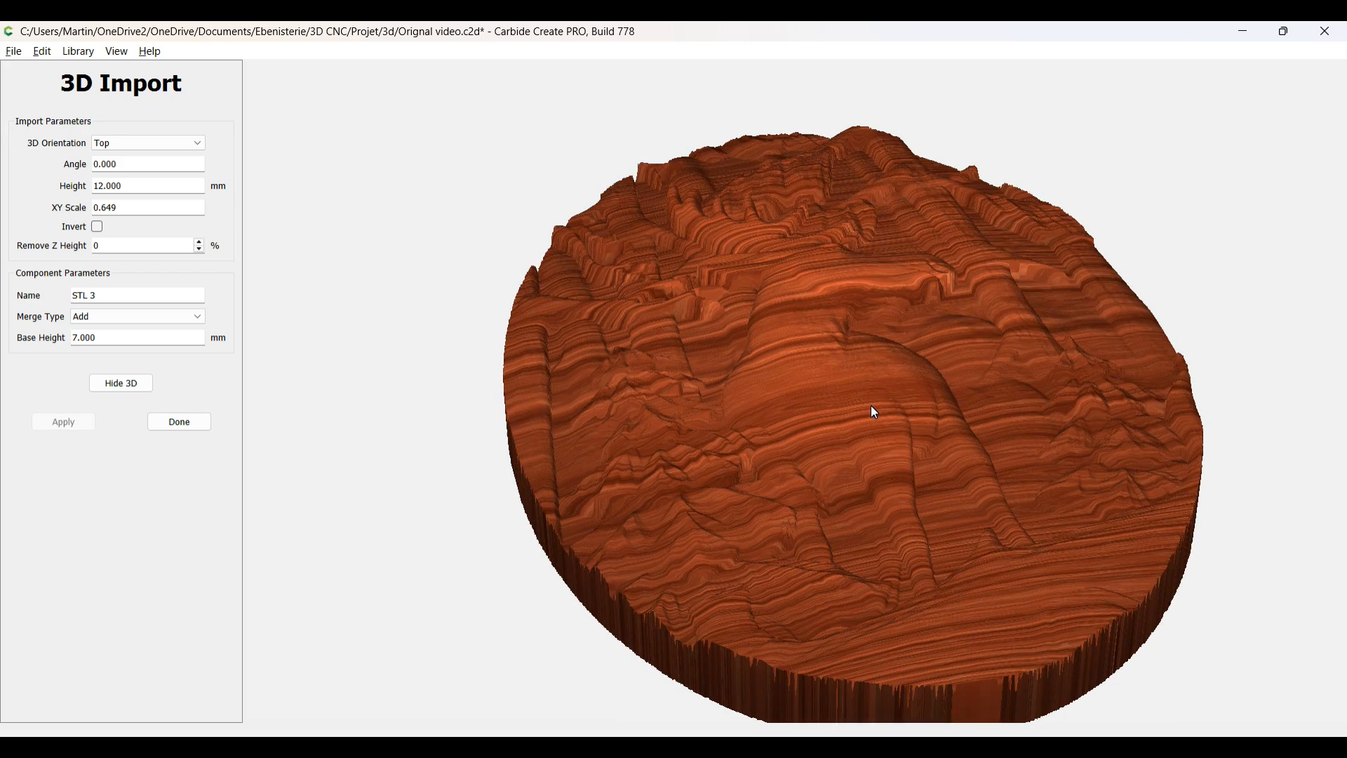
drag(872, 411, 644, 414)
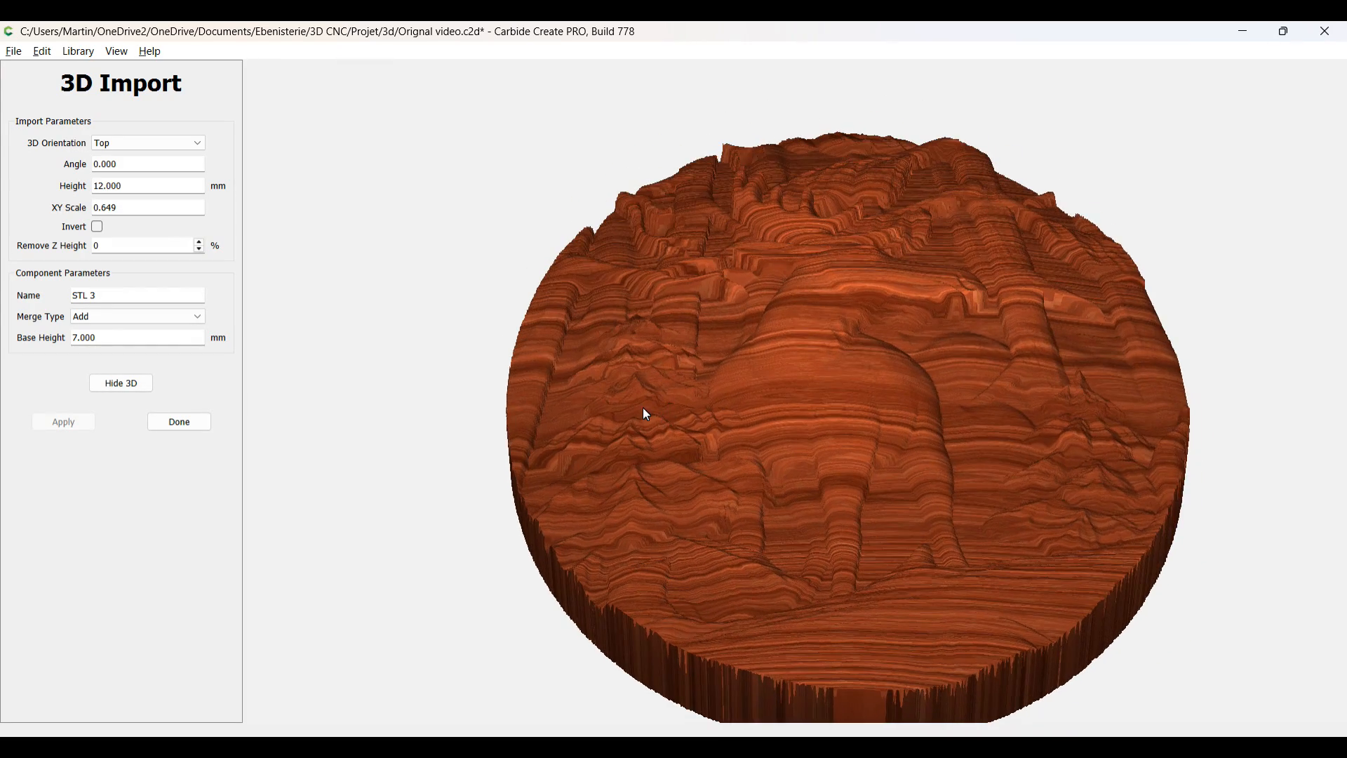
drag(646, 414, 746, 534)
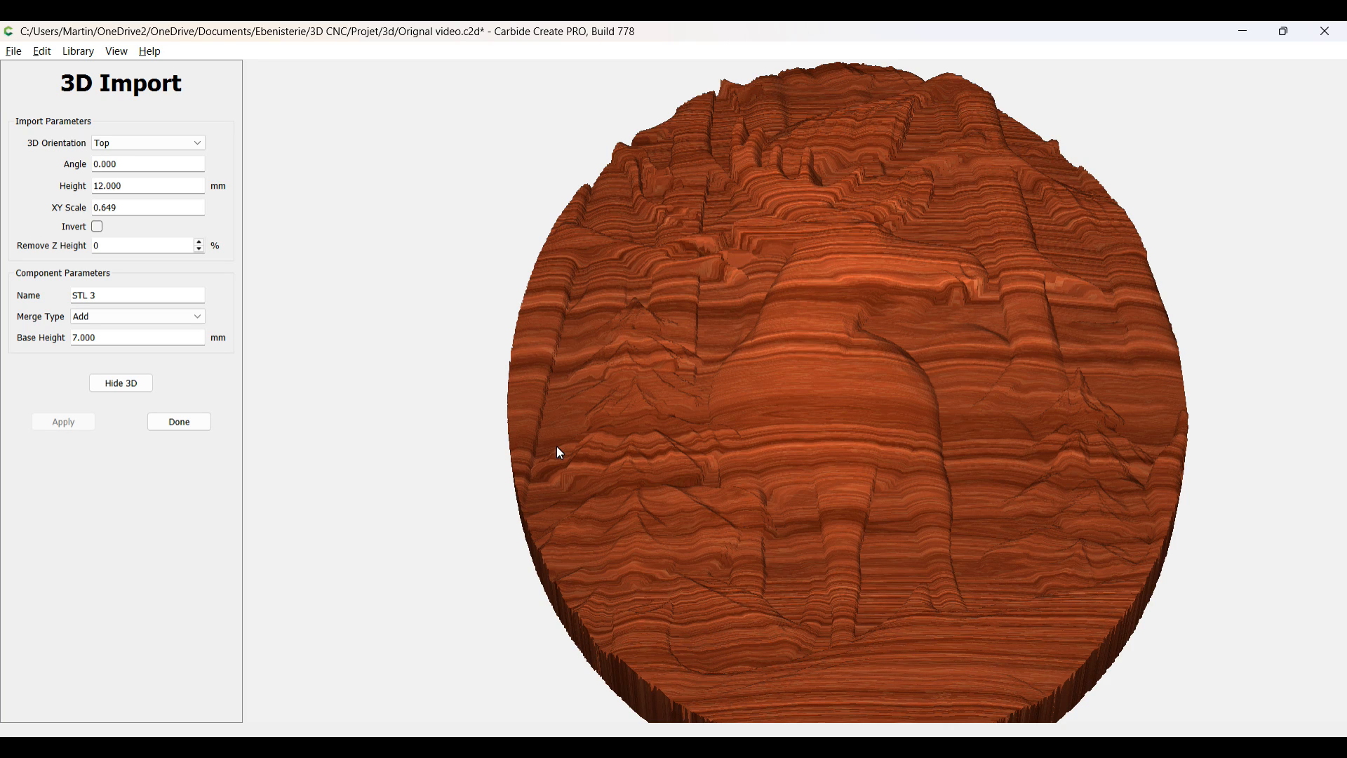
click(178, 422)
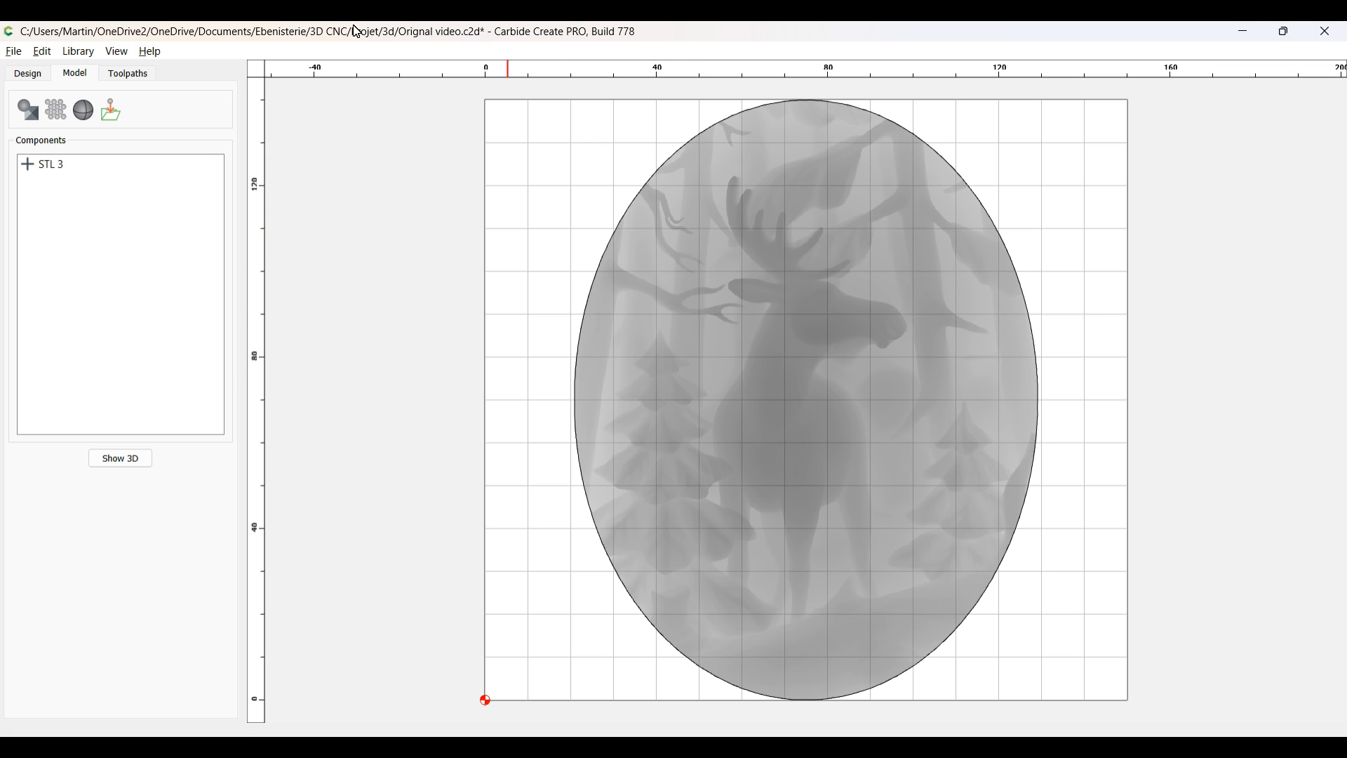
Step: Start a 3D Rough toolpath on the selected oval, reaching the Select Features prompt
click(128, 73)
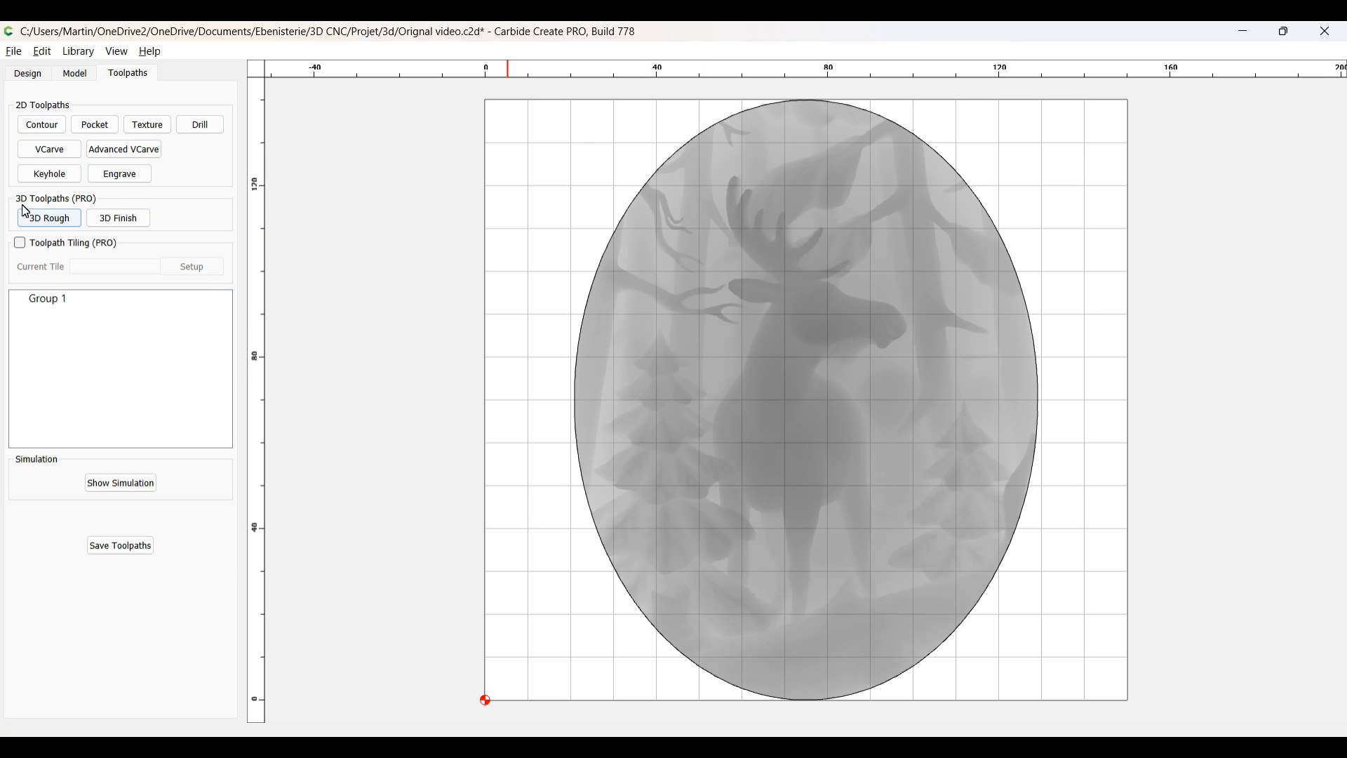
click(118, 216)
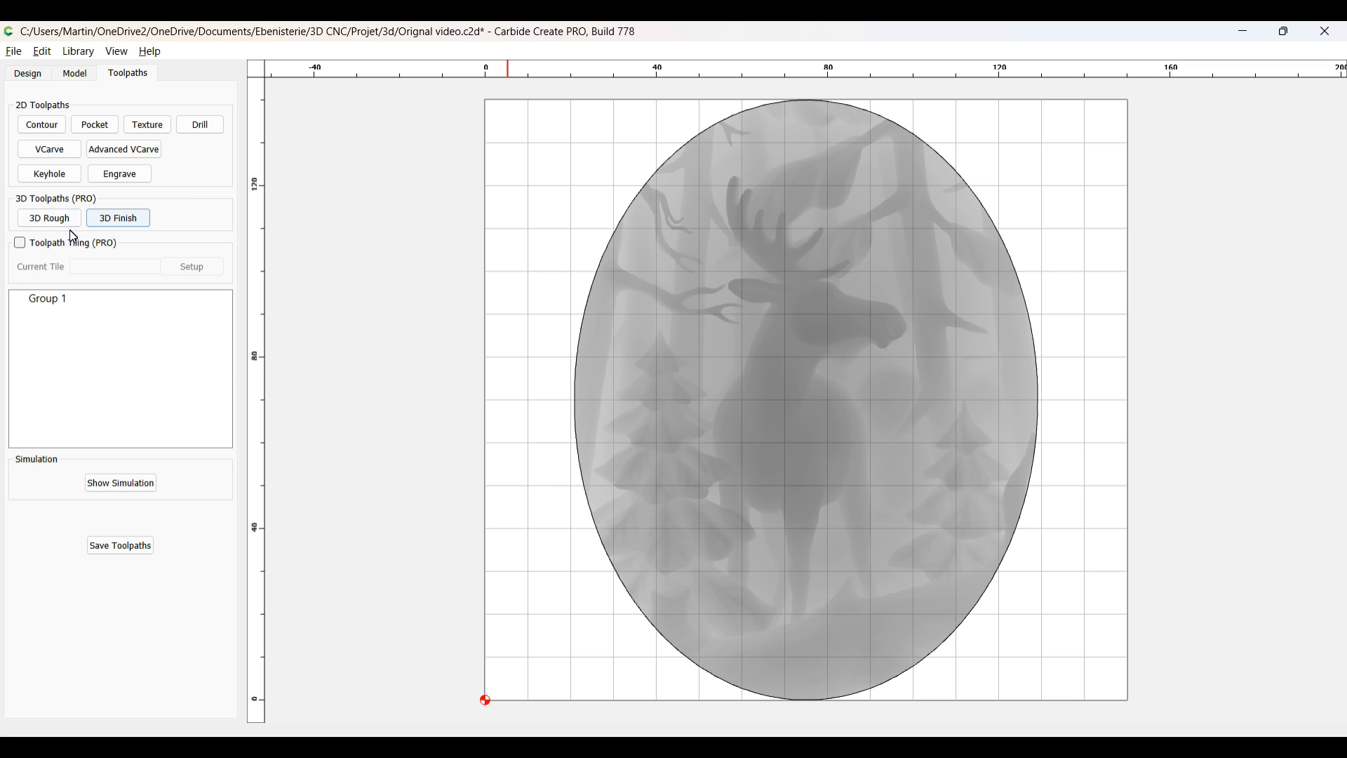
click(118, 218)
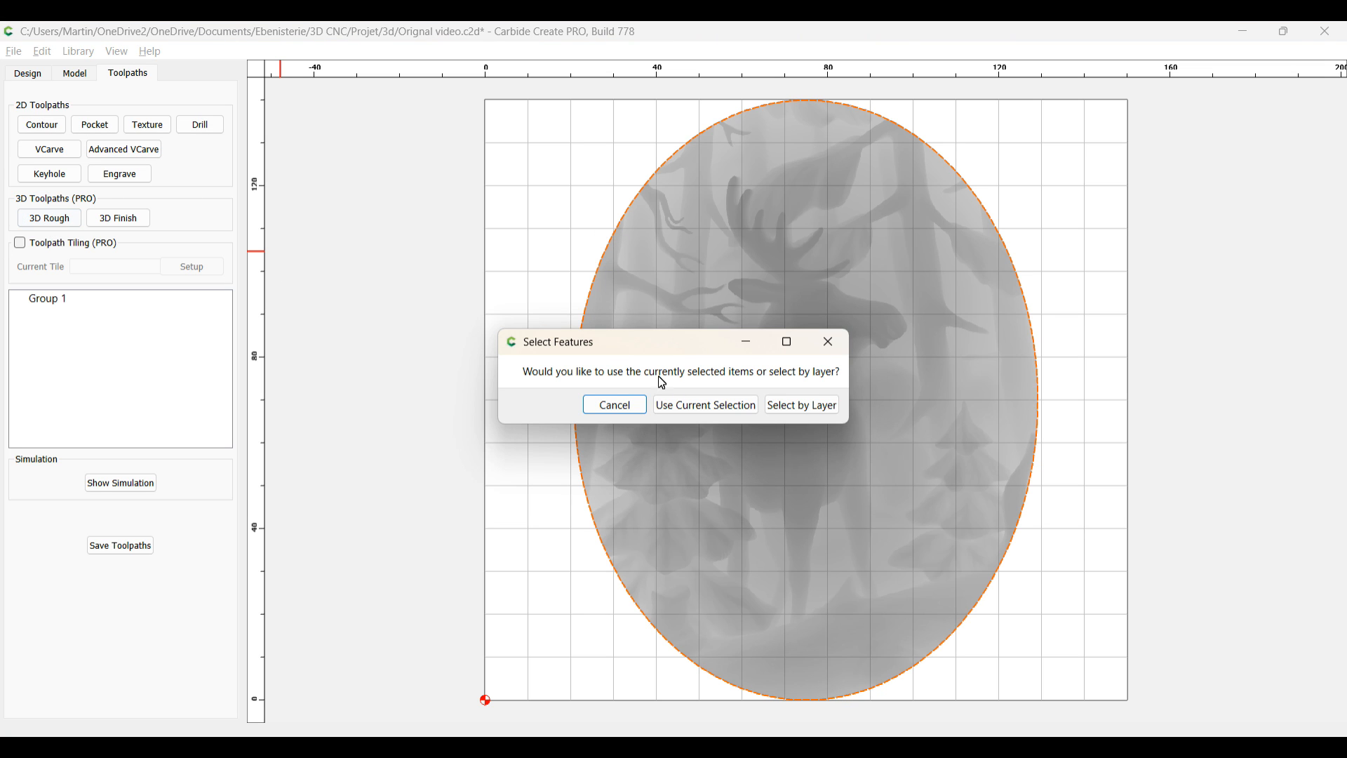
Step: Create 3D Rough Toolpath 3 on the current selection with the #201 1/4" end mill at 4 mm depth per pass
click(703, 404)
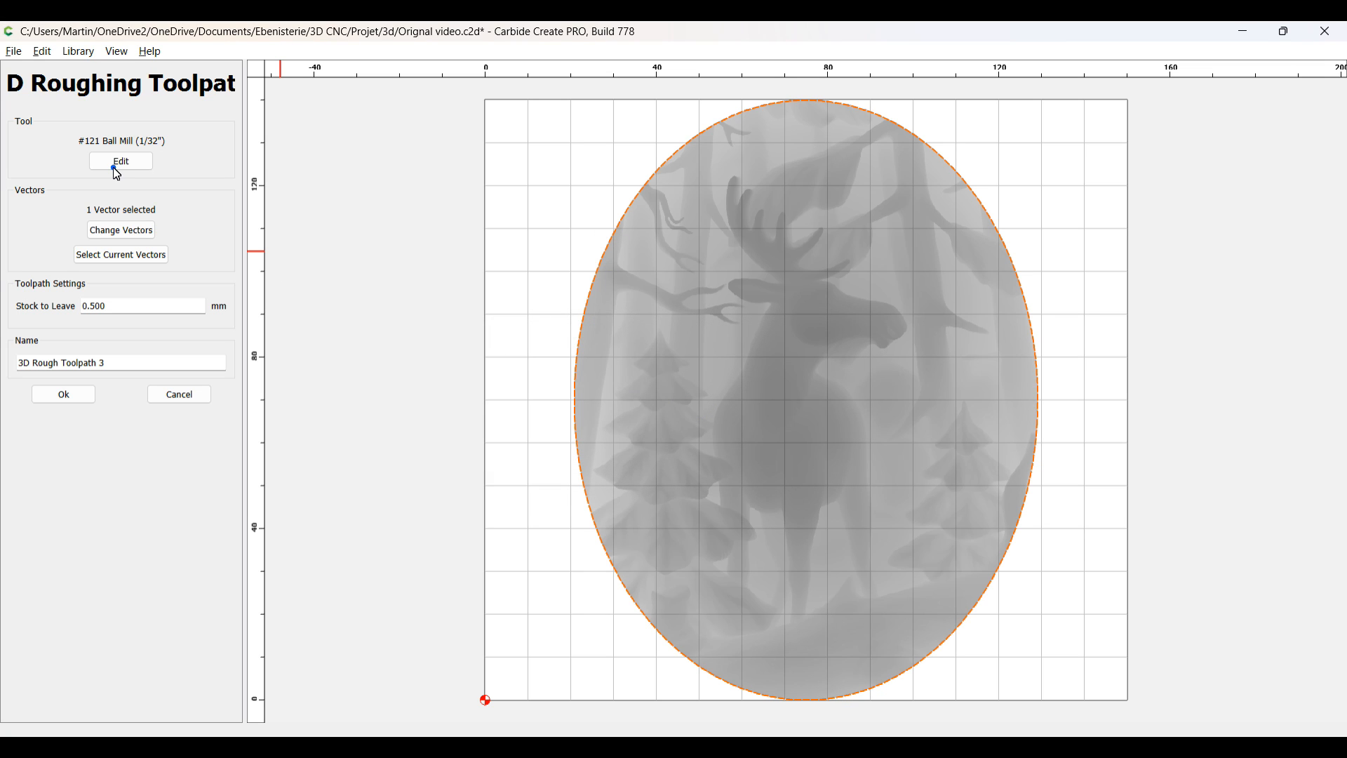
mouse_move(748, 290)
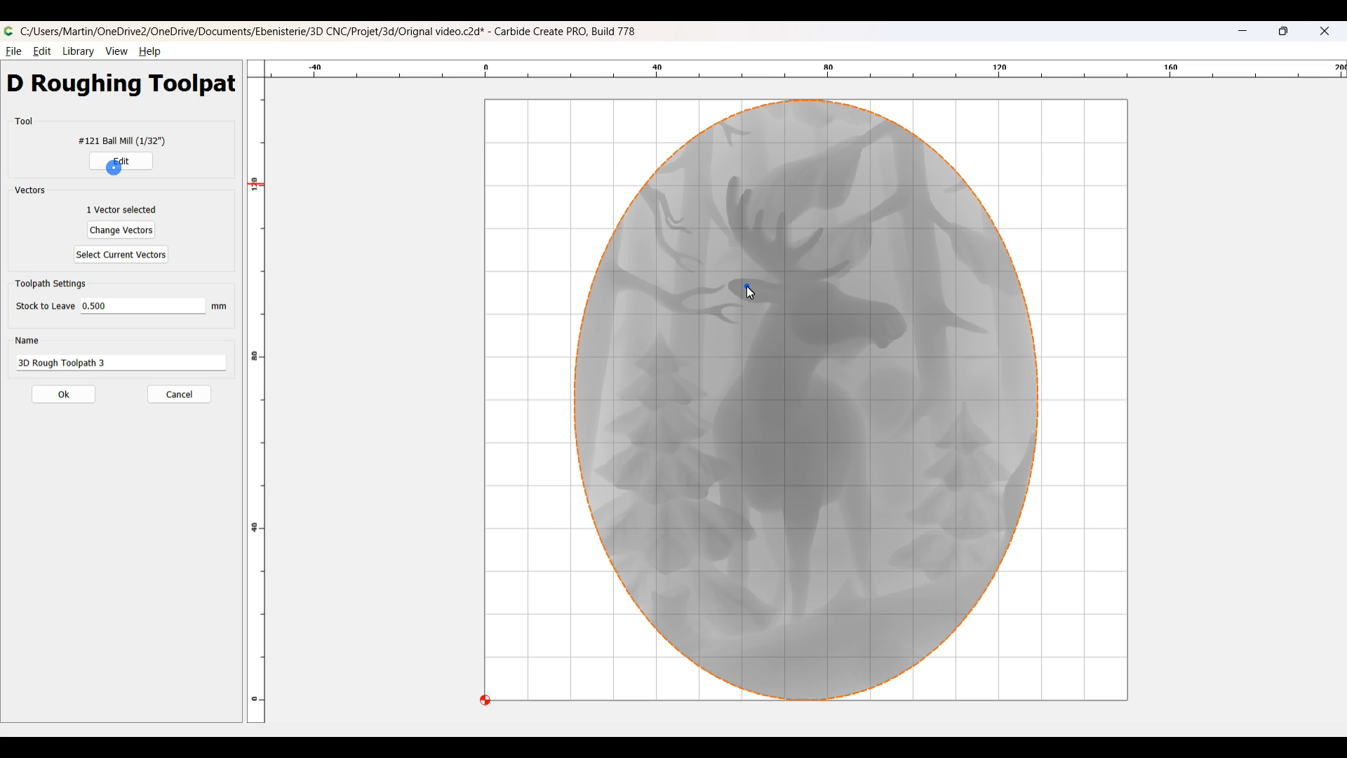
click(121, 160)
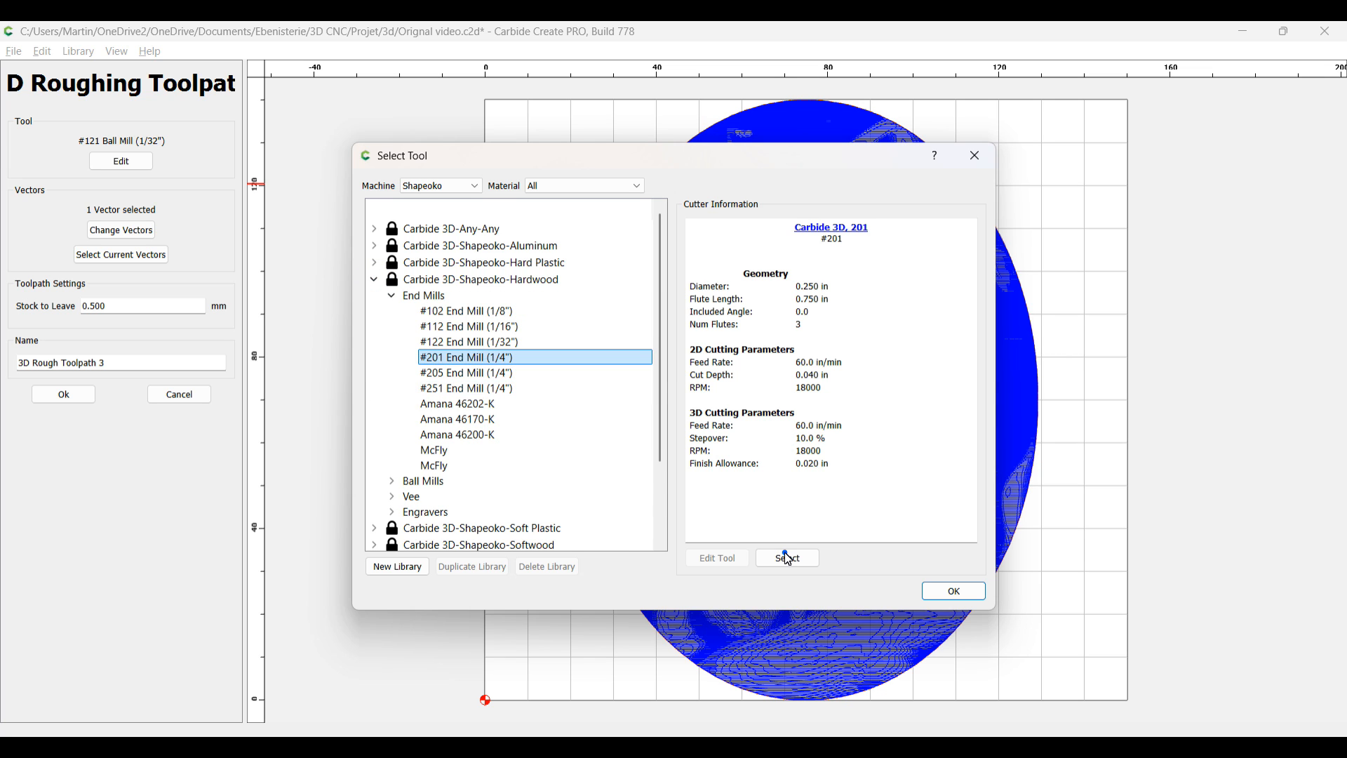
click(786, 557)
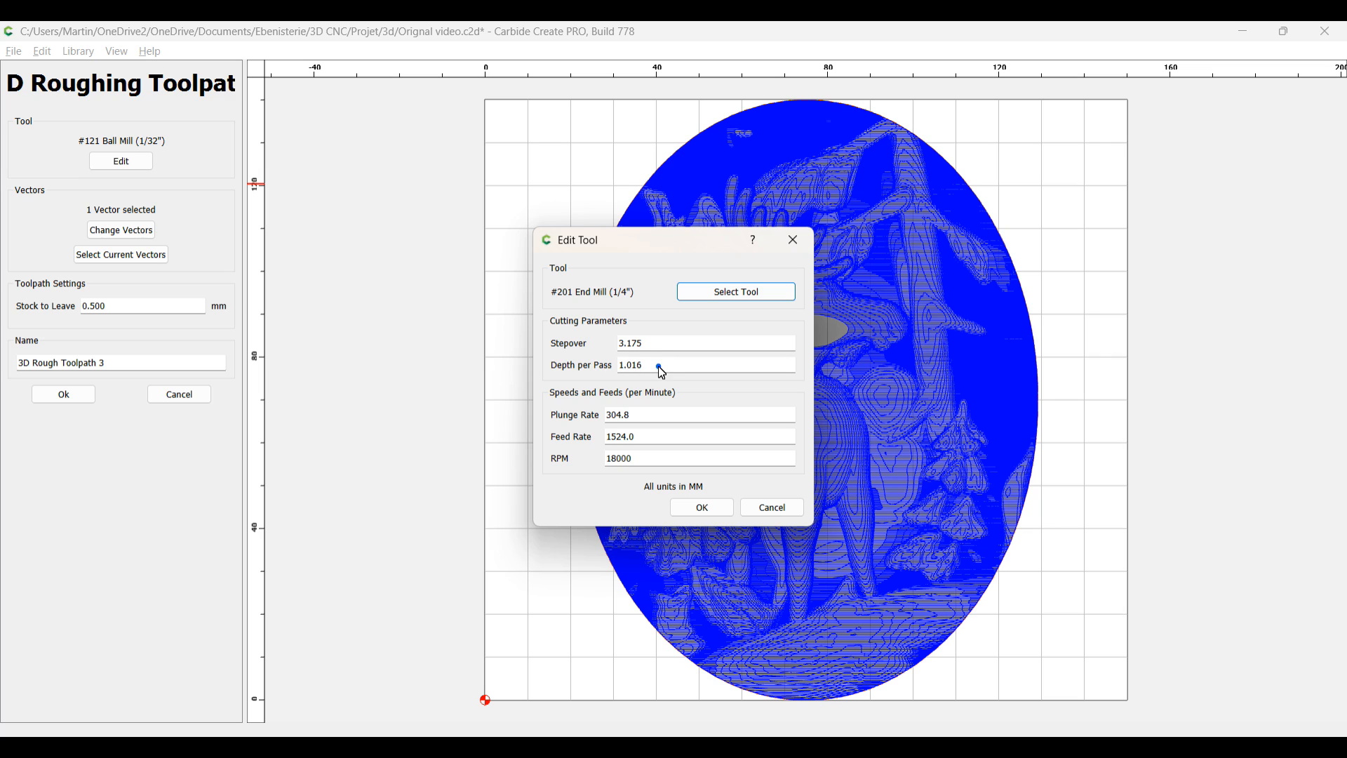
text(4)
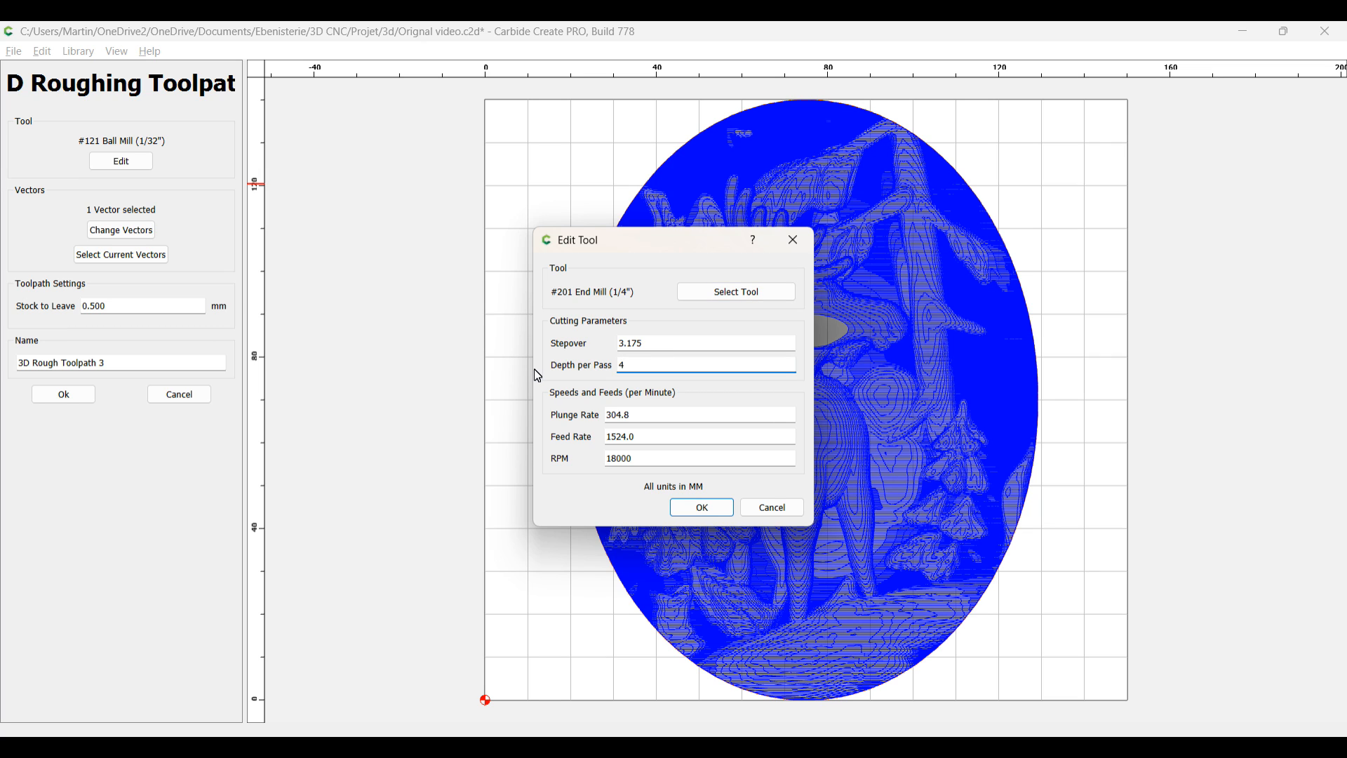
click(702, 507)
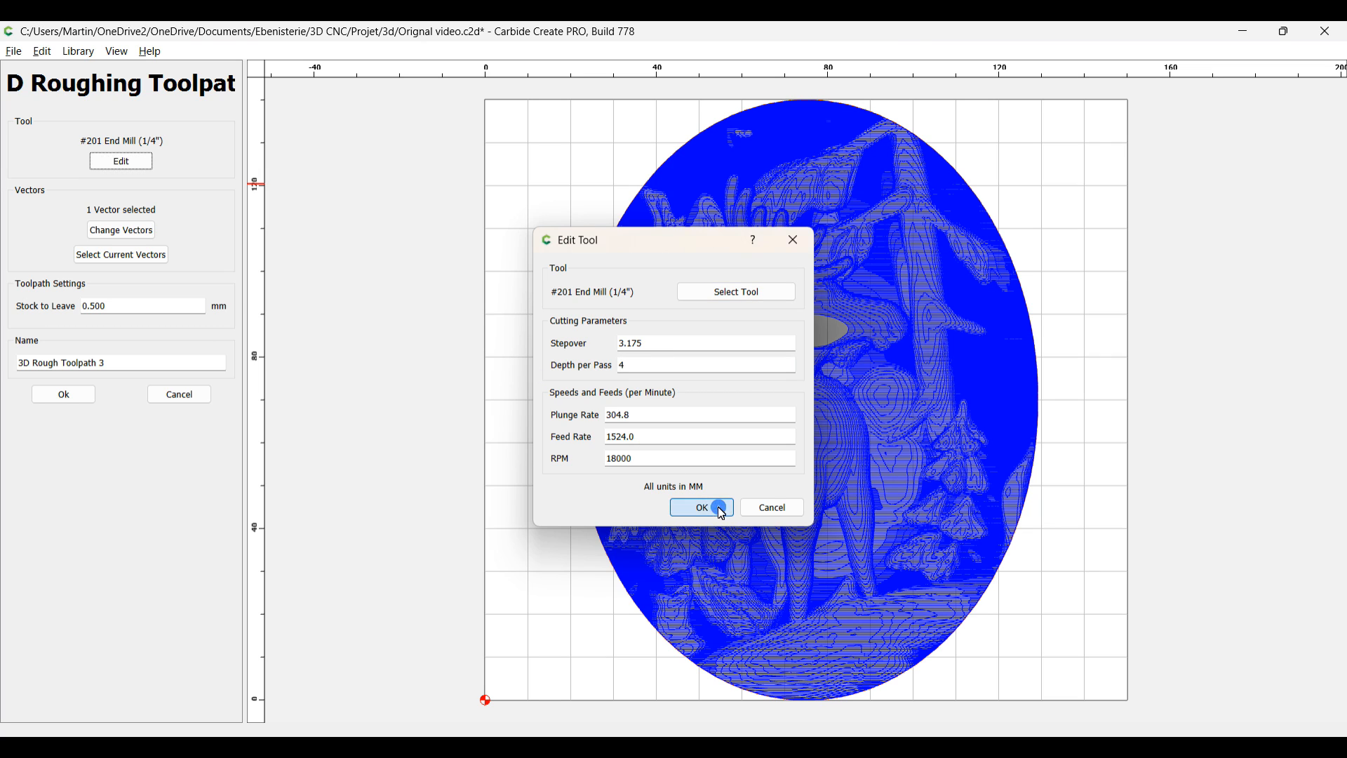
click(700, 507)
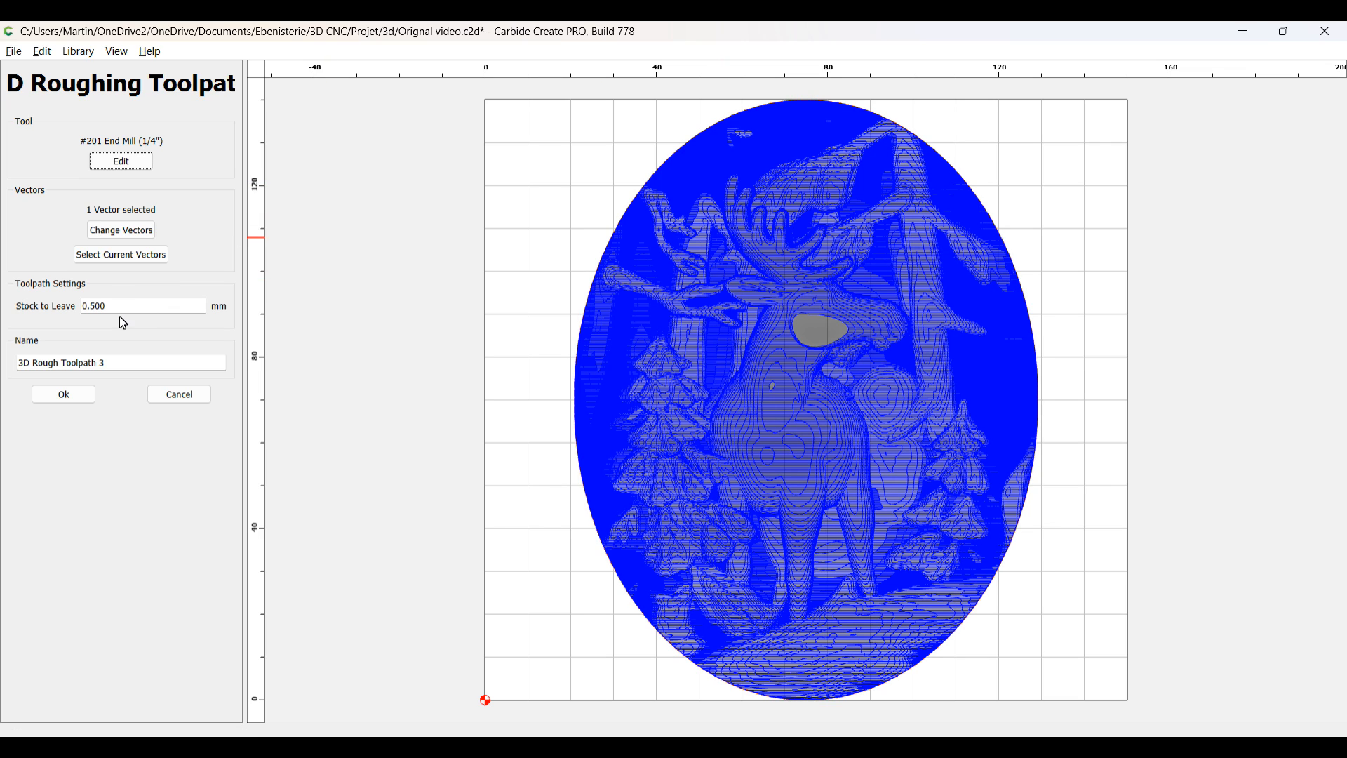
click(142, 306)
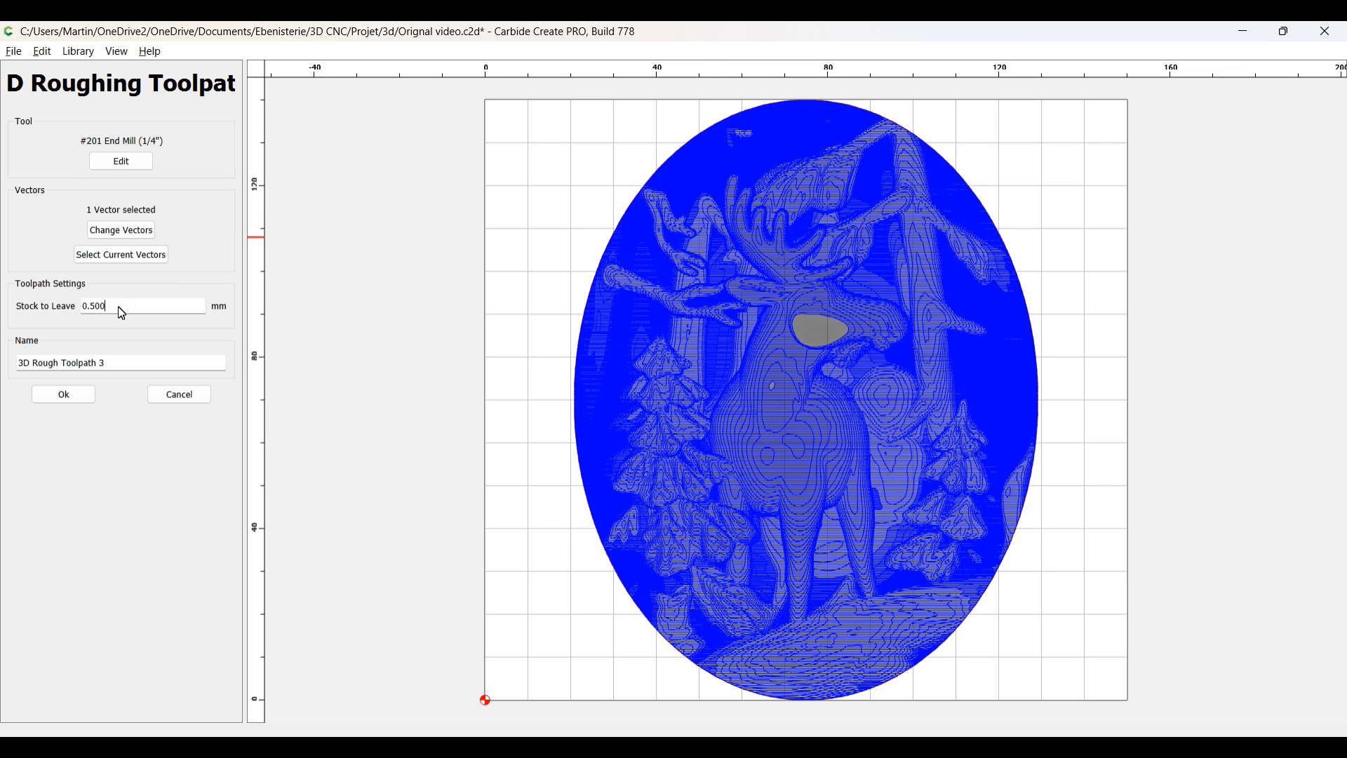
click(63, 393)
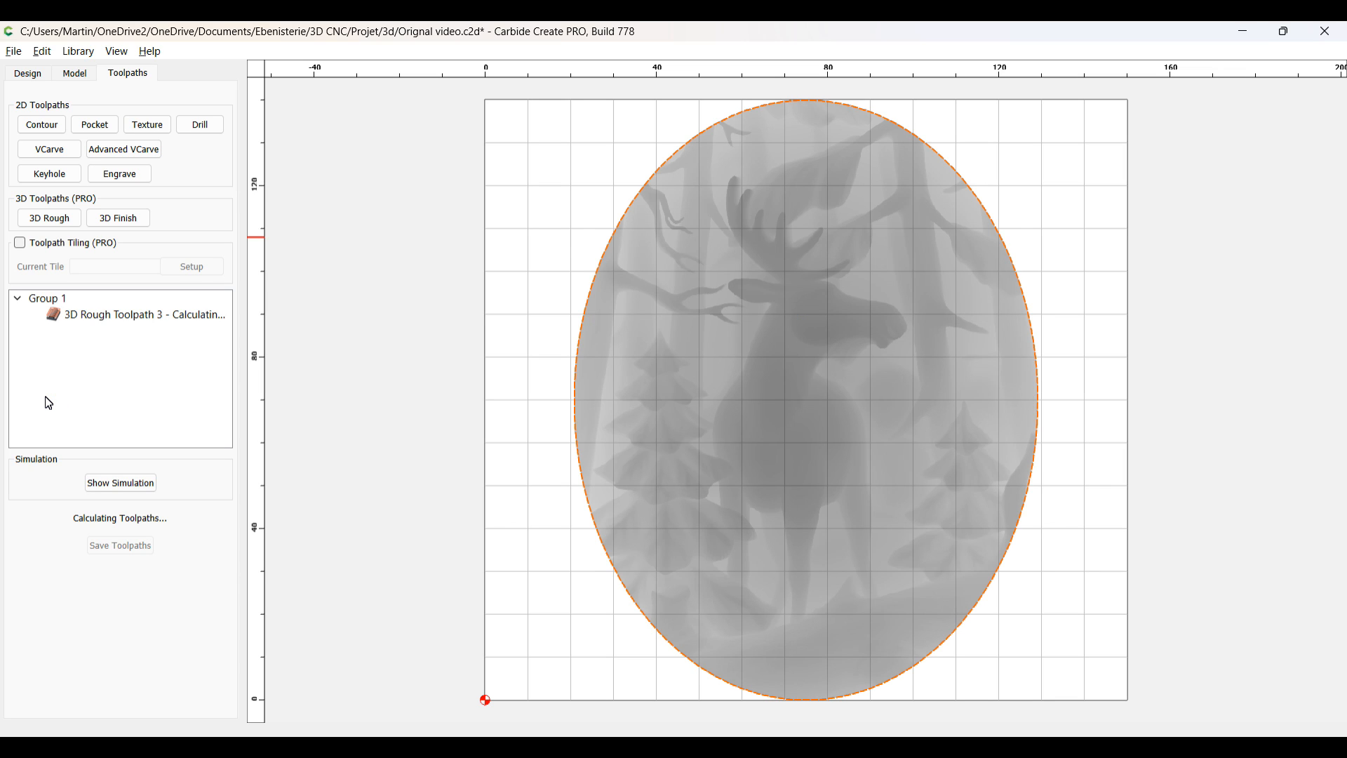
mouse_move(531, 339)
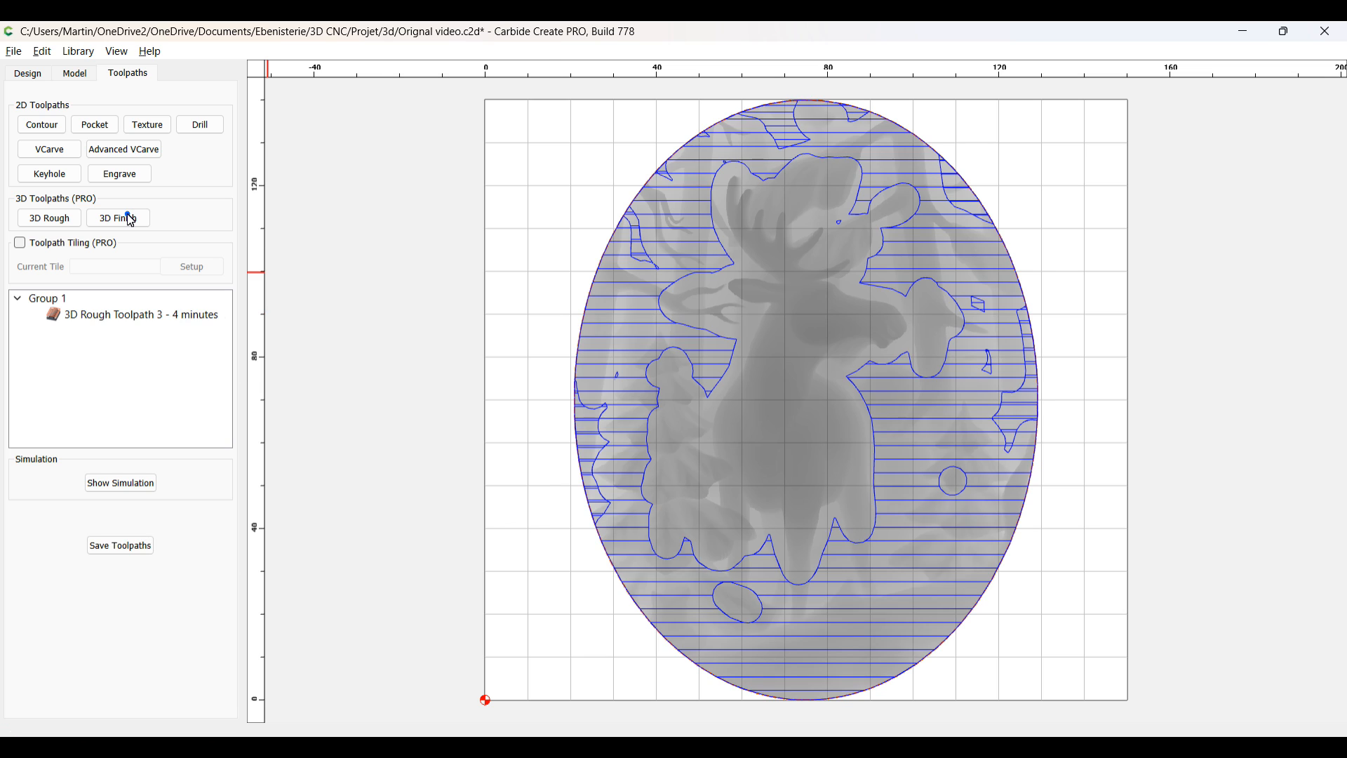
Step: Start a 3D Finish toolpath on the oval and pick the #121 1/32" ball mill from the hardwood library
click(117, 218)
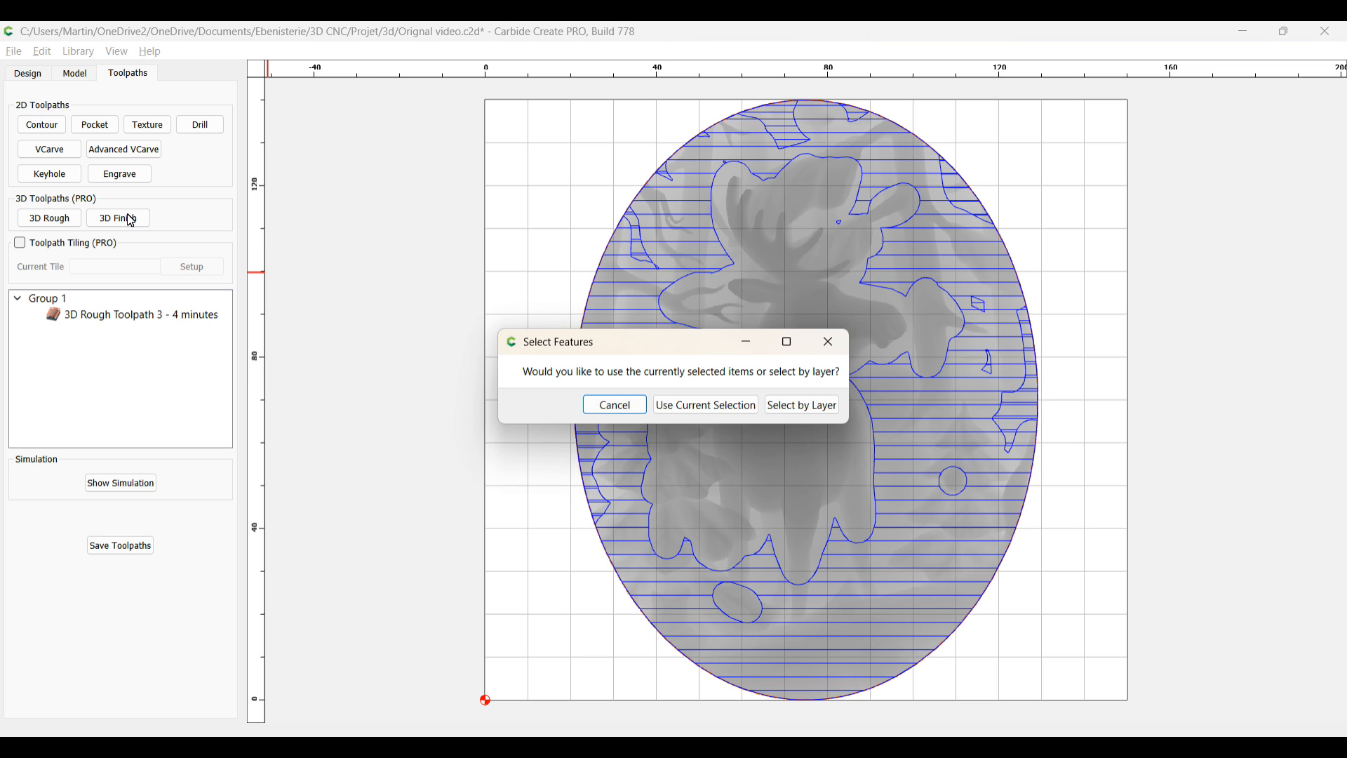
click(703, 404)
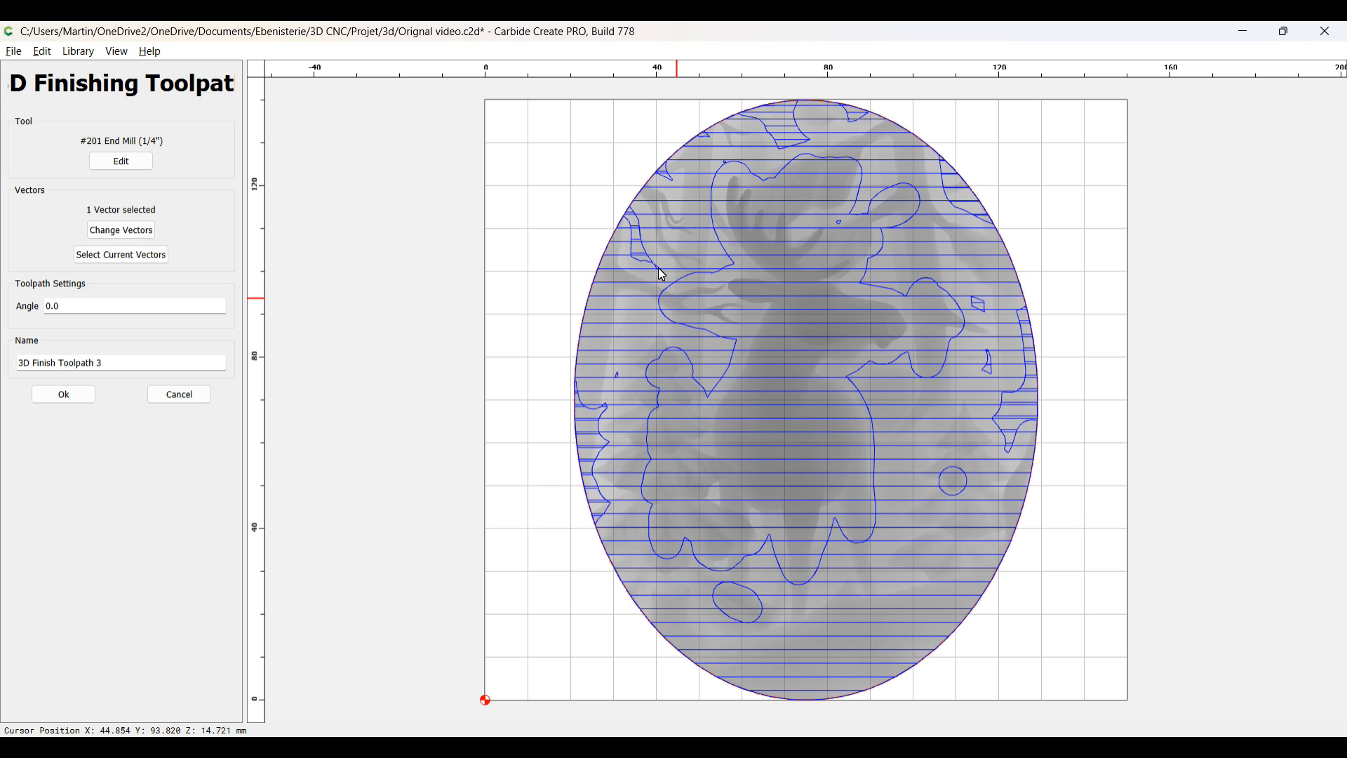
click(121, 161)
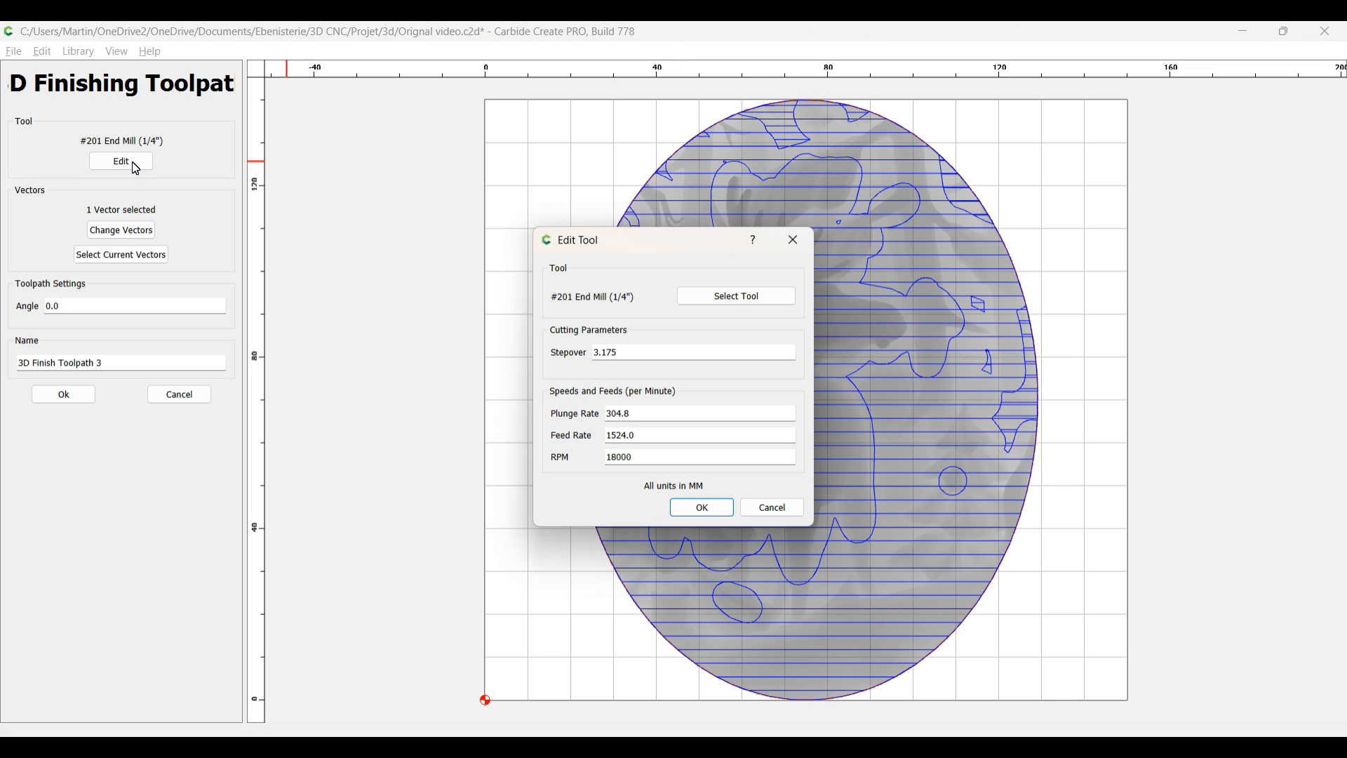
click(734, 297)
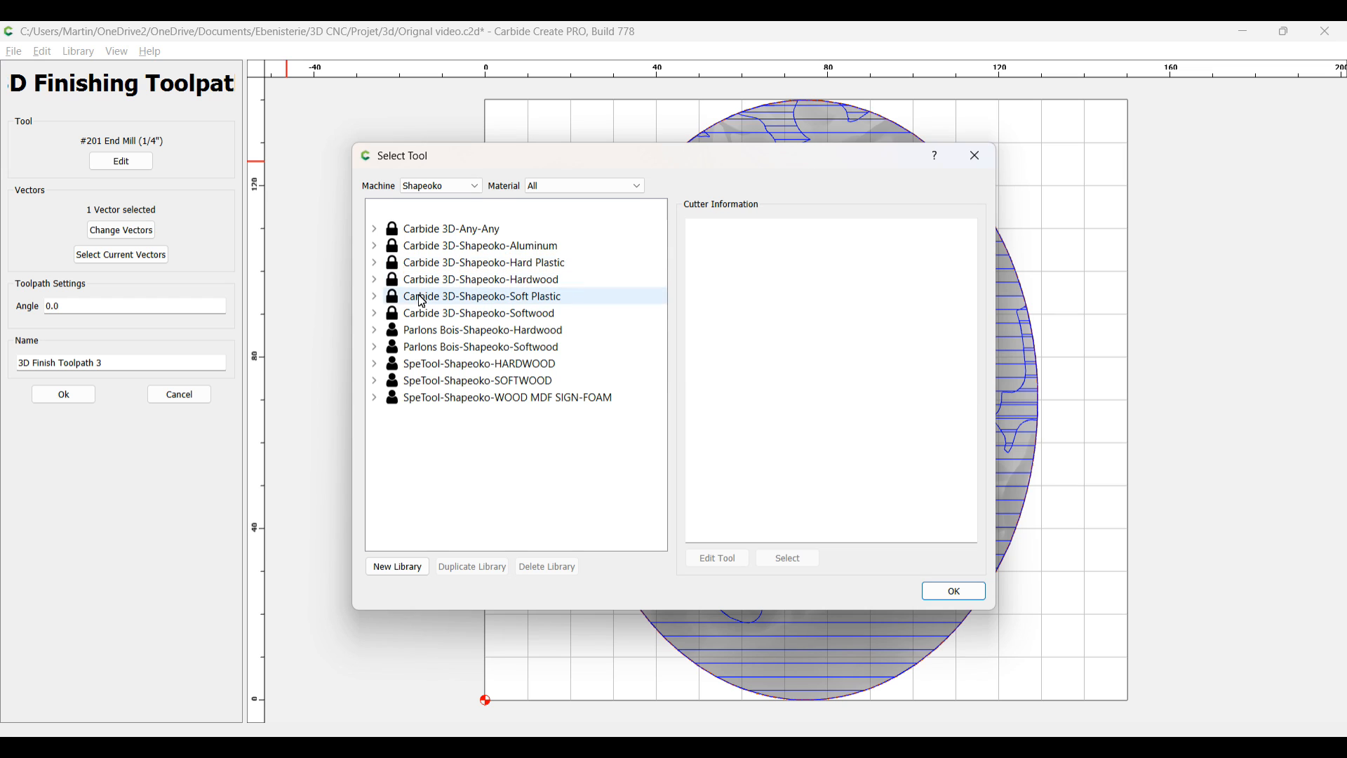
click(374, 280)
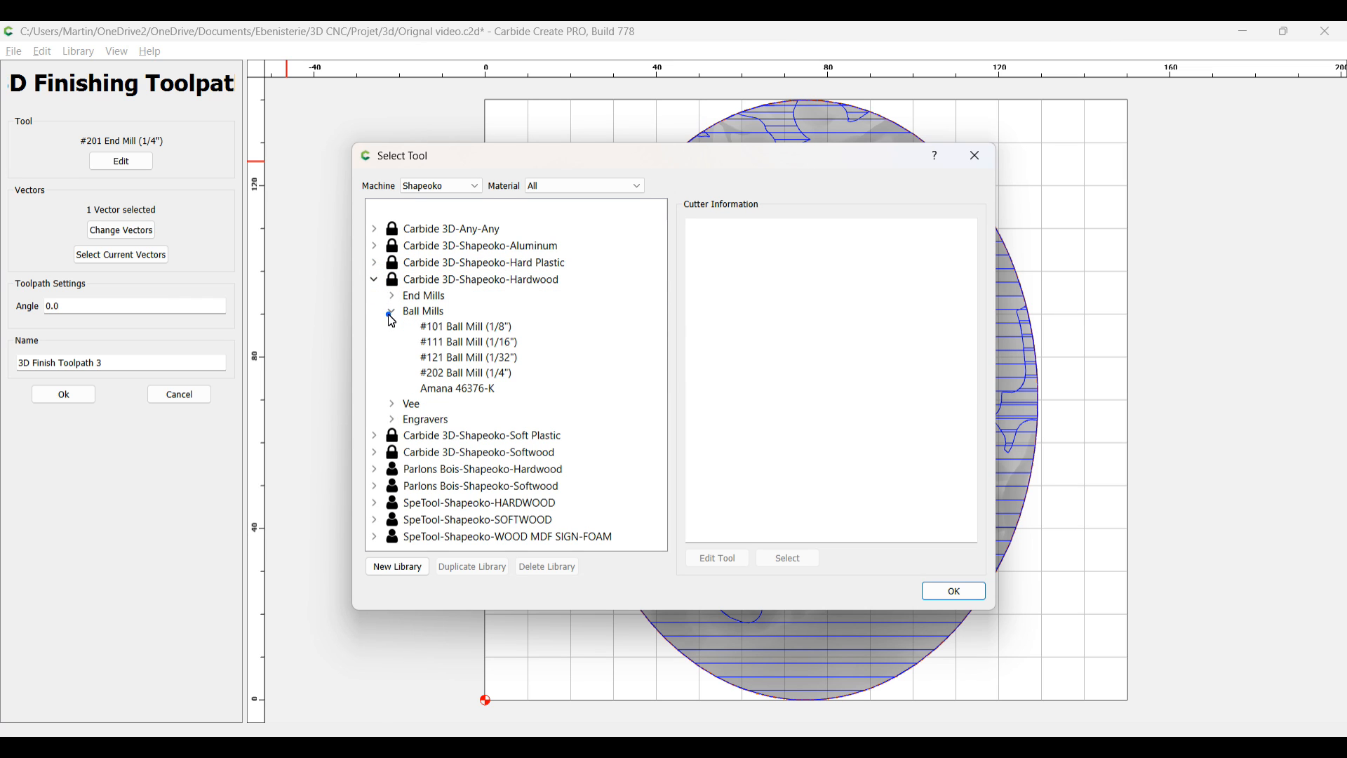
click(469, 358)
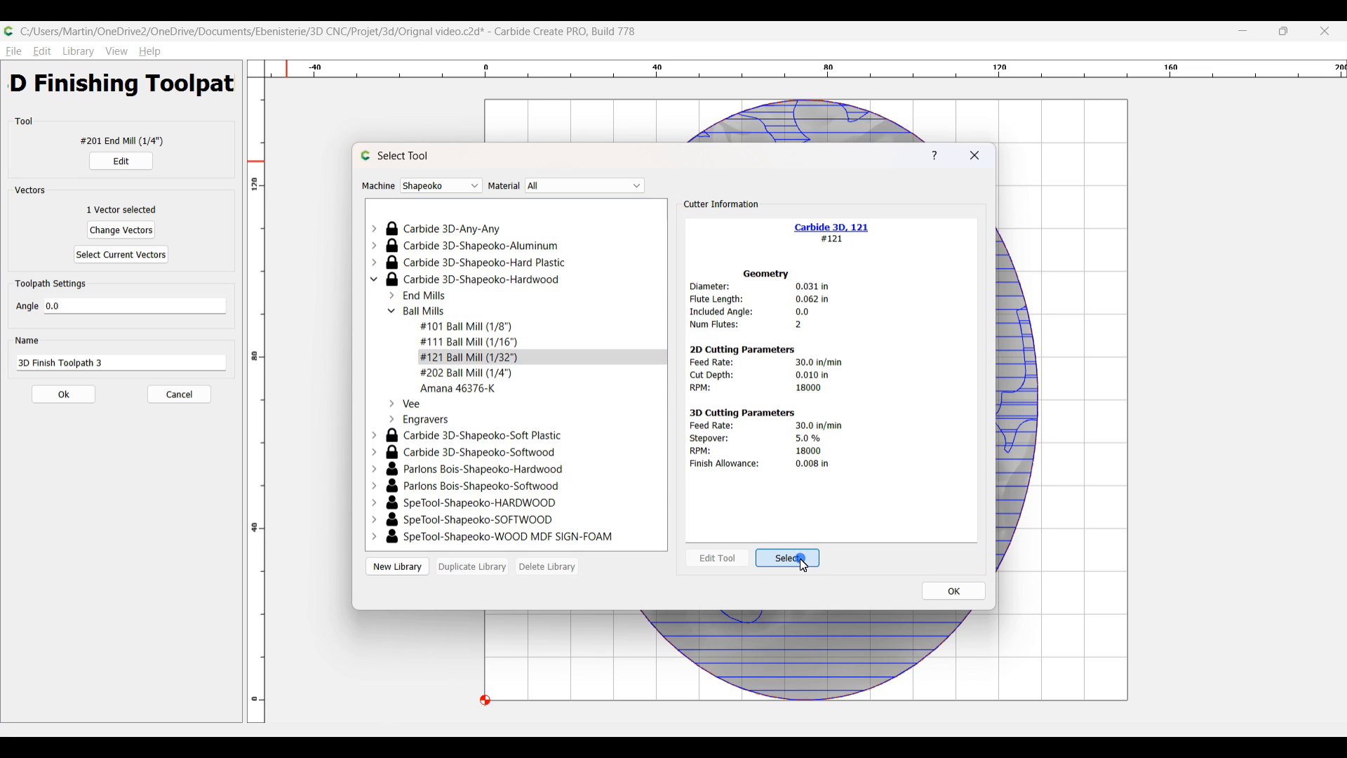
click(786, 557)
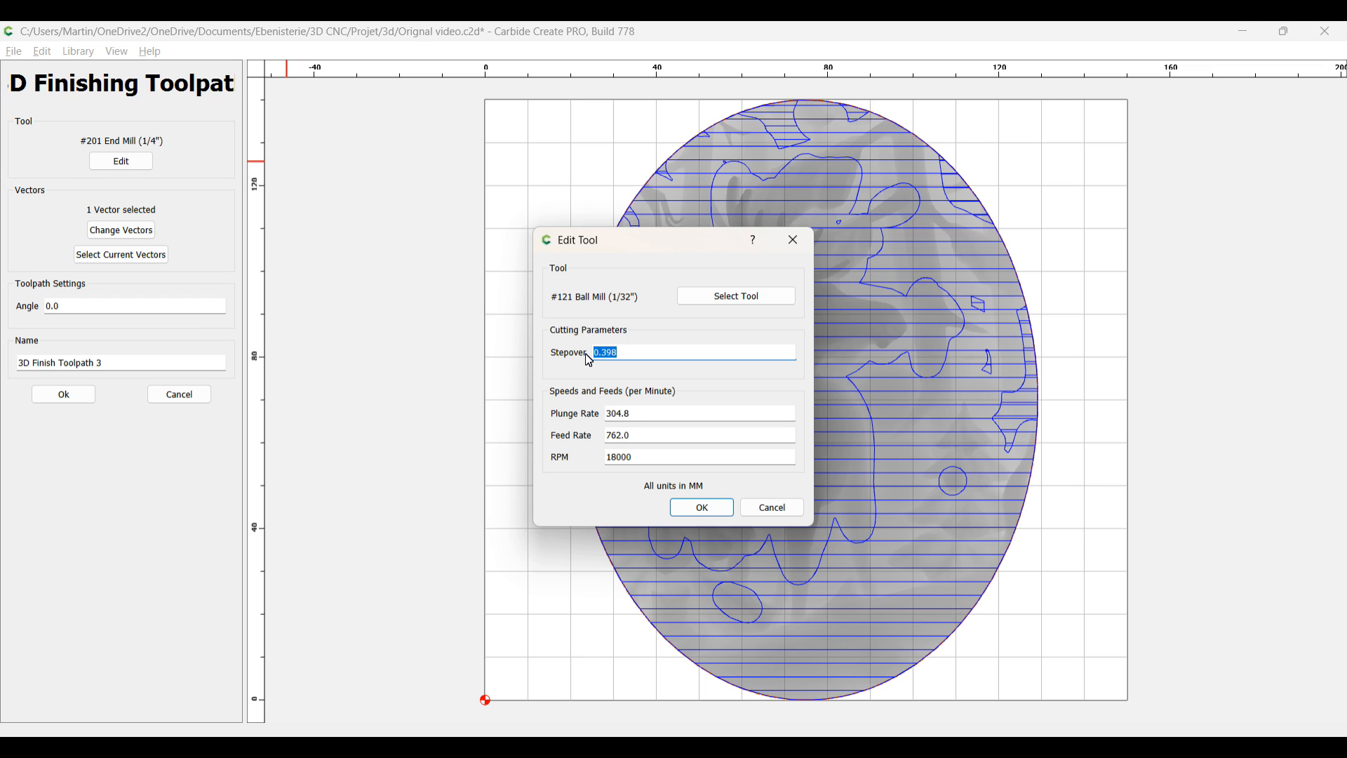
Step: Set the finishing stepover to 0.15 and feed rate to 1000 and confirm the tool settings
text(0.15)
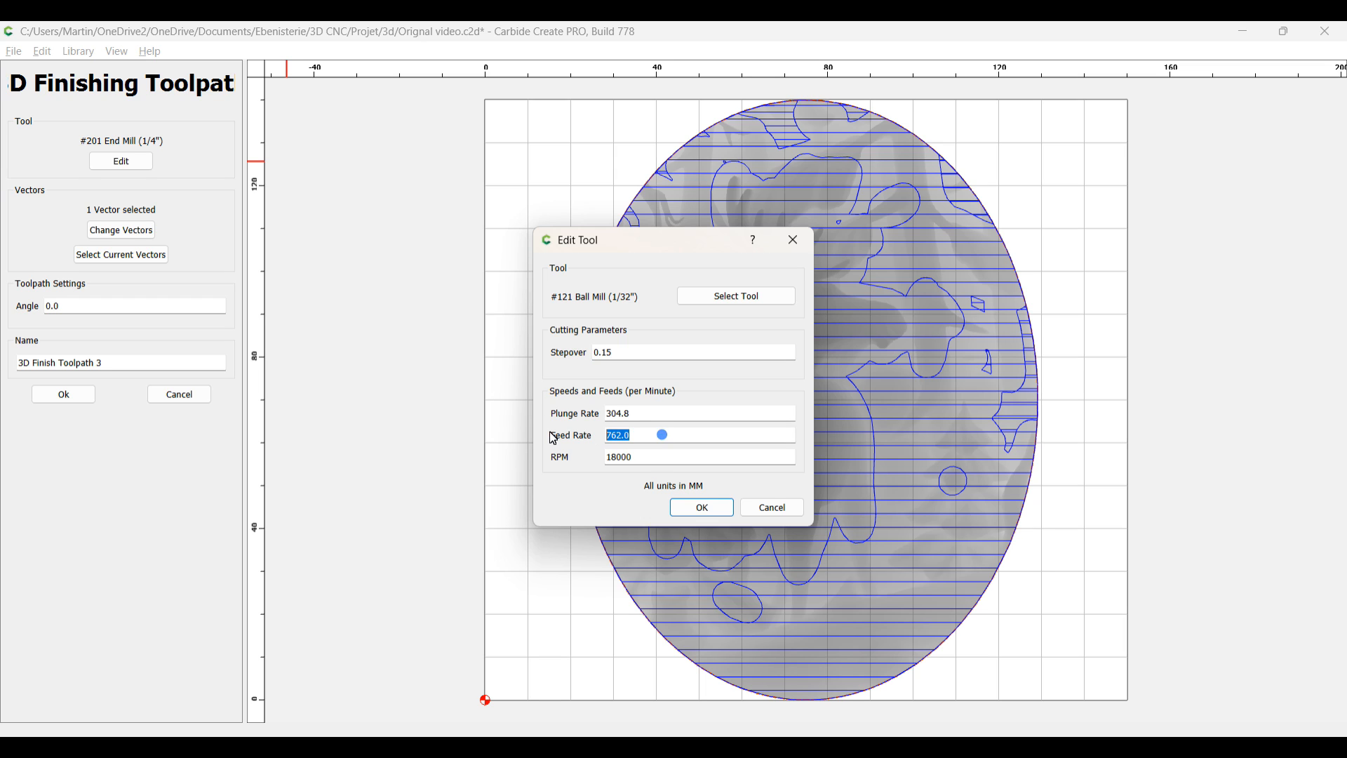
text(1000)
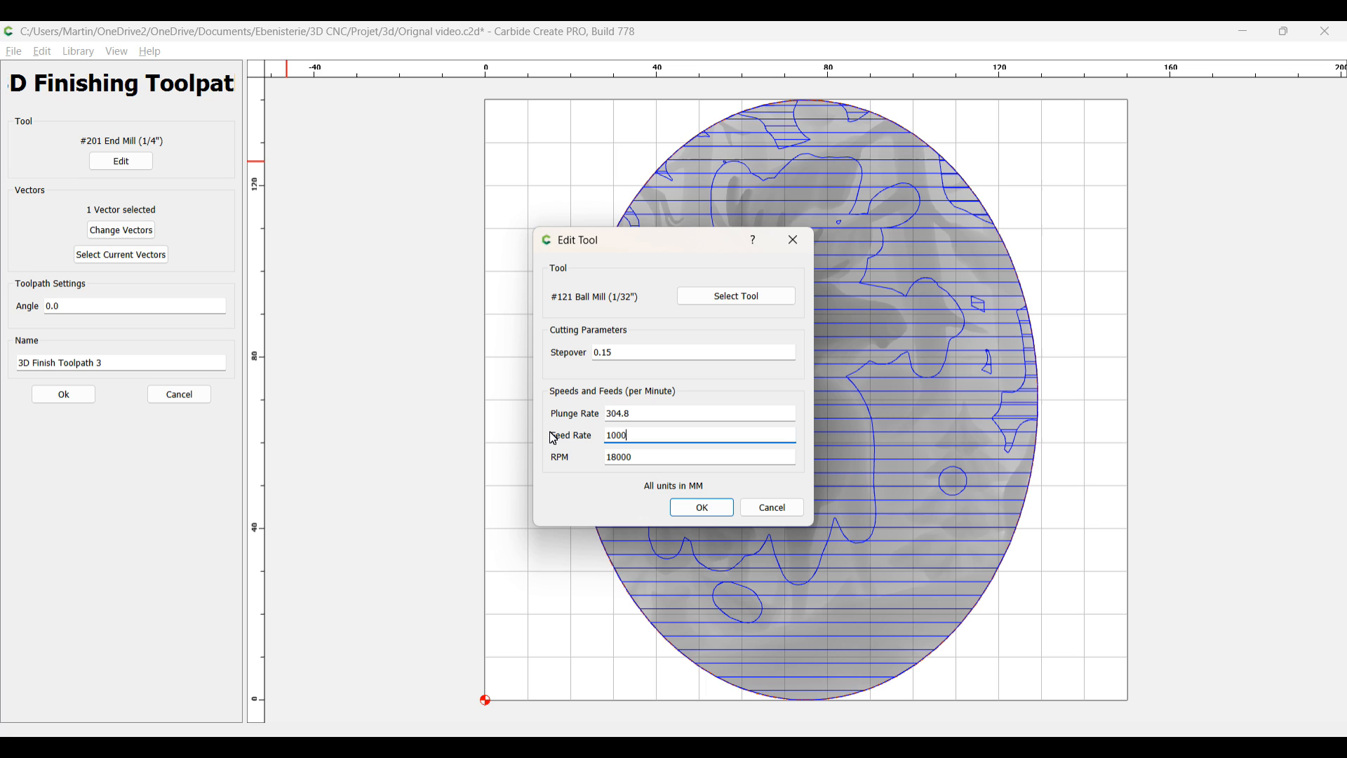
click(702, 507)
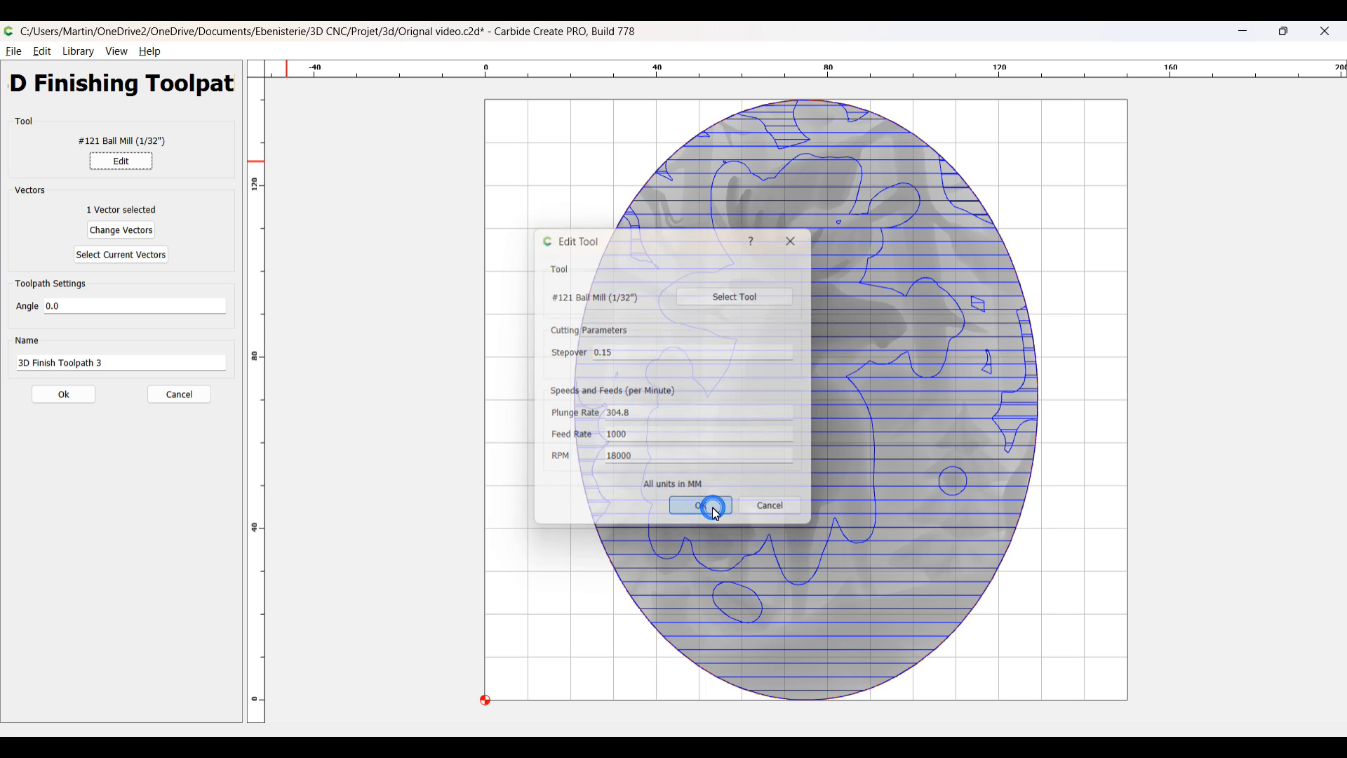
click(705, 503)
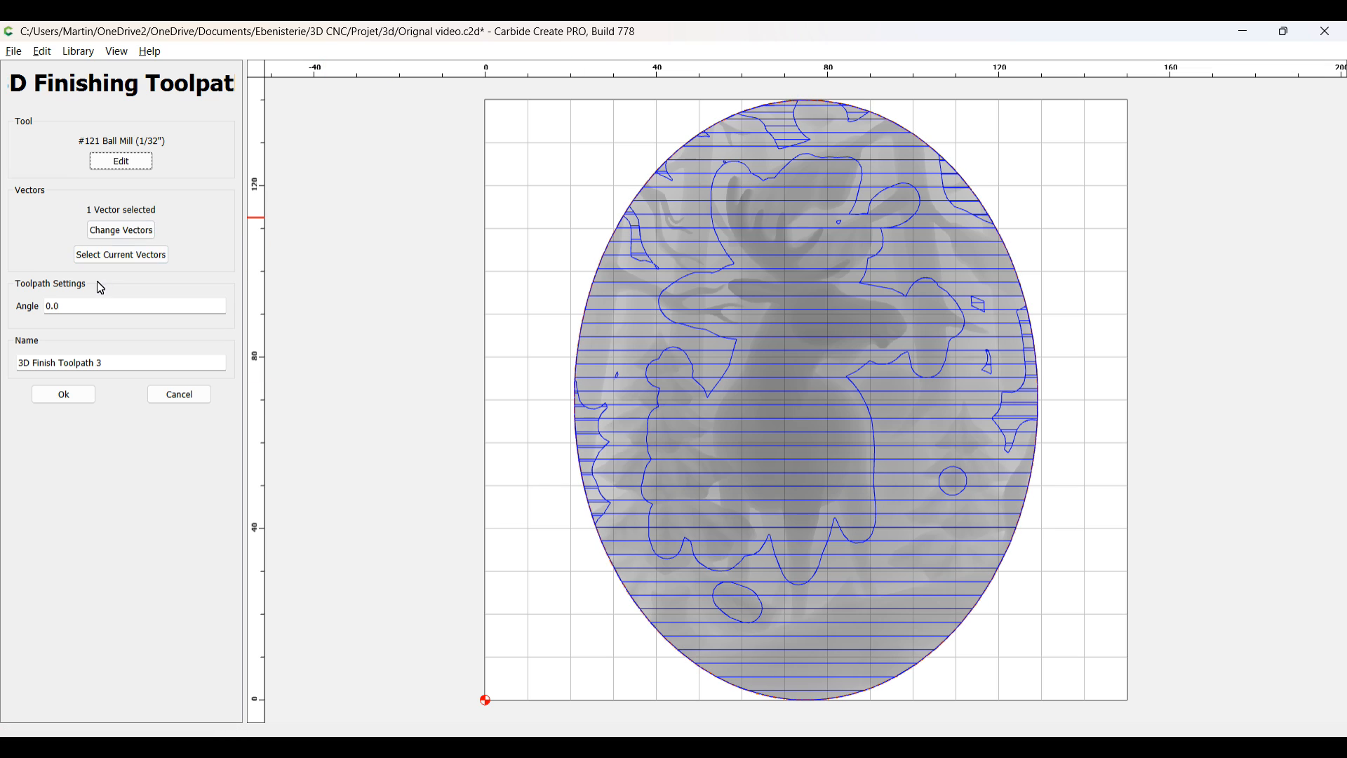
Step: Create the 92-minute 3D finish toolpath and view the rough-plus-finish carving simulation in beech, then leave it
click(63, 393)
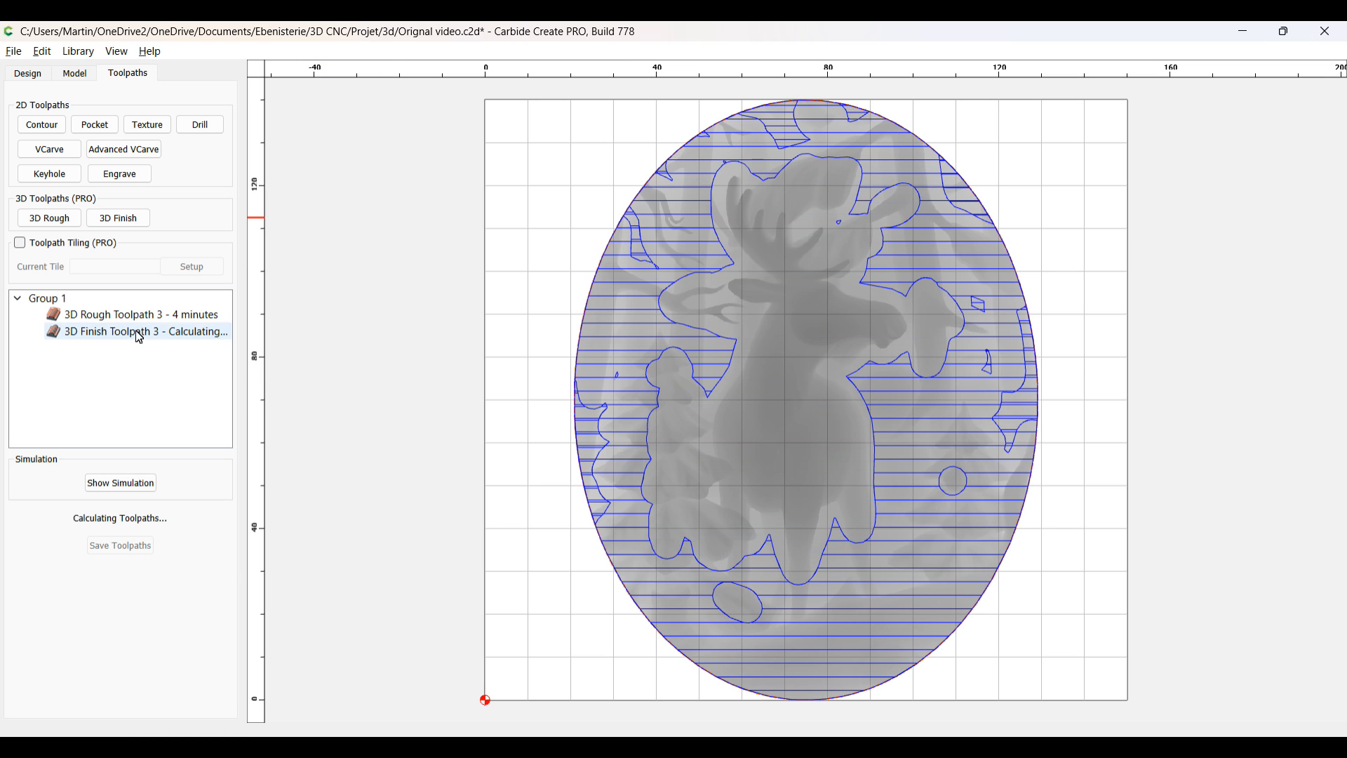
mouse_move(146, 331)
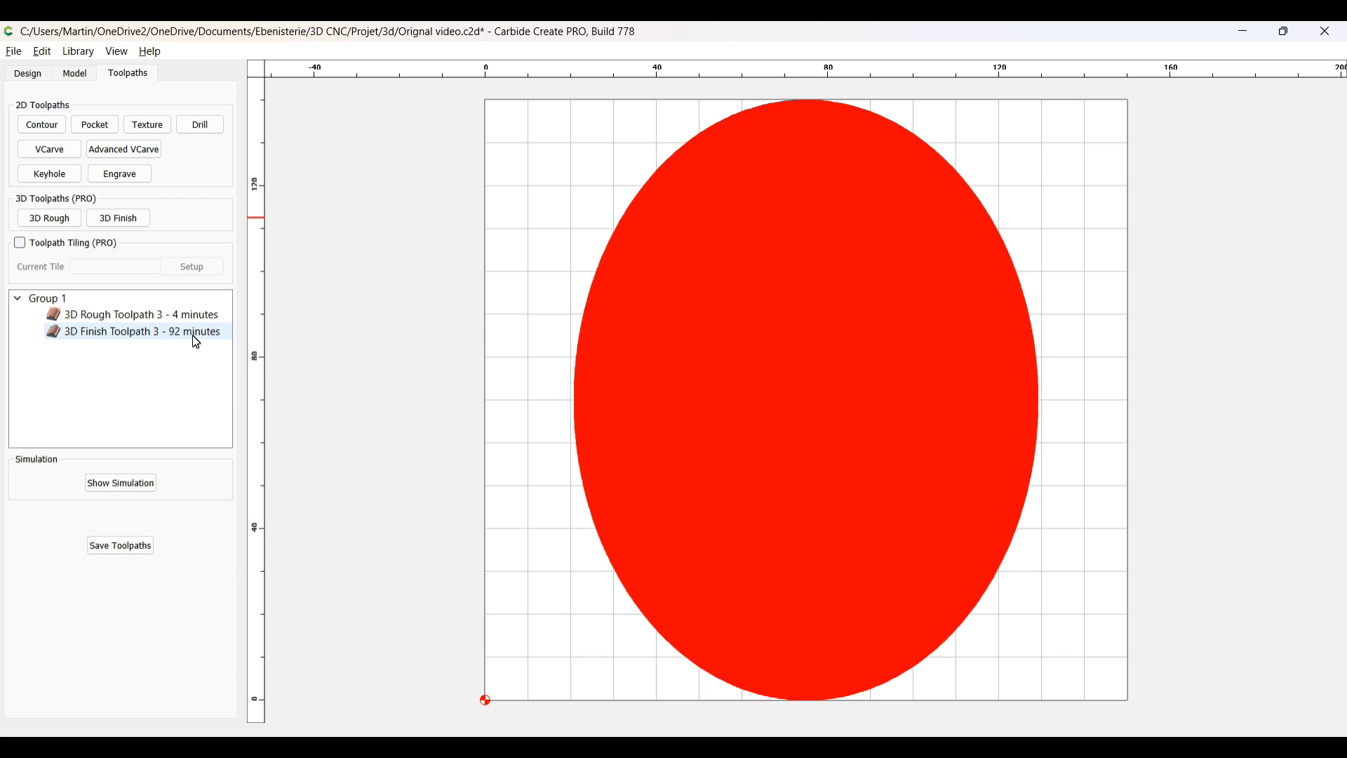
click(121, 481)
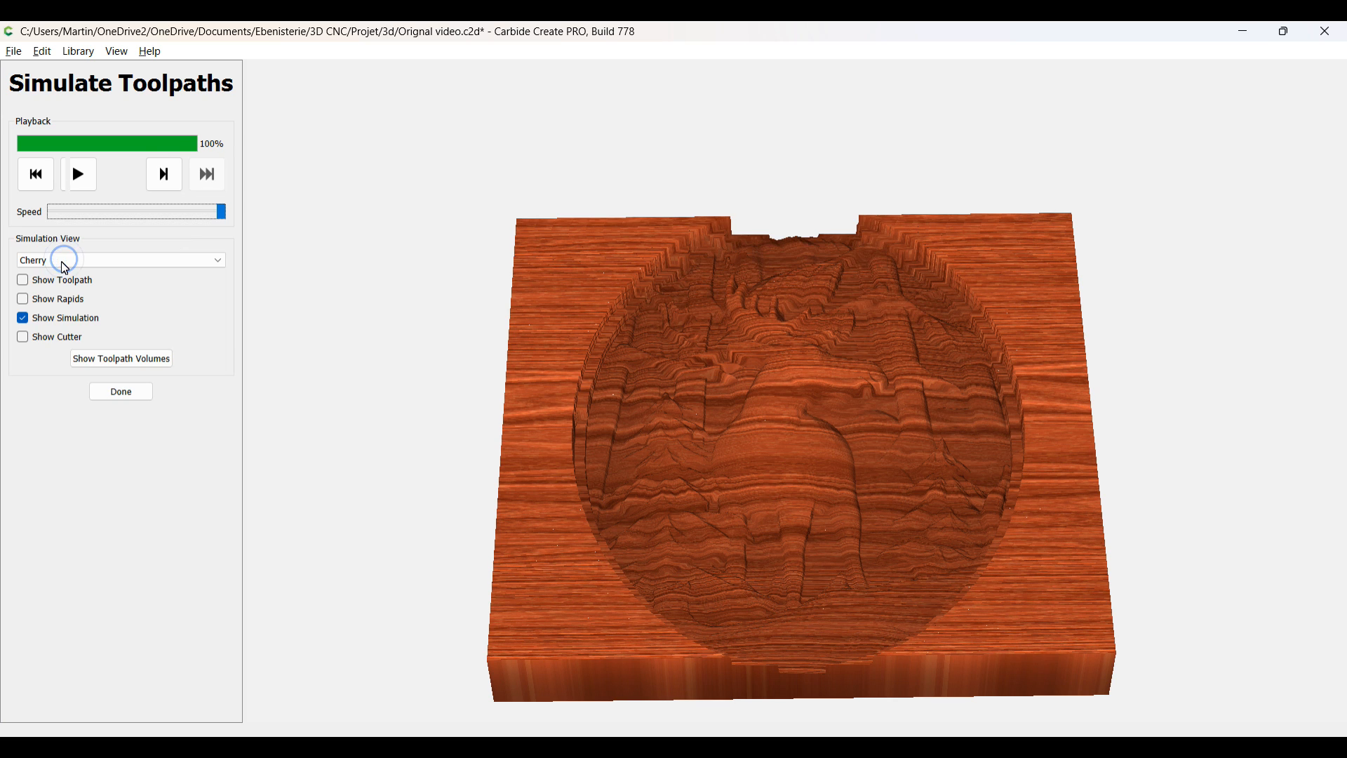
click(119, 259)
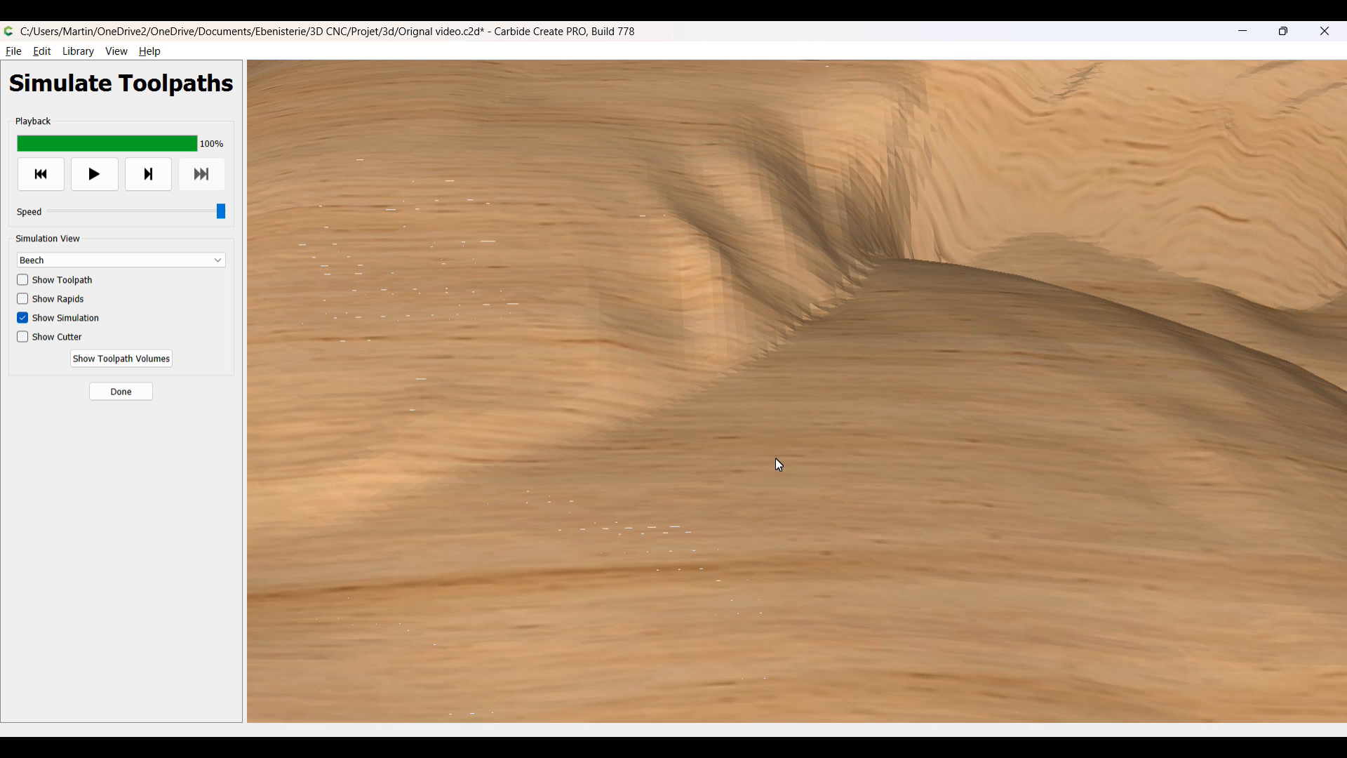
click(121, 392)
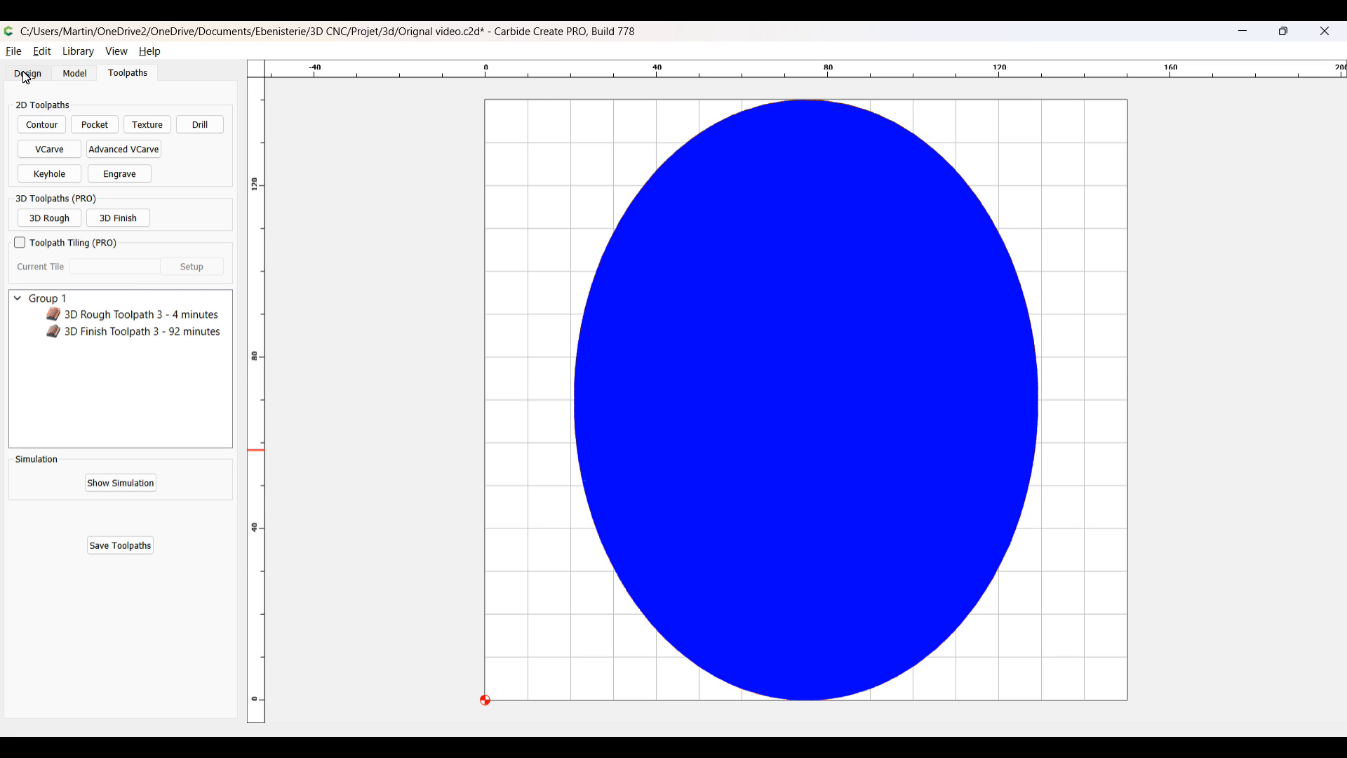
Step: Finish the 130 by 140 rectangle around the oval in Design and return to Toolpaths with both vectors selected
click(28, 73)
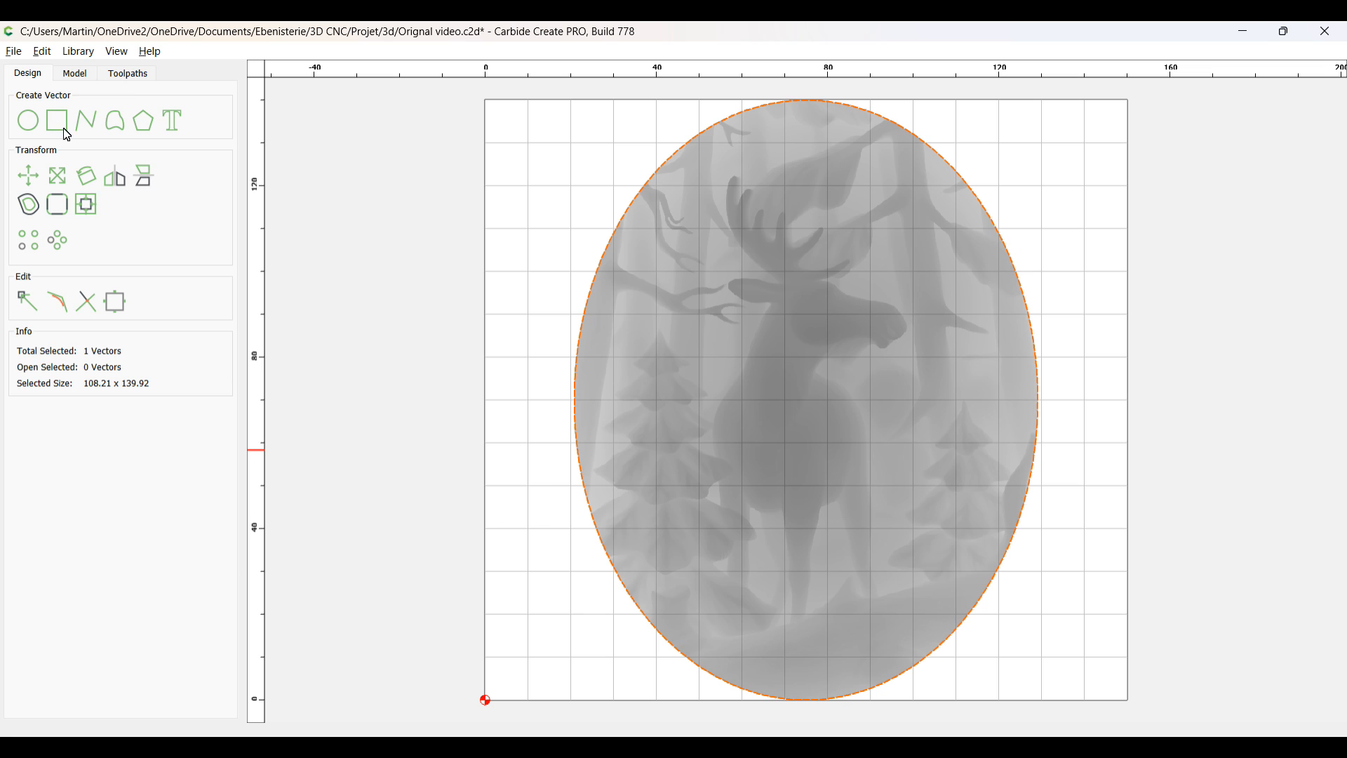
click(54, 120)
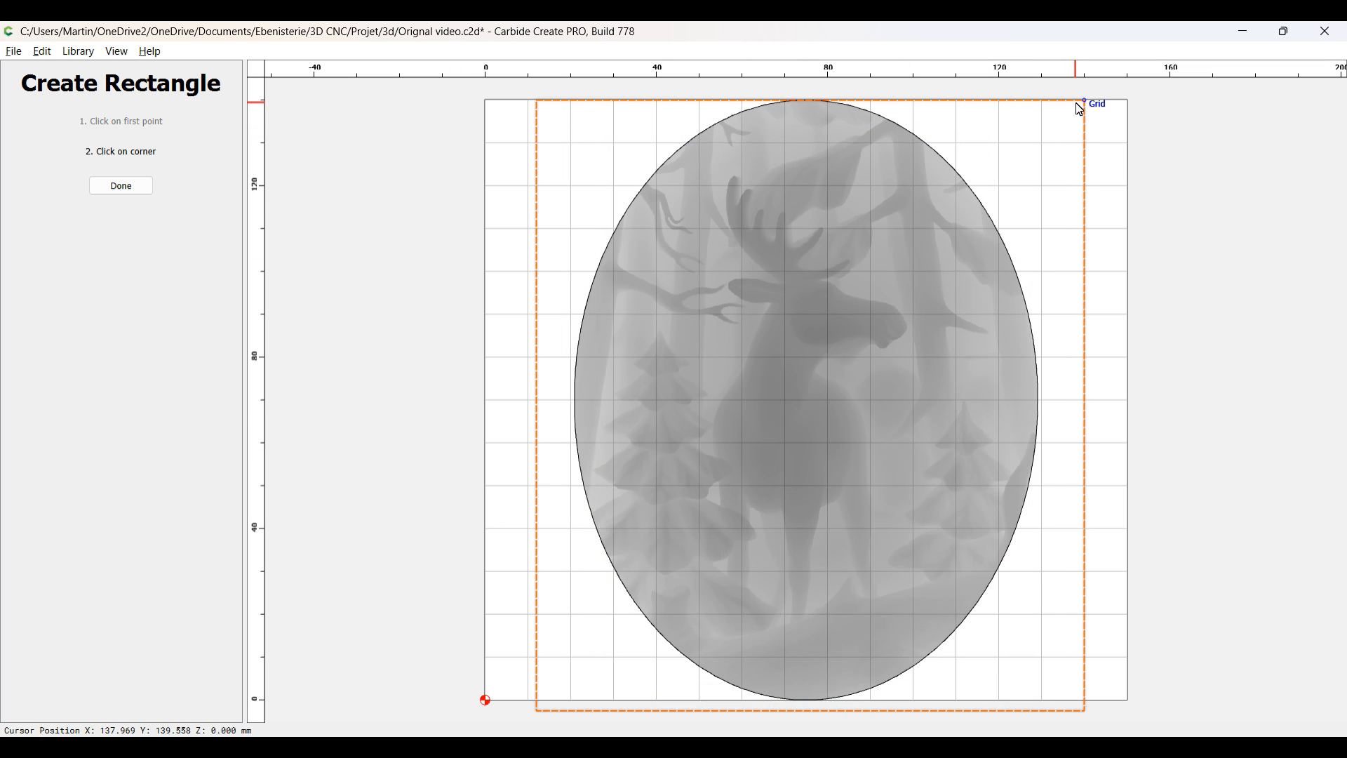
click(121, 186)
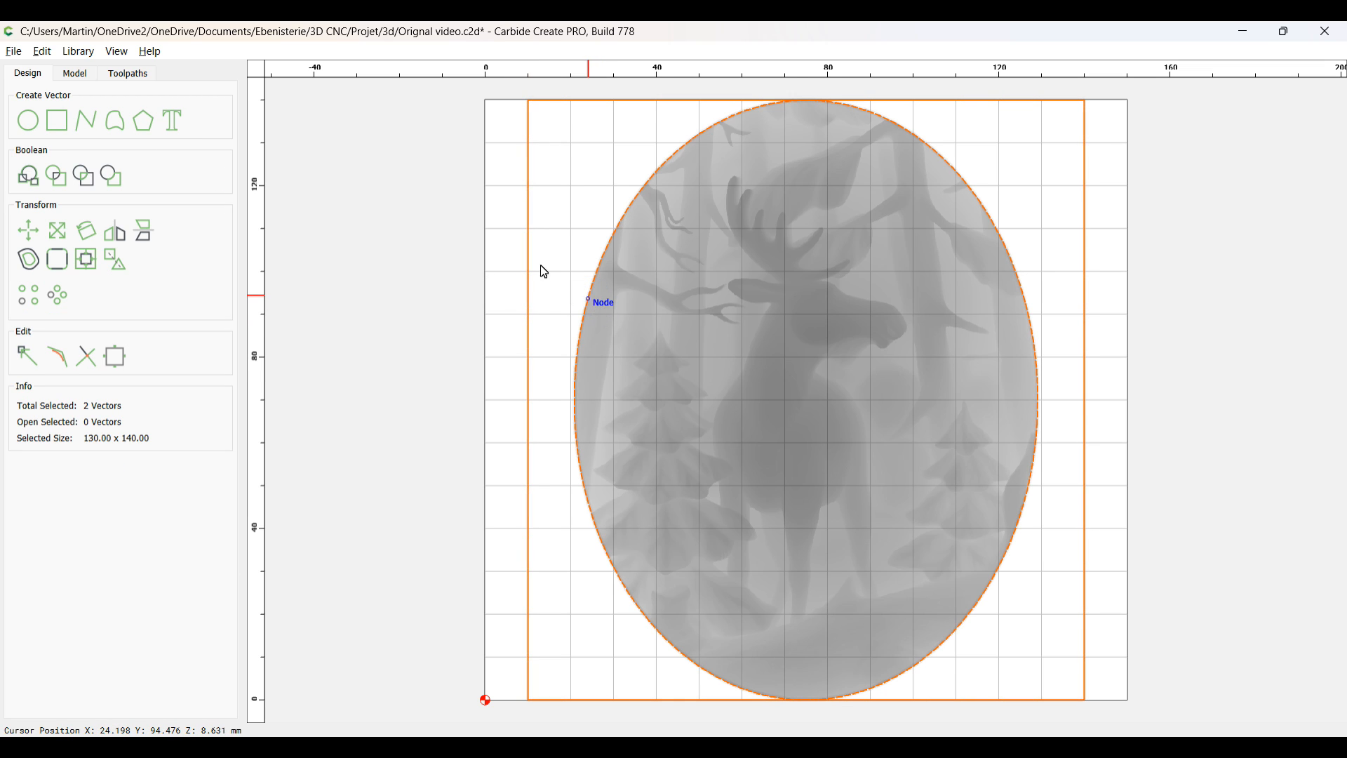
click(126, 73)
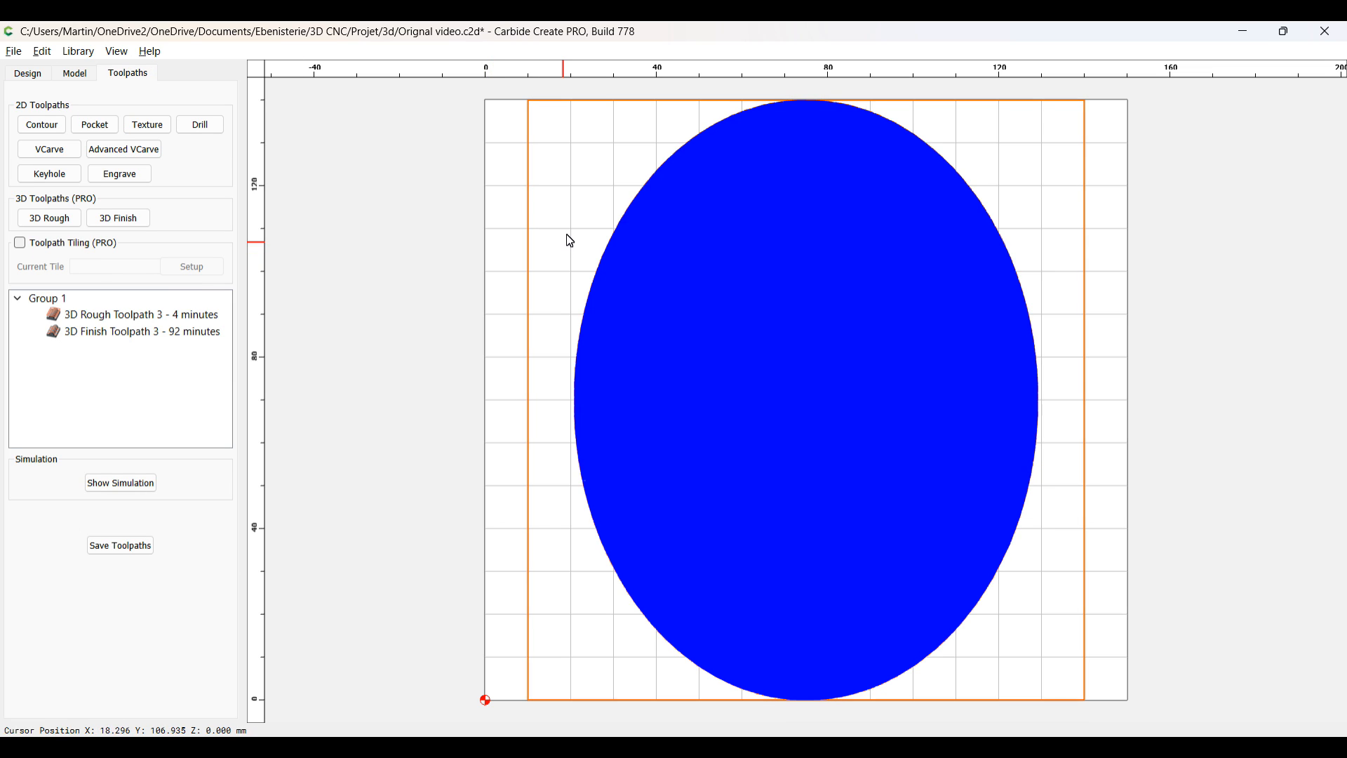
Step: Start a pocket on the selected rectangle and oval using the #201 1/4" end mill from the Shapeoko hardwood library
click(94, 123)
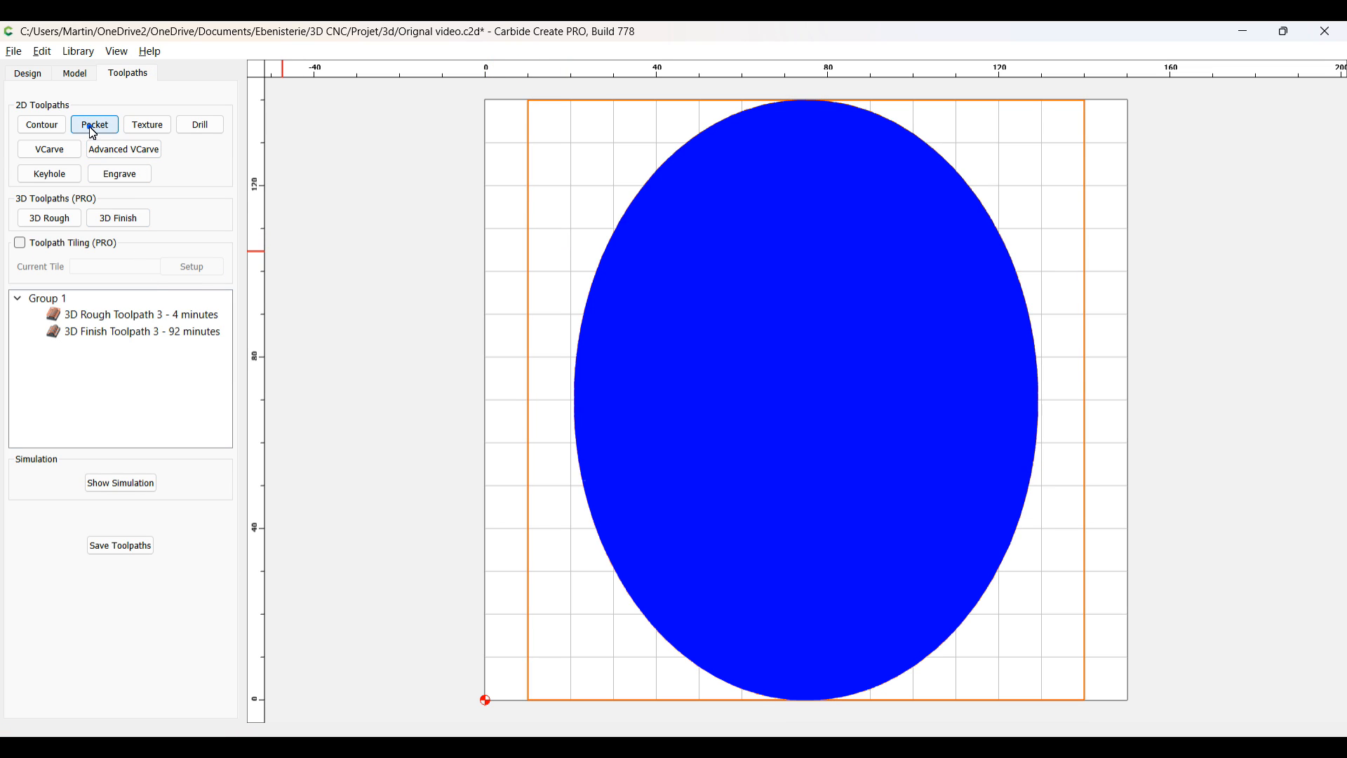
click(95, 125)
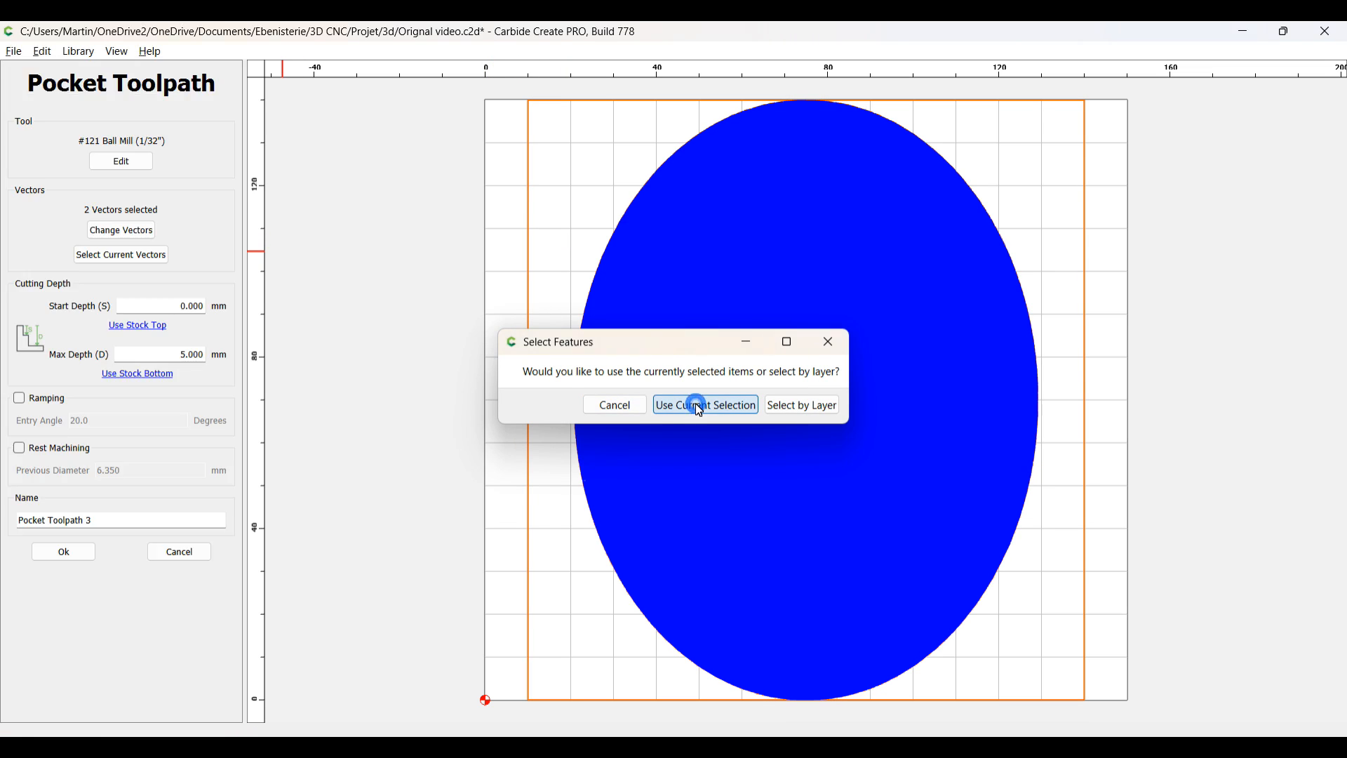
click(704, 404)
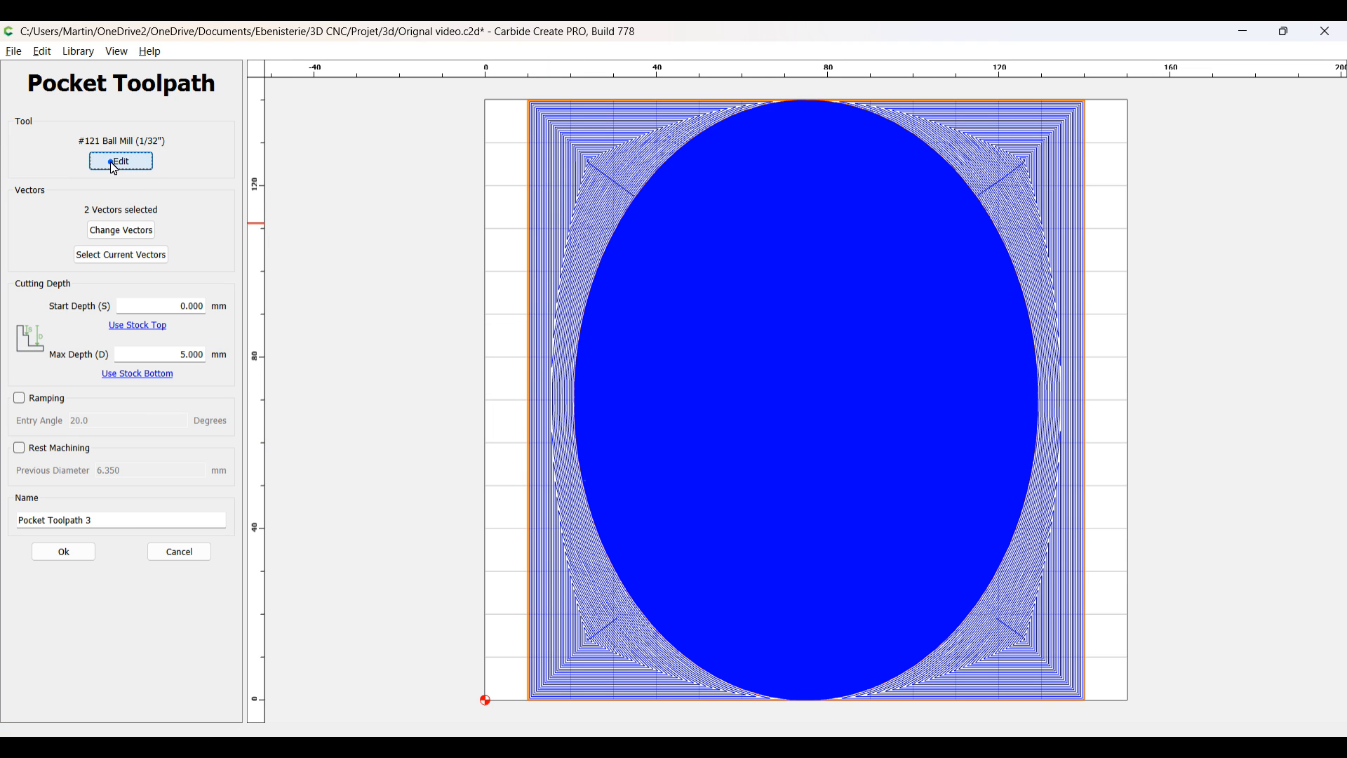
click(119, 160)
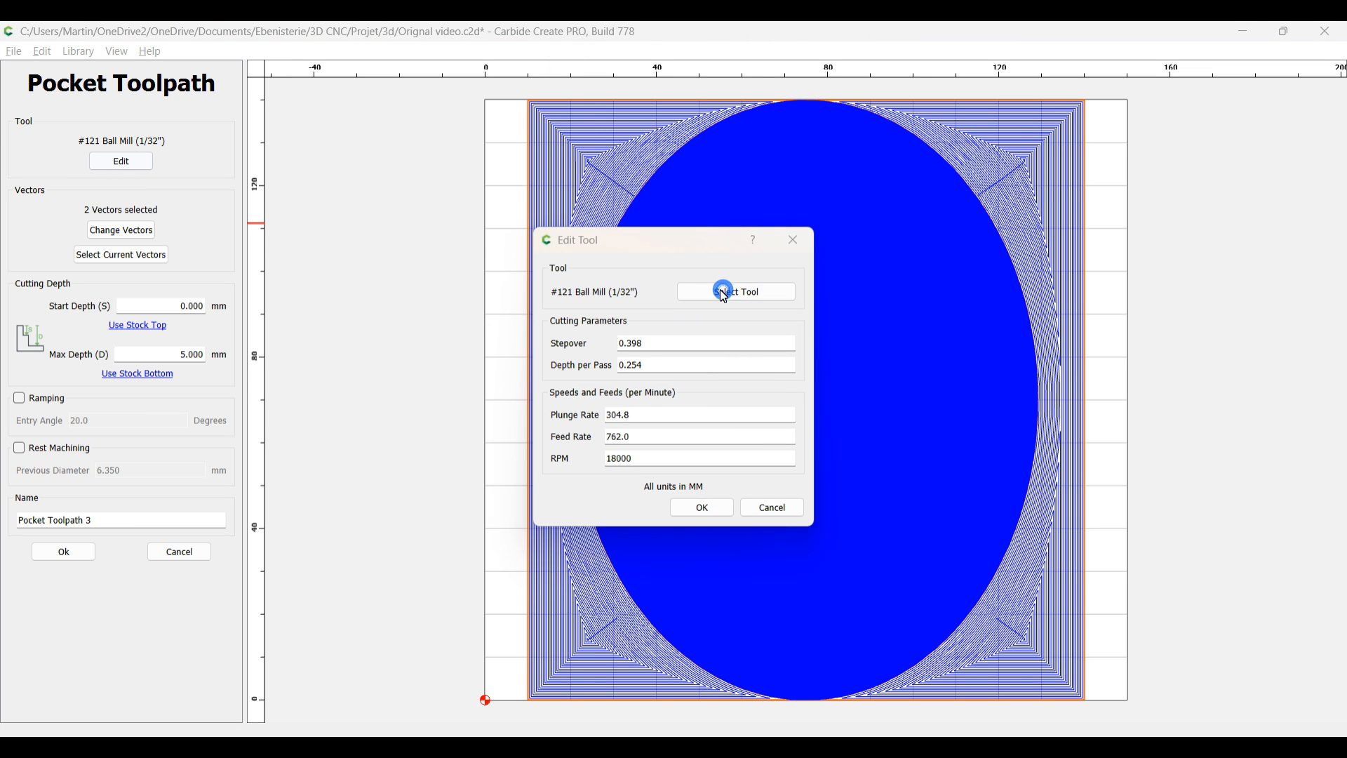
click(734, 292)
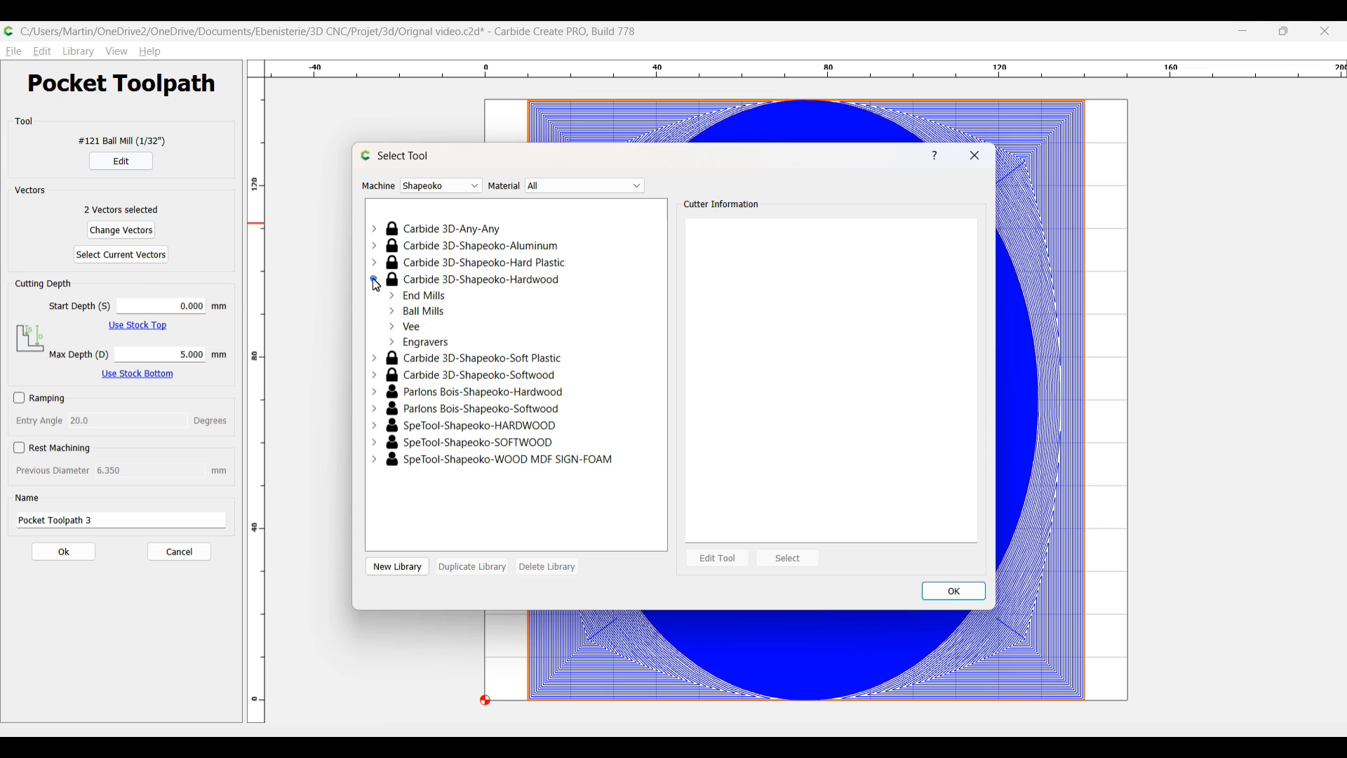
click(392, 295)
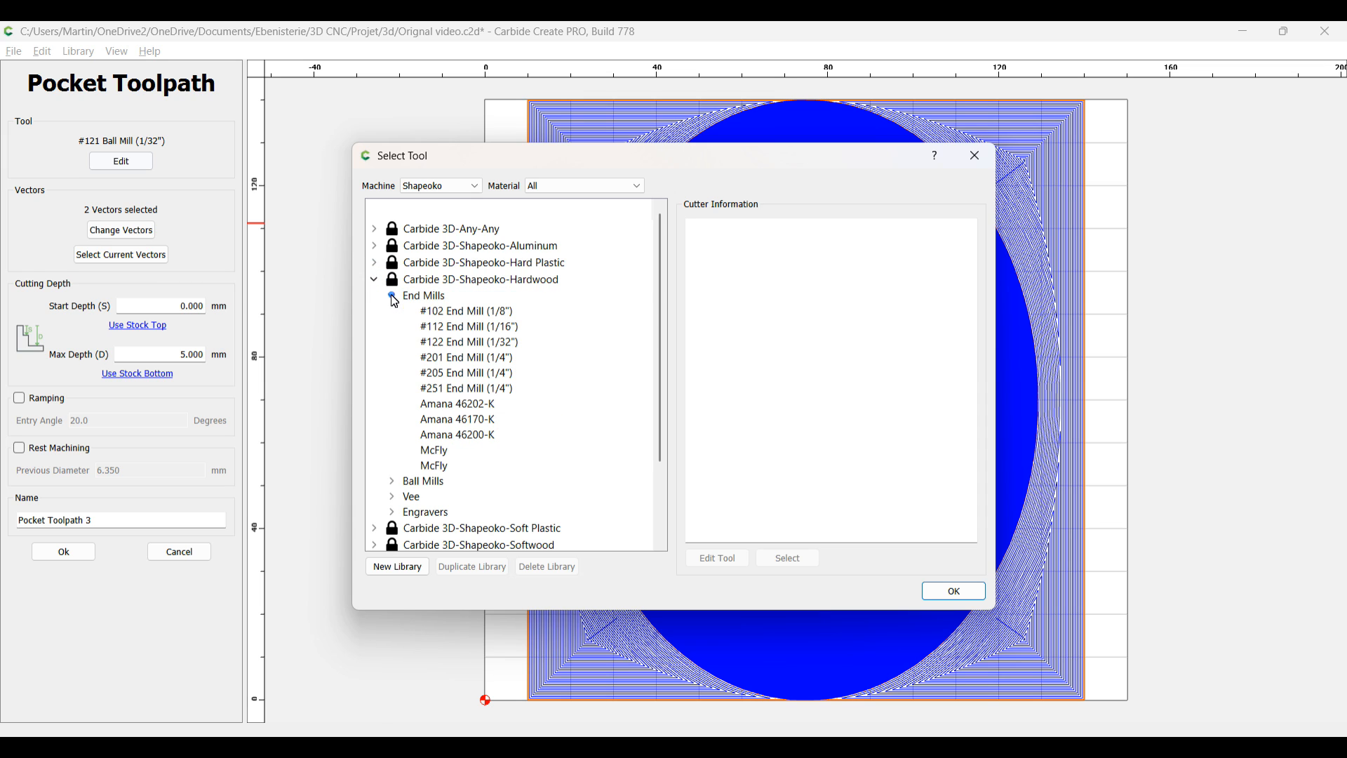
click(466, 357)
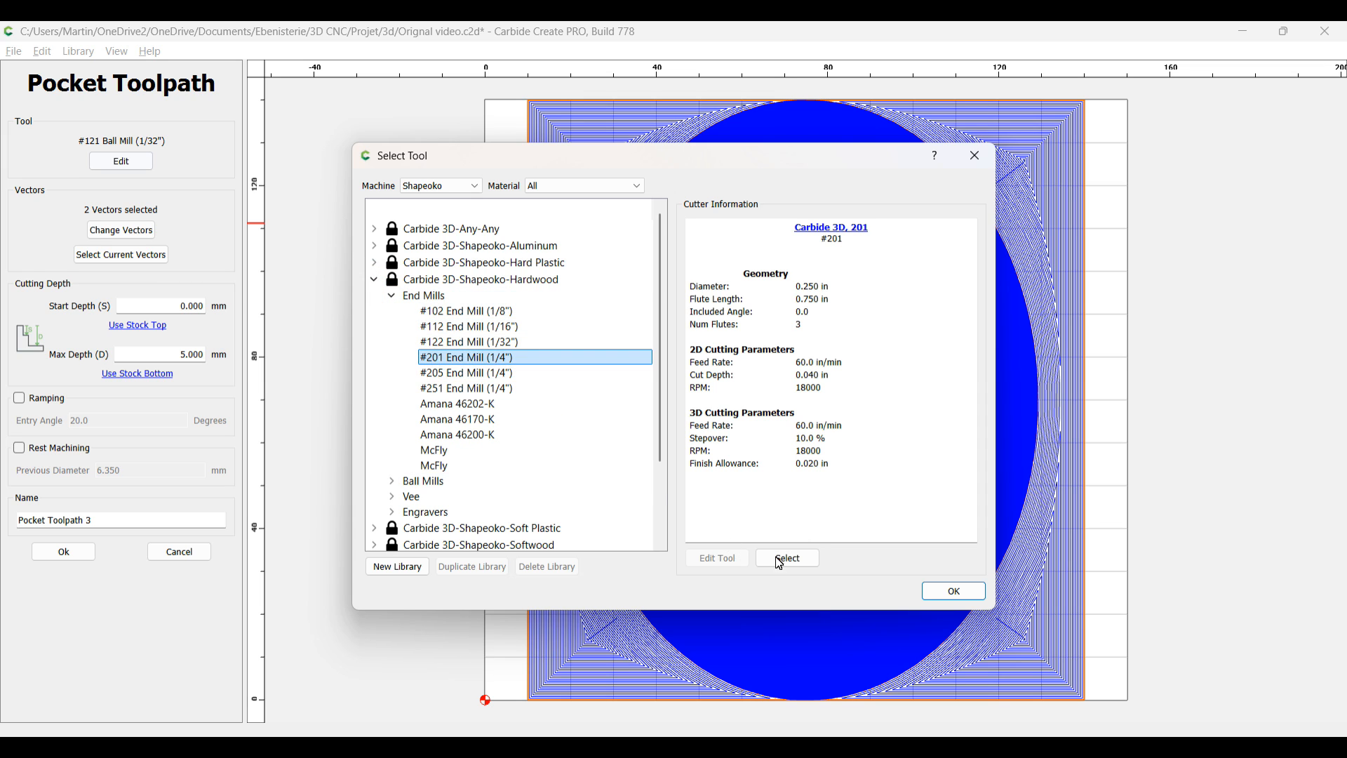
click(786, 557)
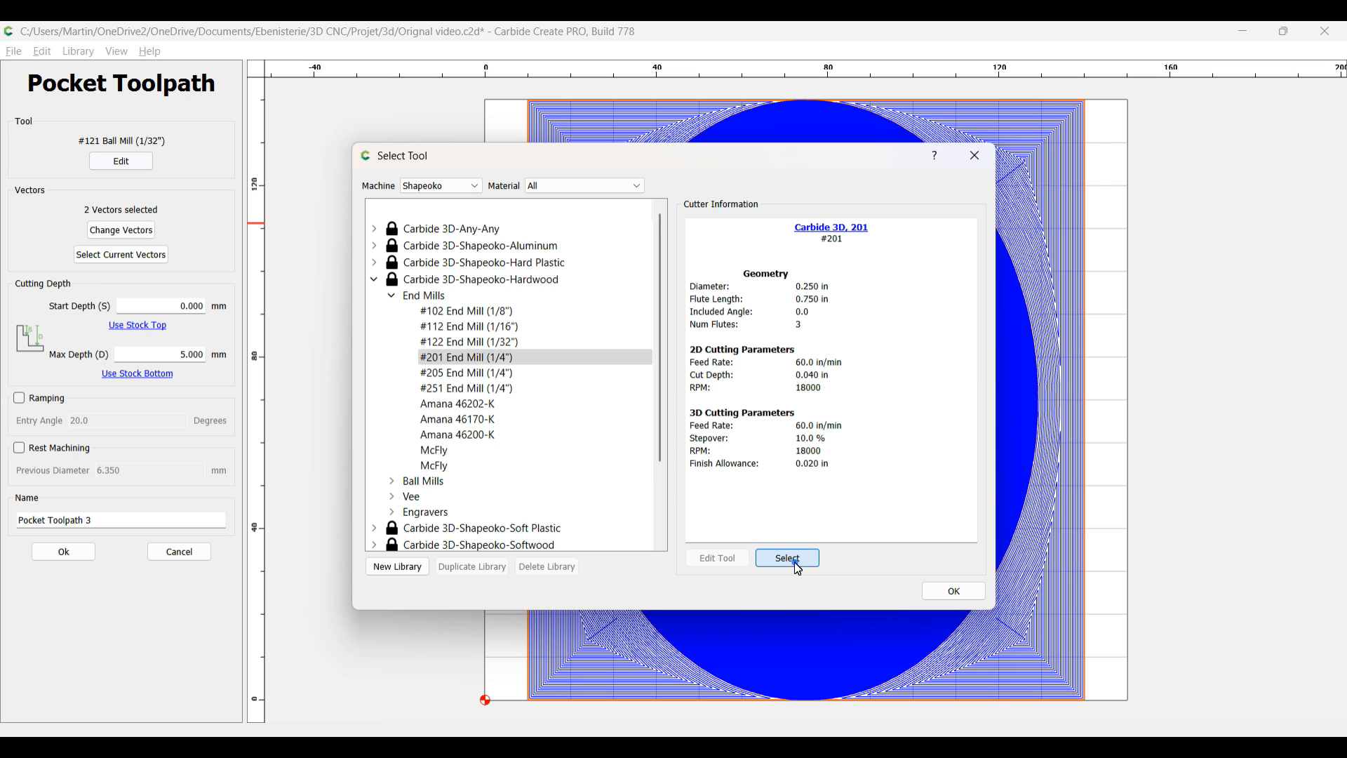
Step: Set depth per pass 4 mm, max depth 12 mm with ramping on, and create Pocket Toolpath 3
click(786, 557)
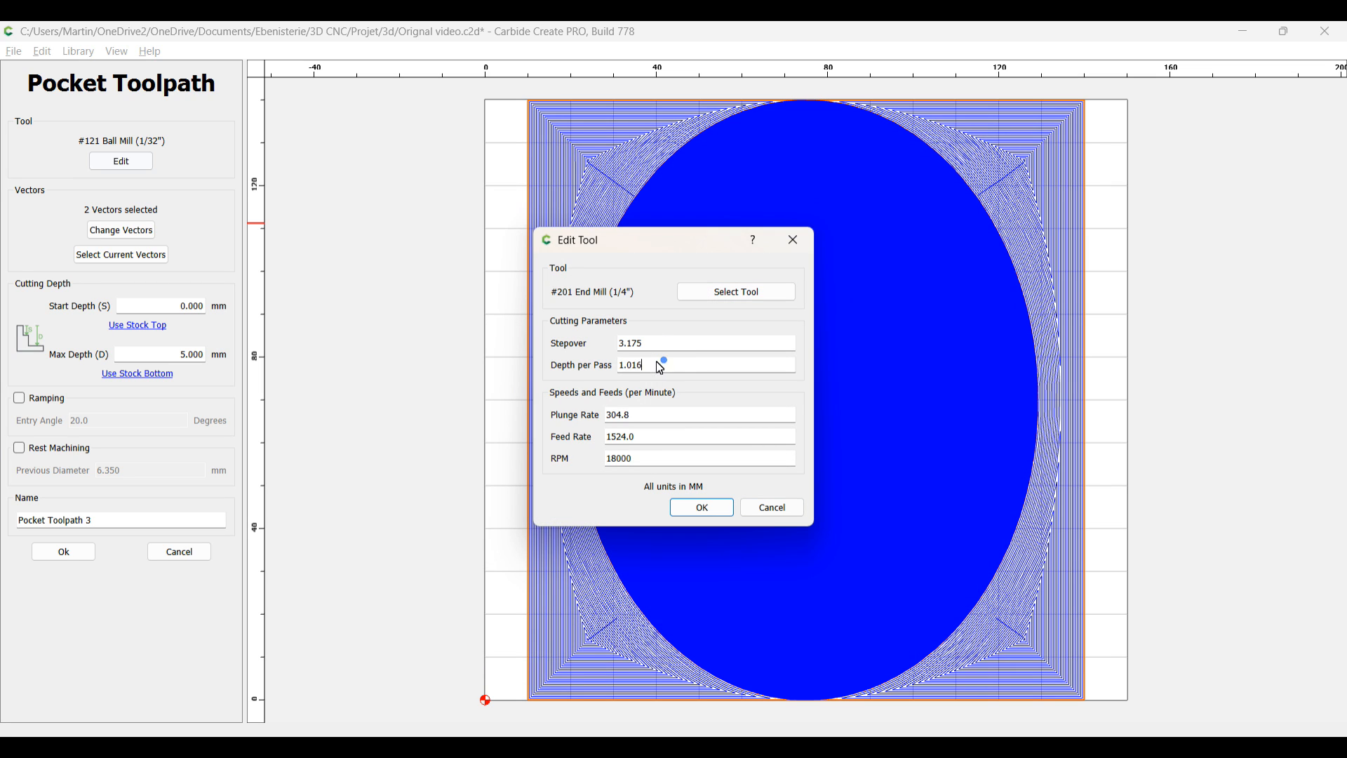
text(4)
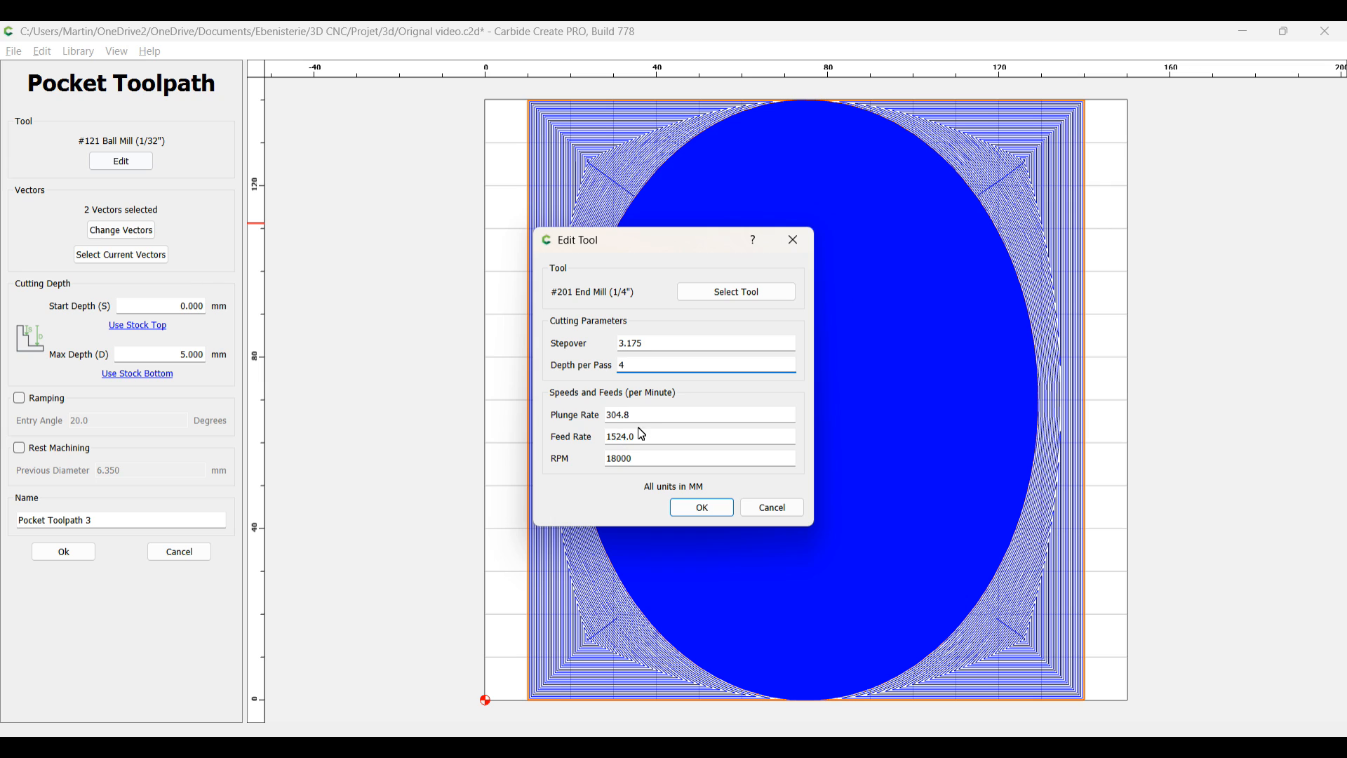
click(701, 507)
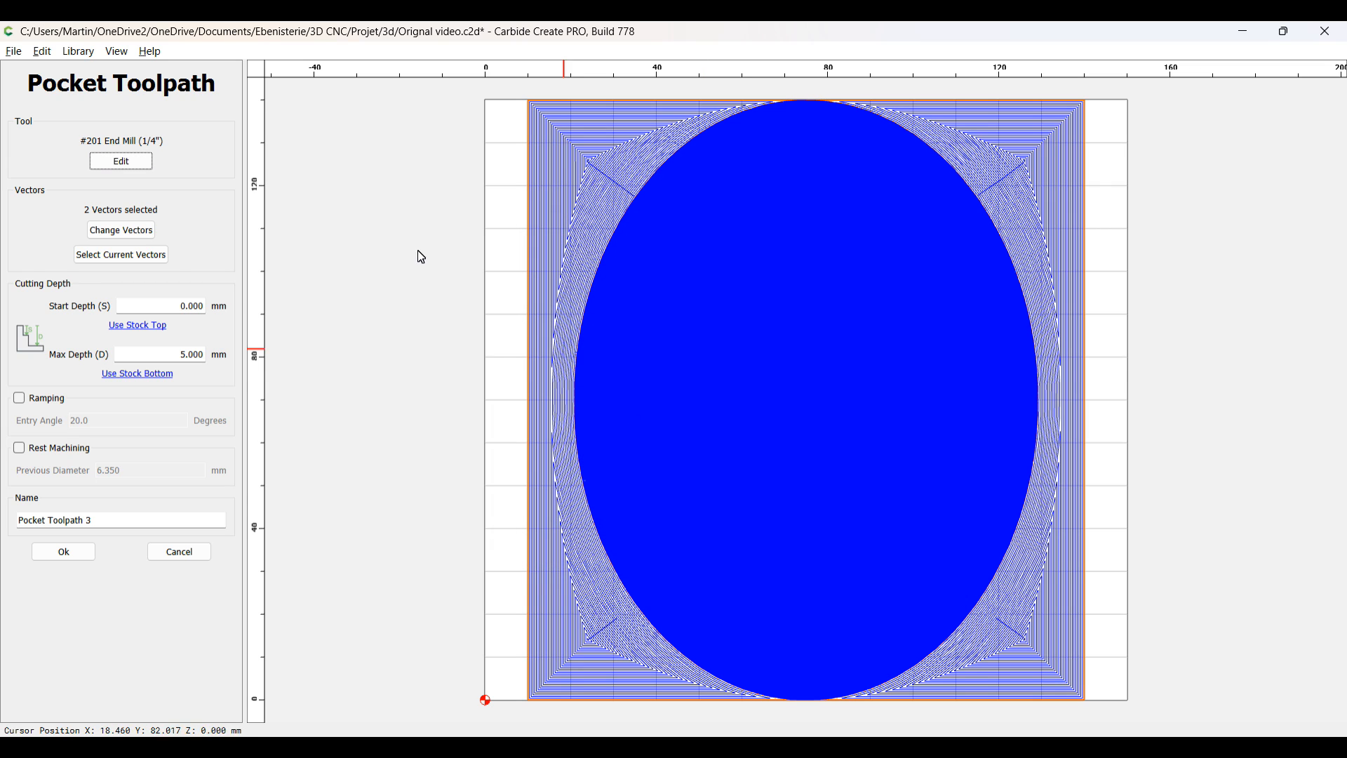
click(162, 353)
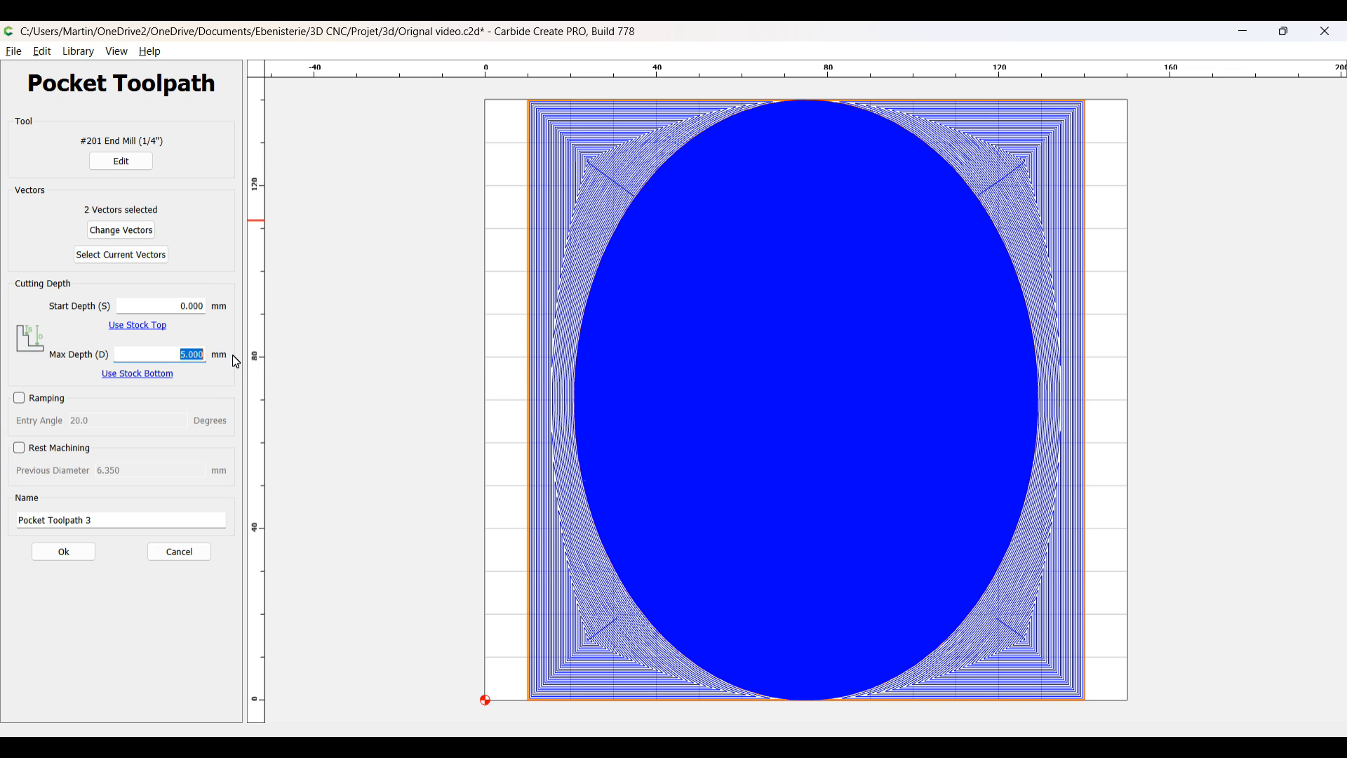
text(12)
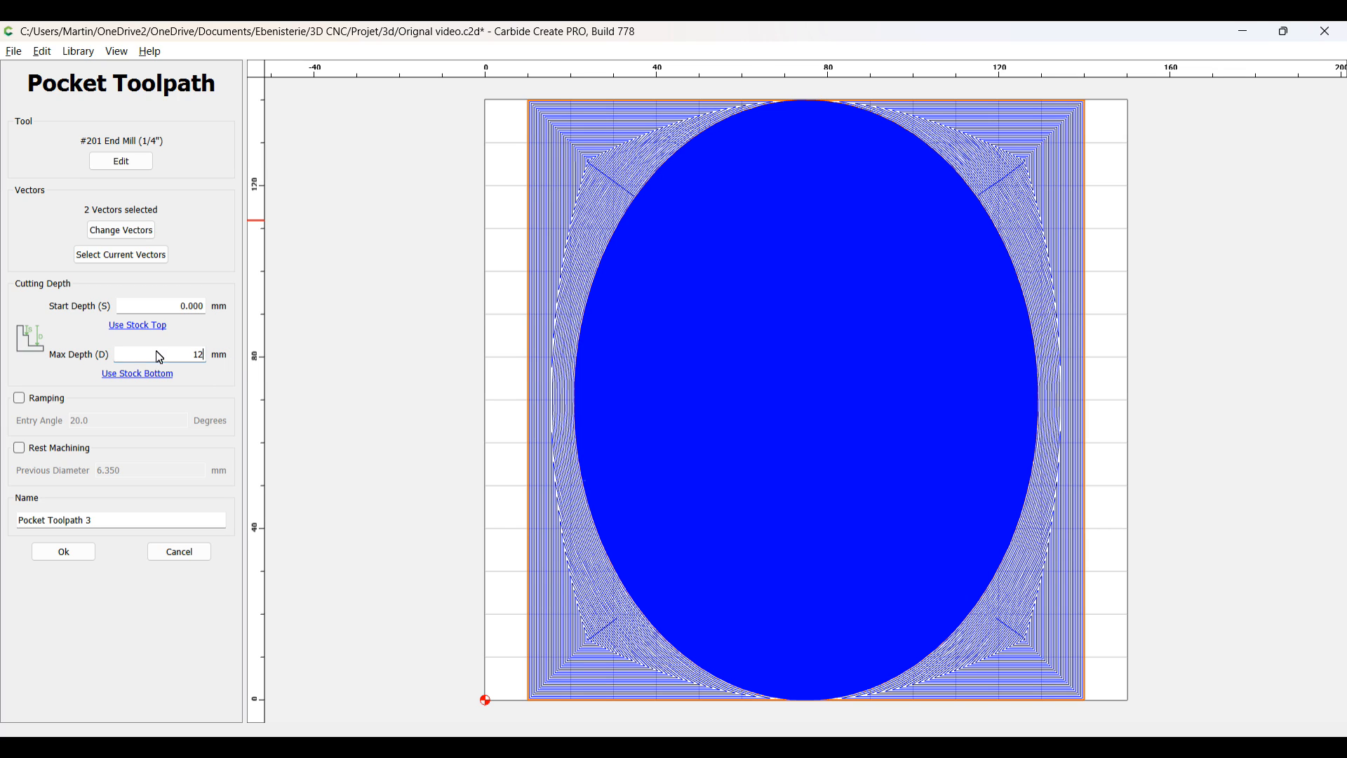
click(18, 397)
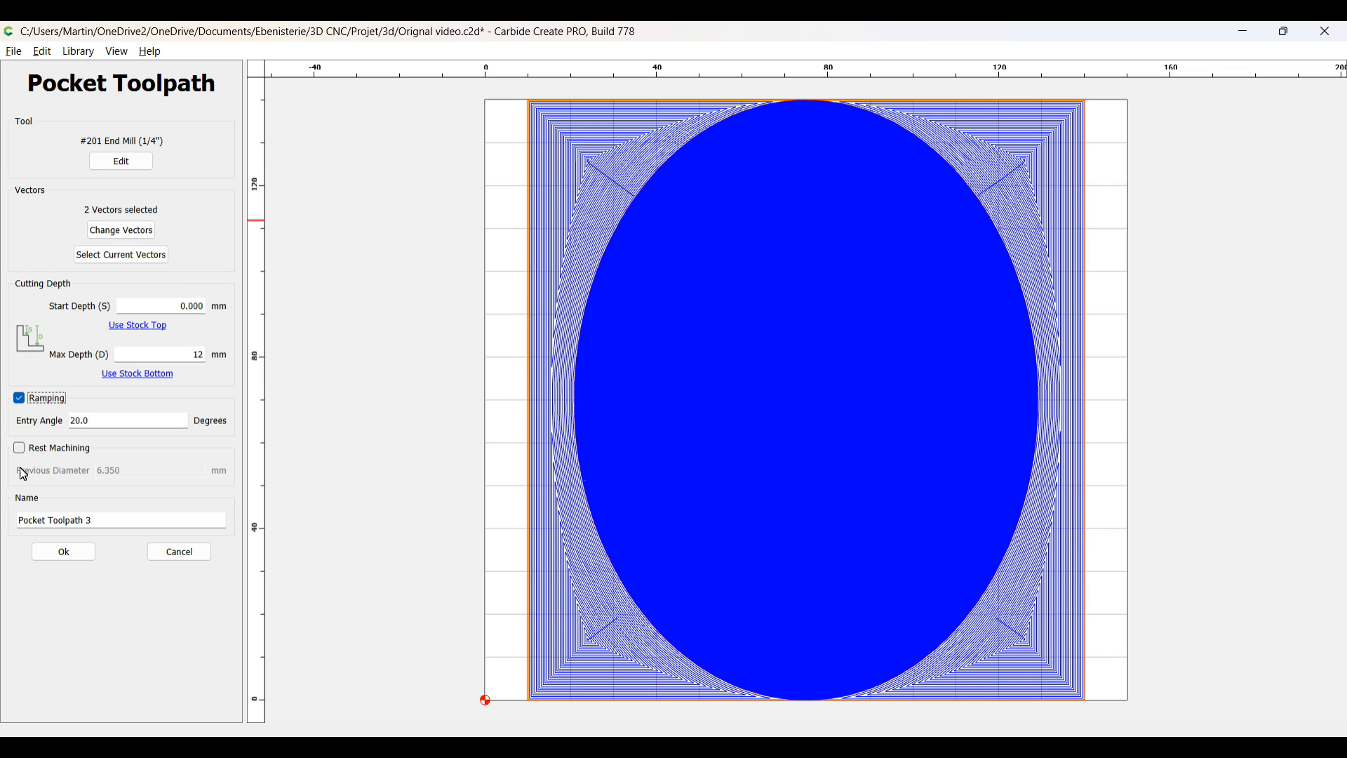
click(64, 550)
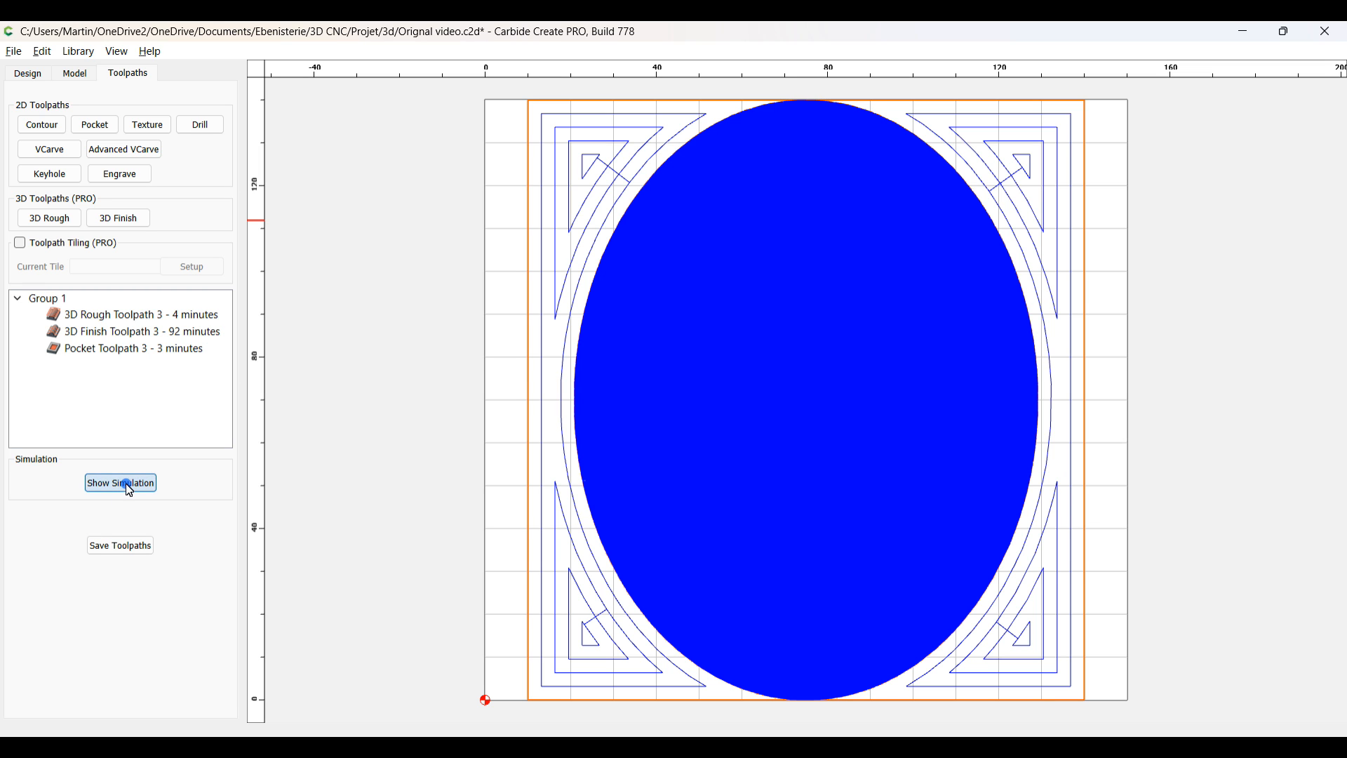
click(121, 481)
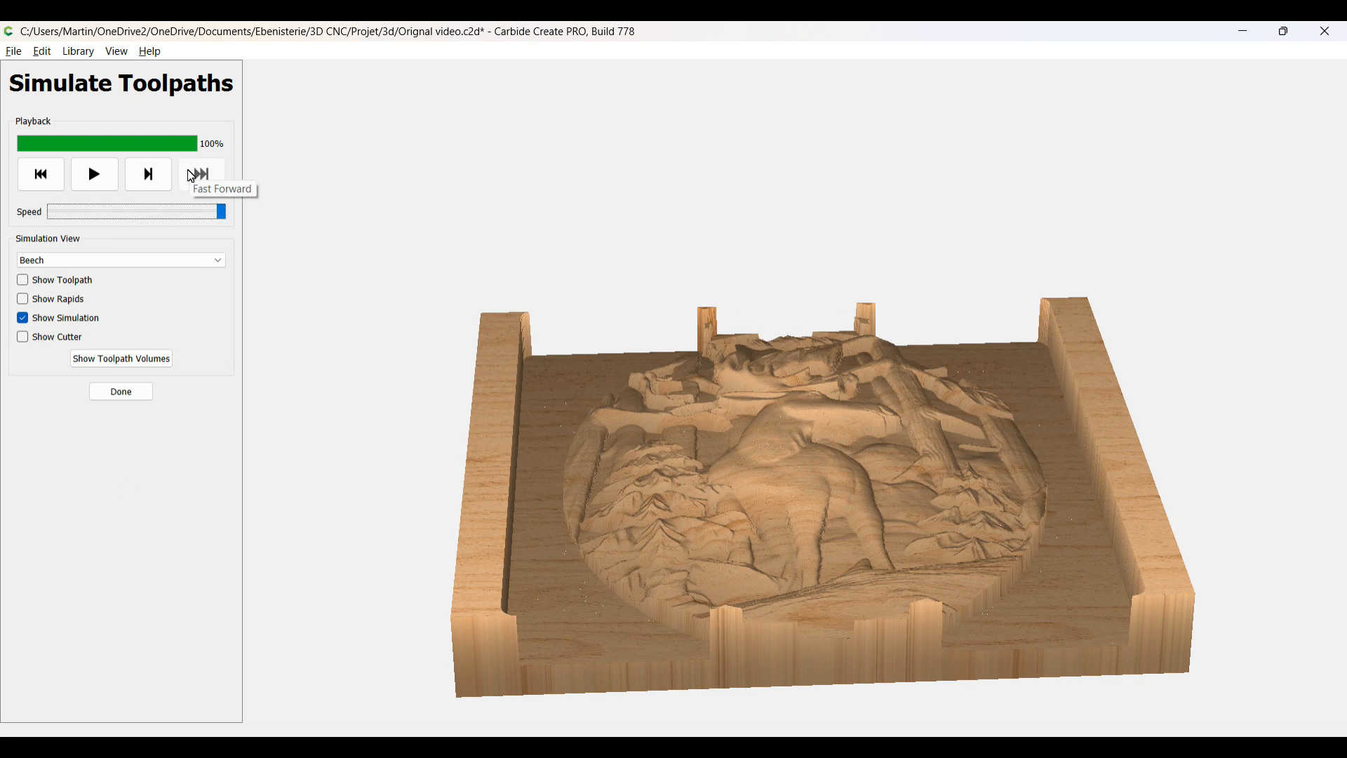
mouse_move(897, 621)
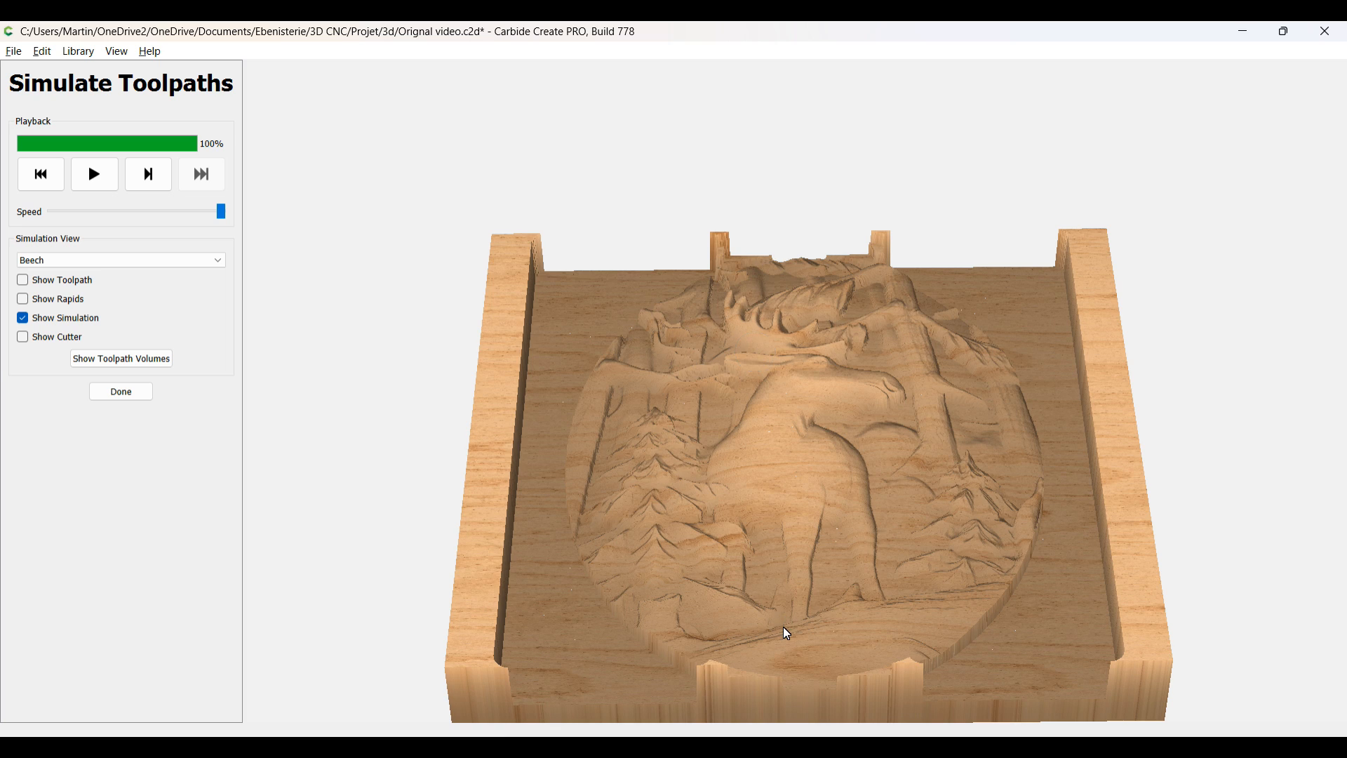
drag(782, 631, 769, 714)
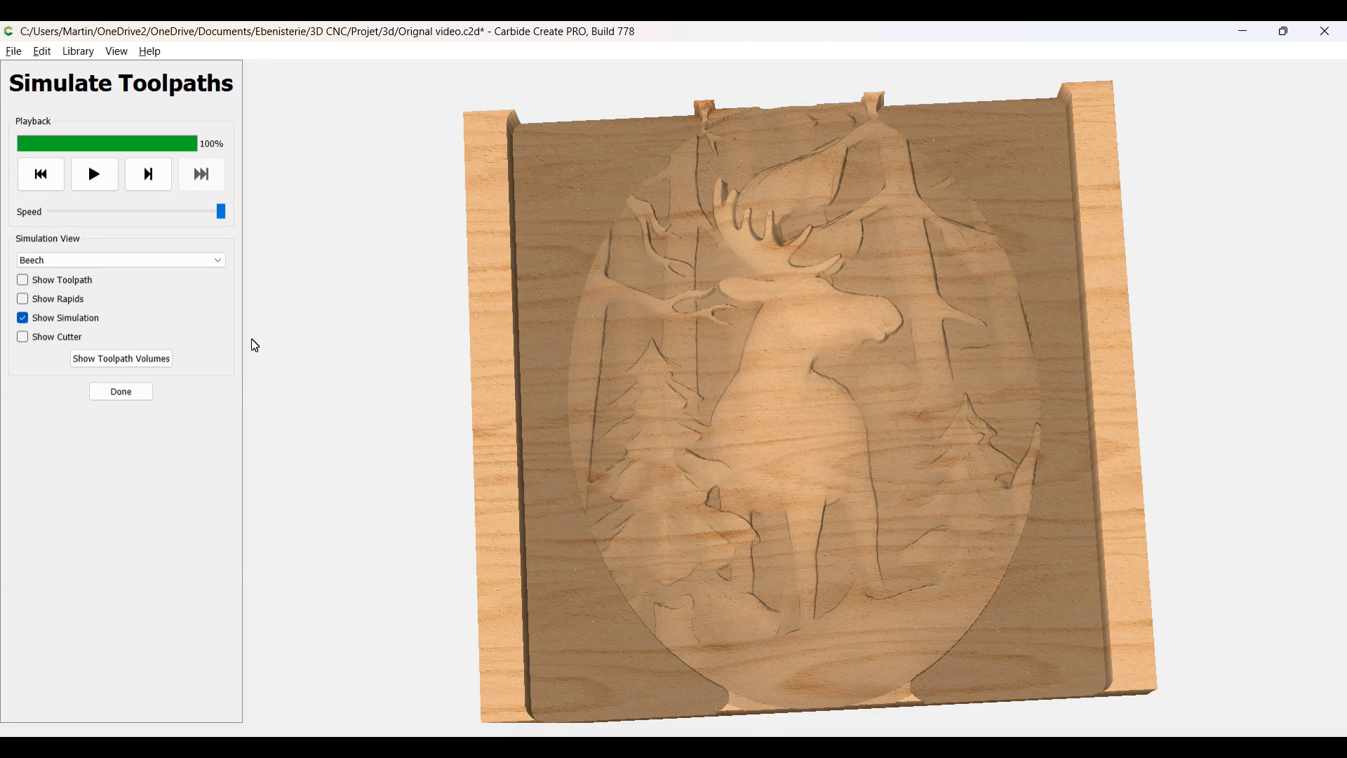
click(121, 391)
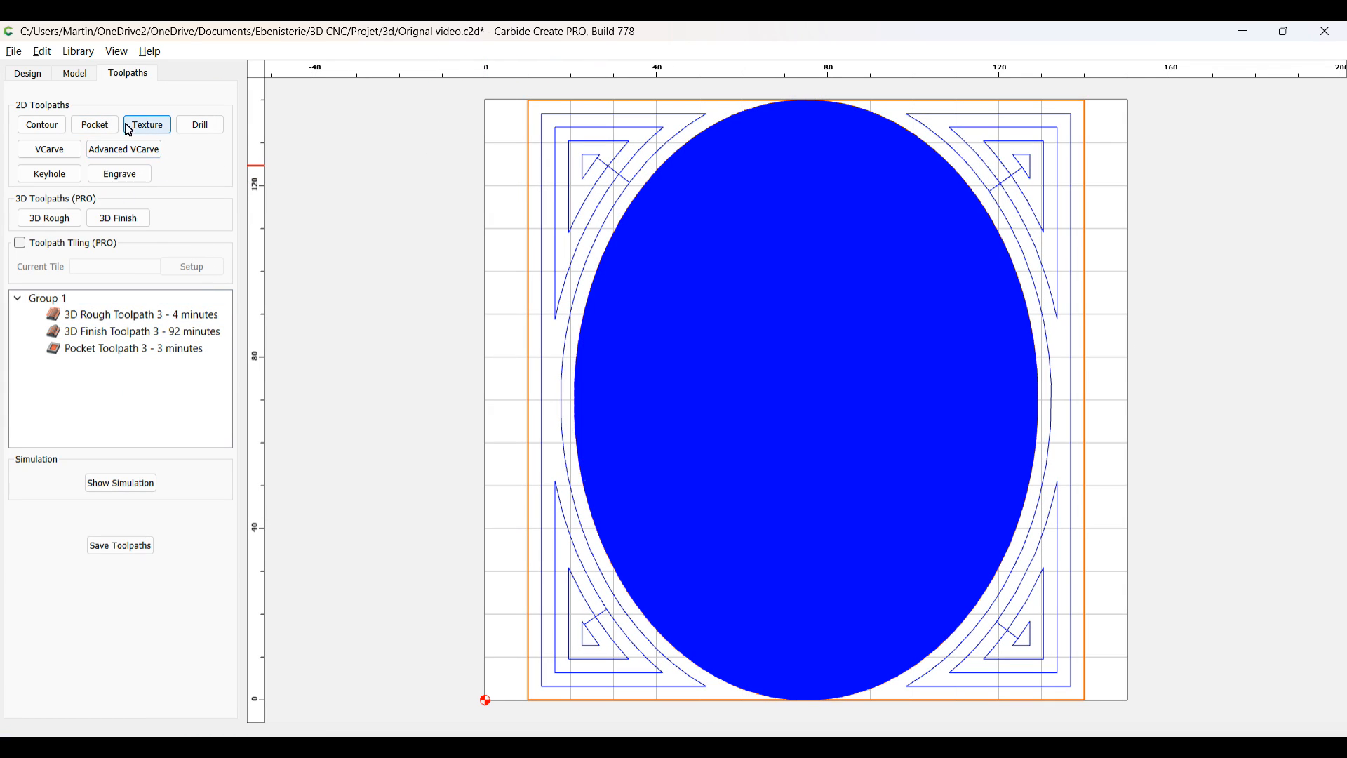
Step: Start another pocket on the selected border vectors with the 1/32" ball mill at 1 mm depth per pass
click(94, 124)
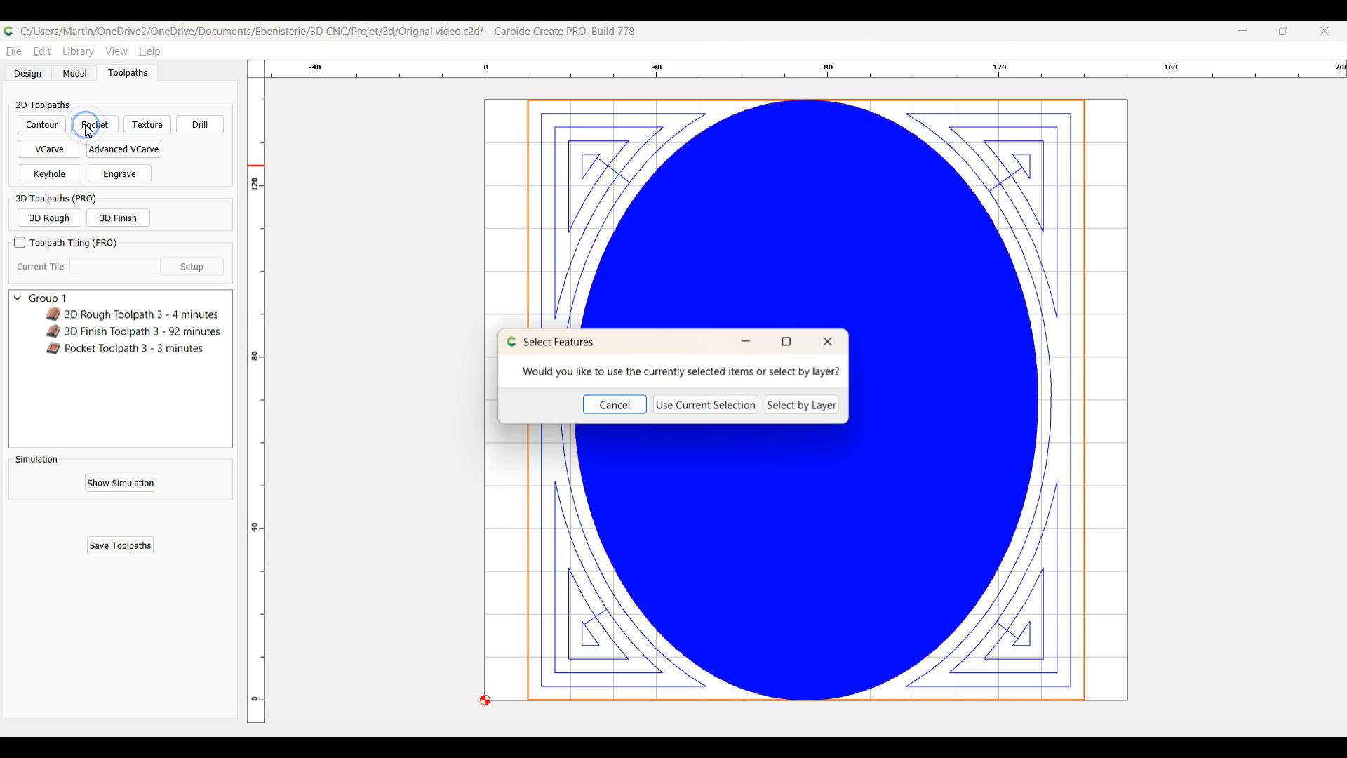
click(703, 405)
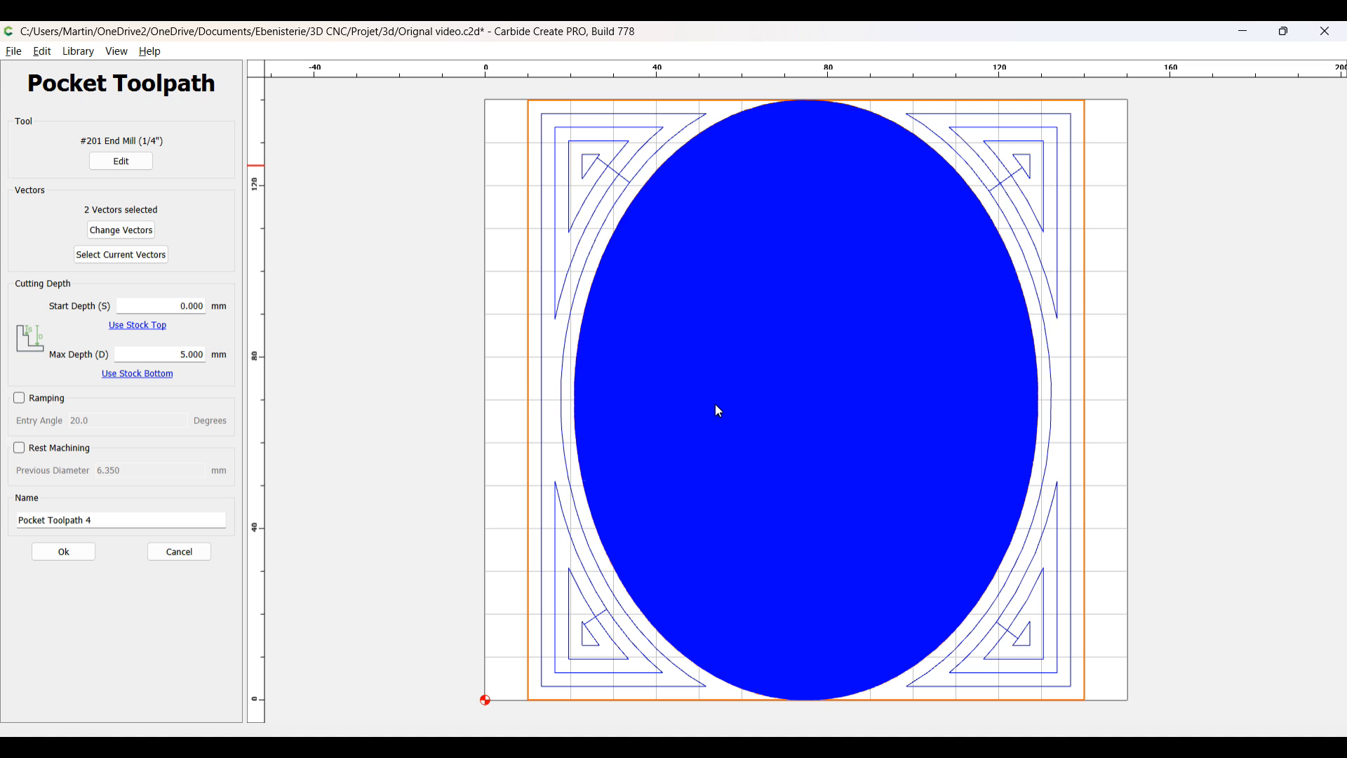
click(120, 162)
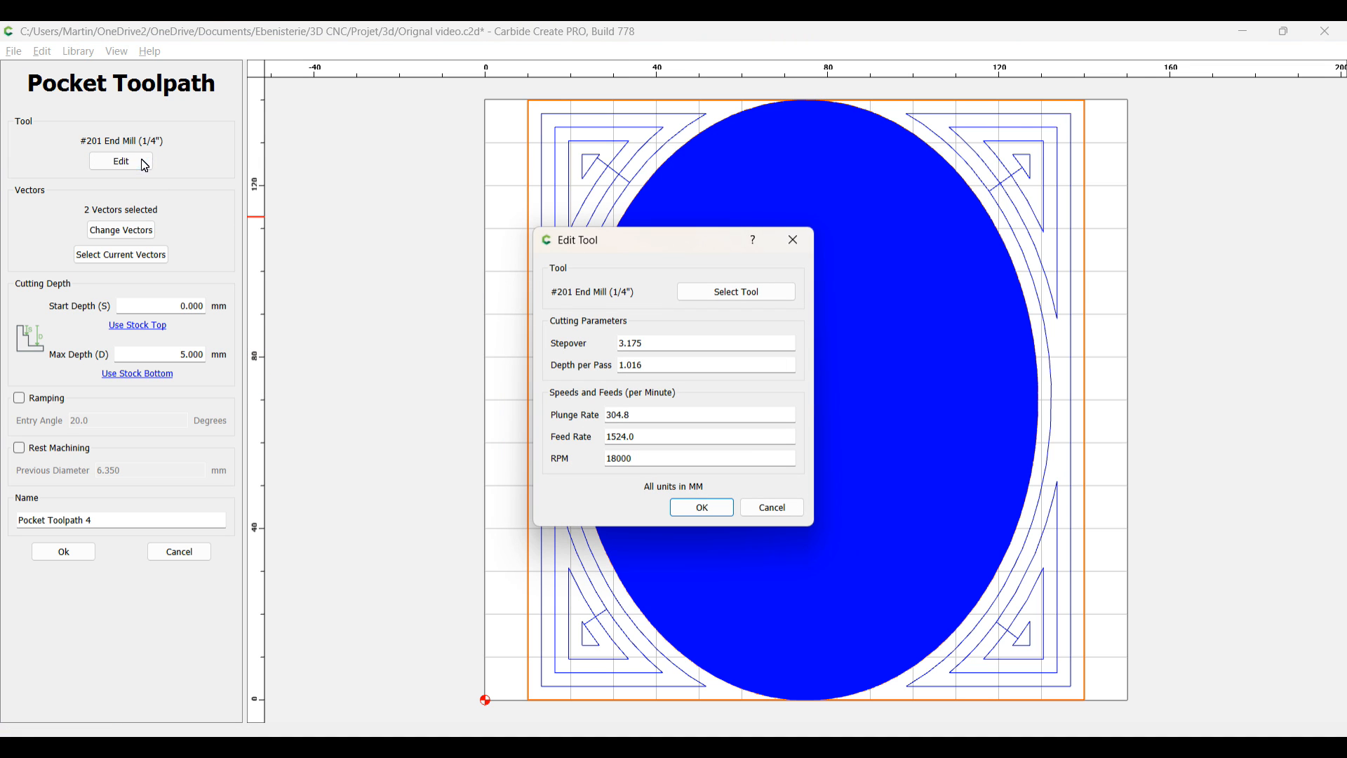
click(736, 292)
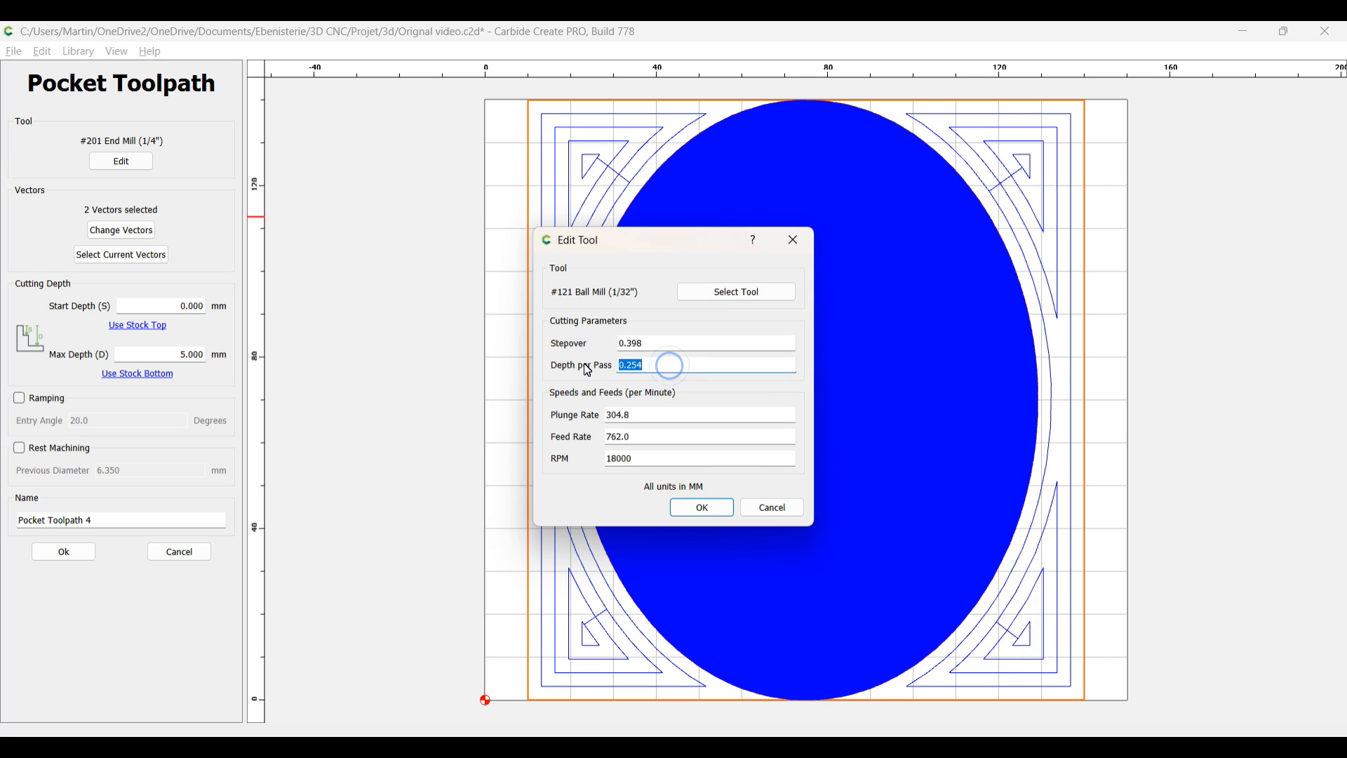
text(1)
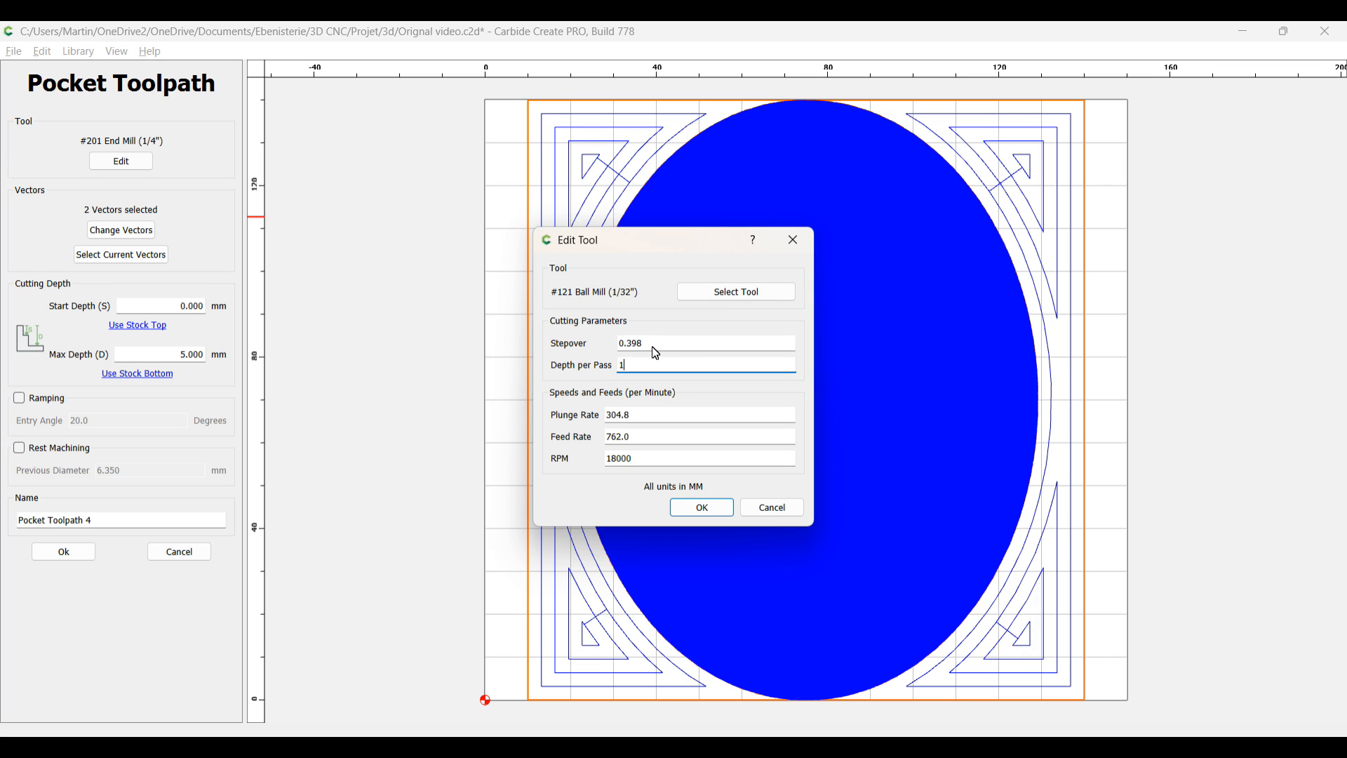
mouse_move(643, 418)
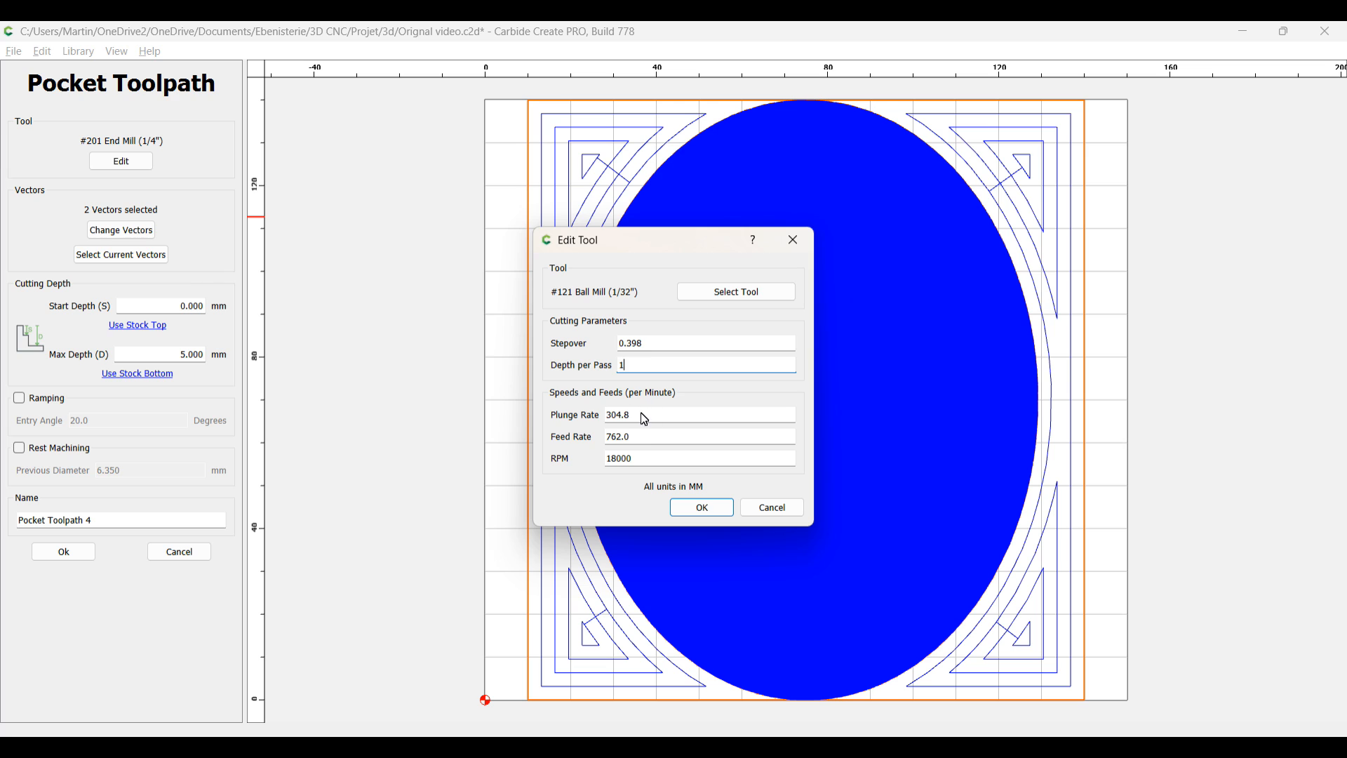
click(699, 437)
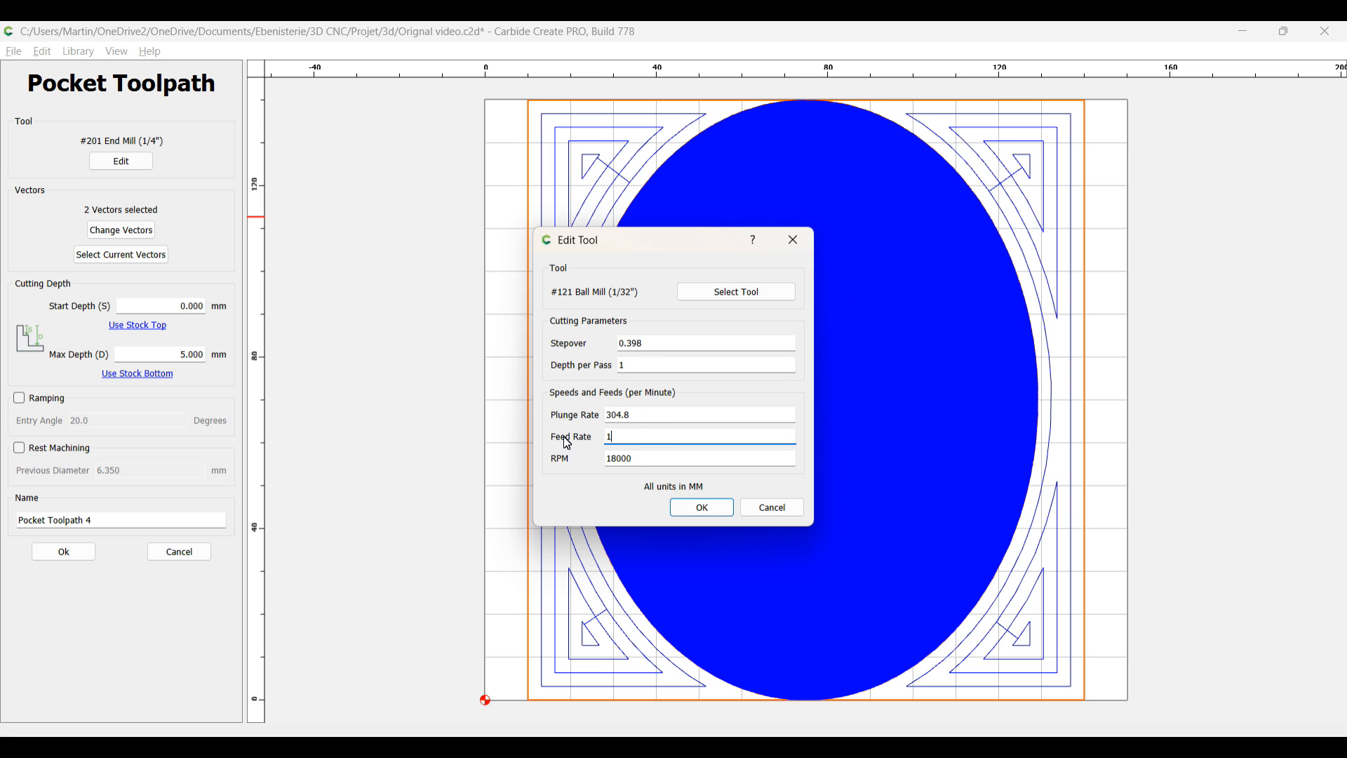
click(702, 507)
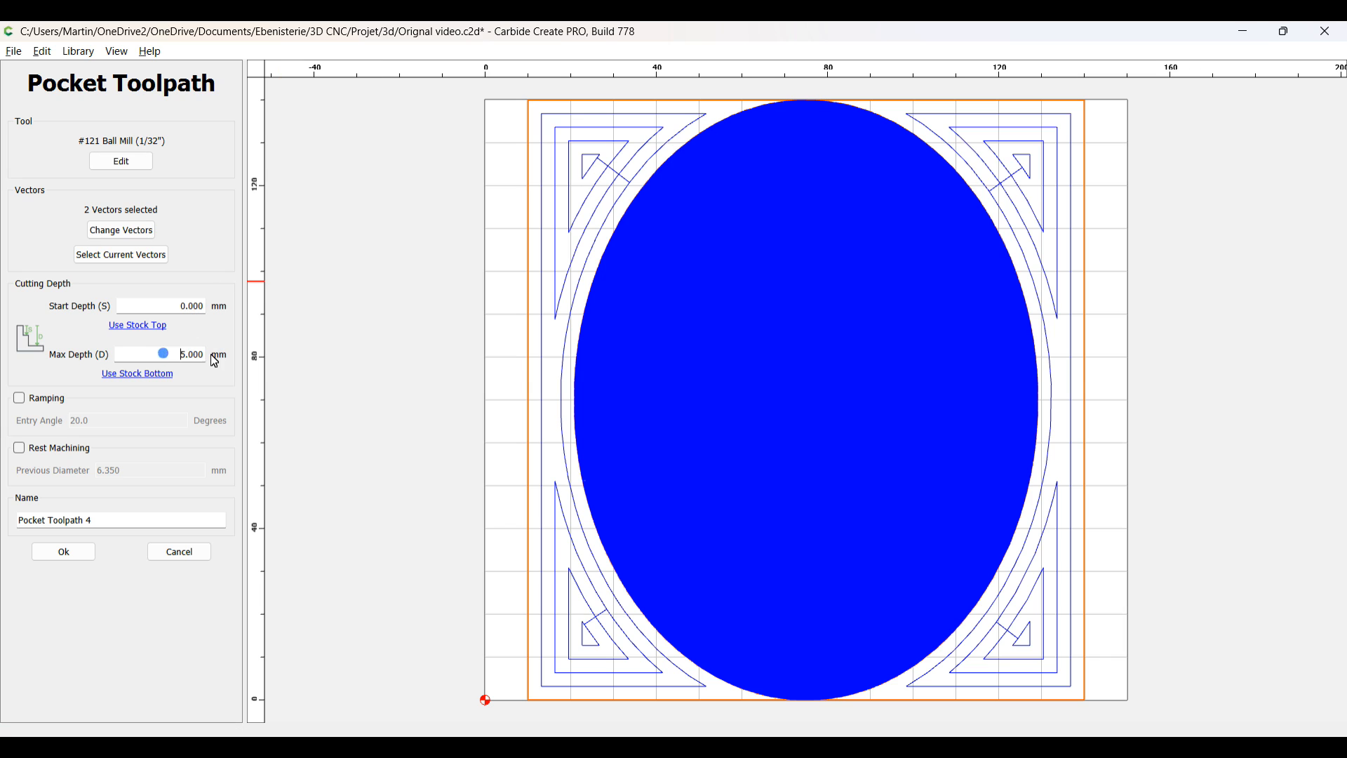
Step: Set max depth 12 mm, enable rest machining and create Pocket Toolpath 4
text(12)
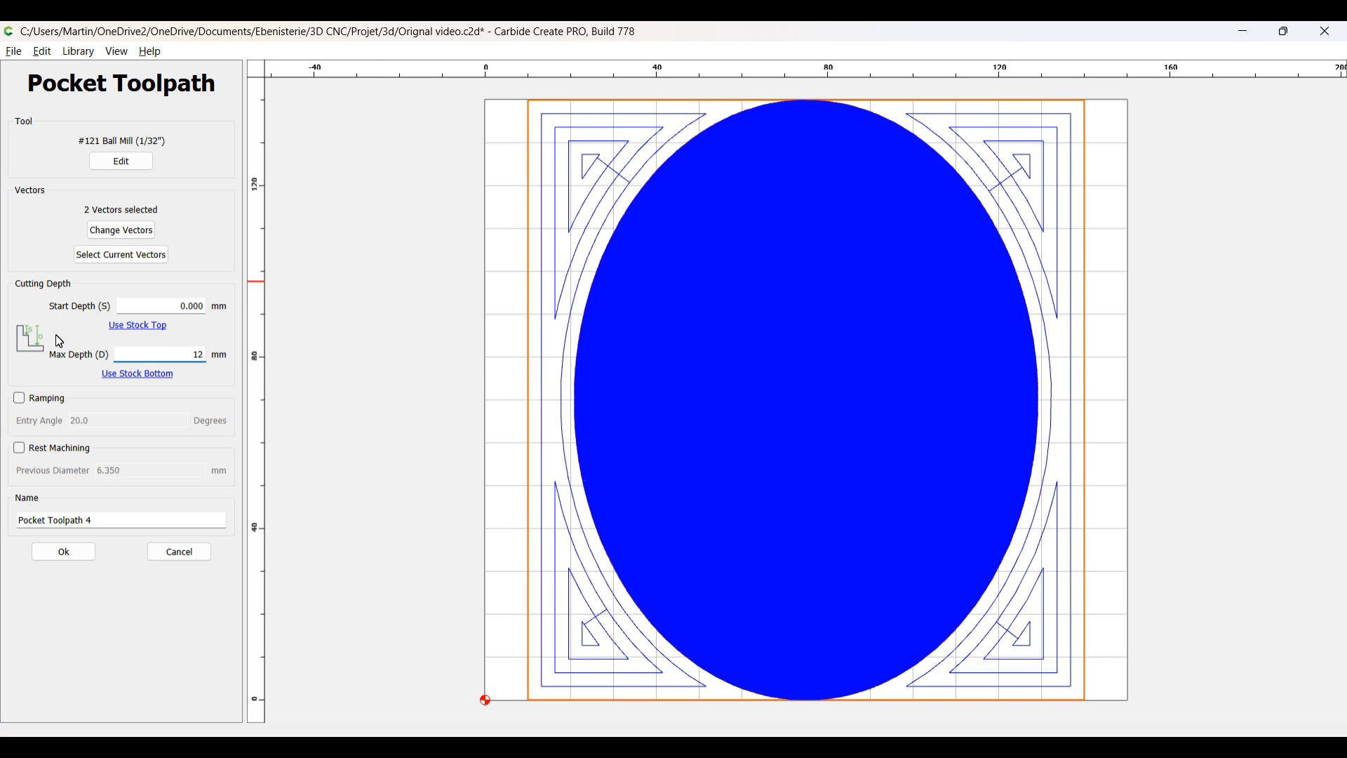
click(18, 448)
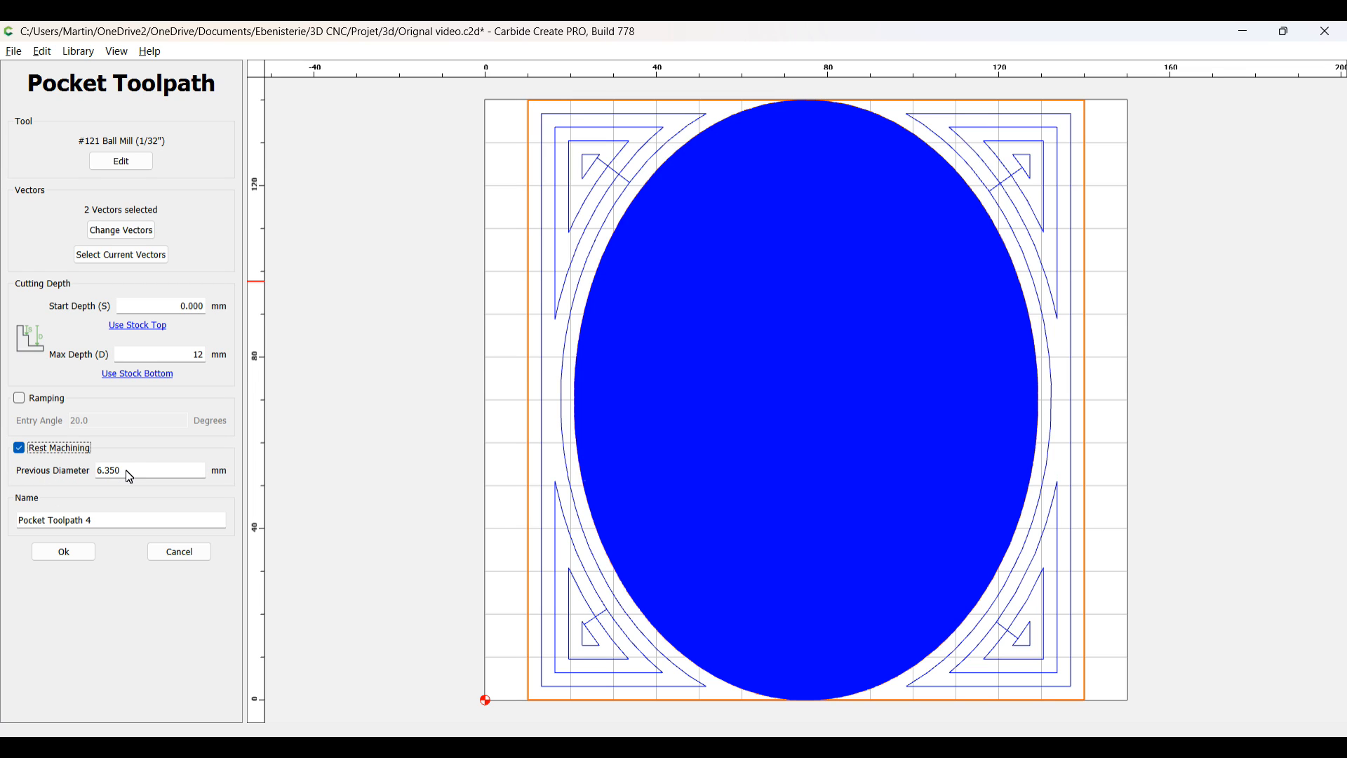
mouse_move(147, 473)
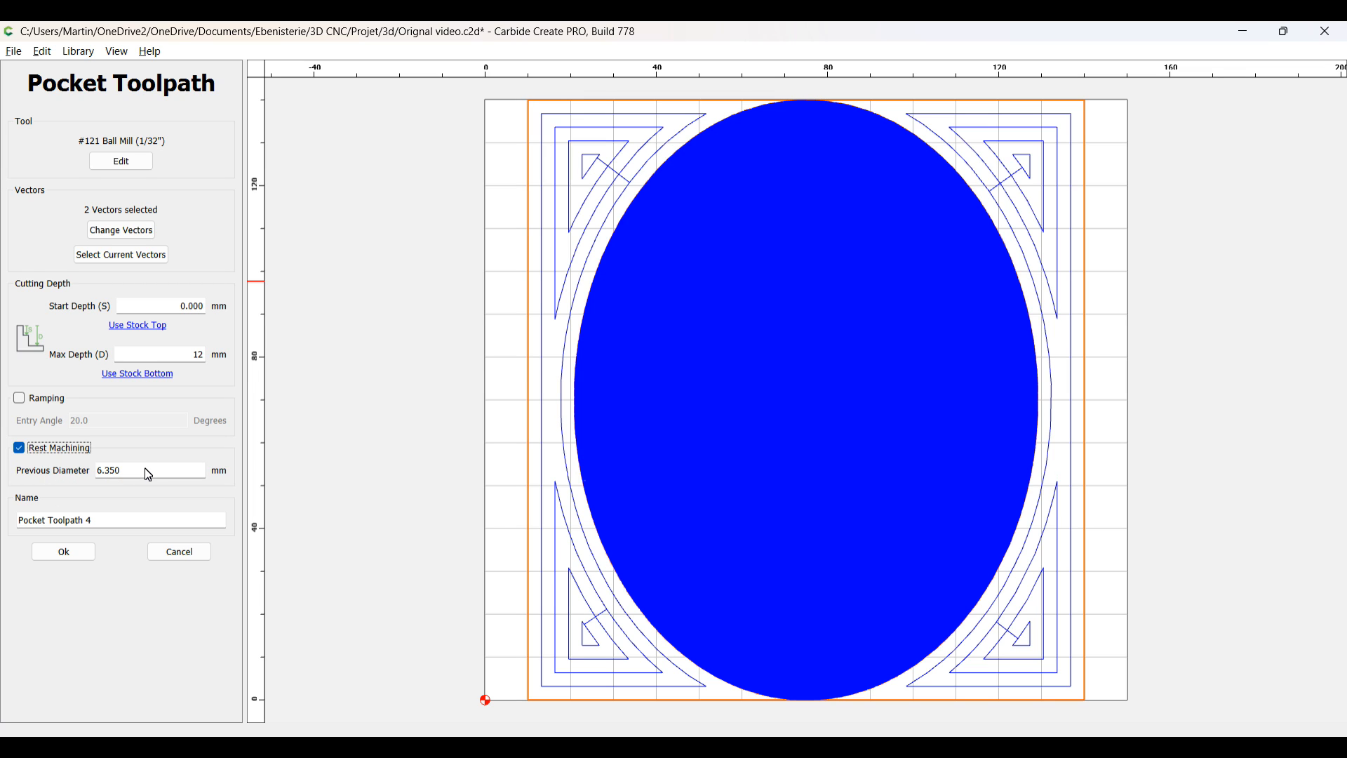
click(63, 550)
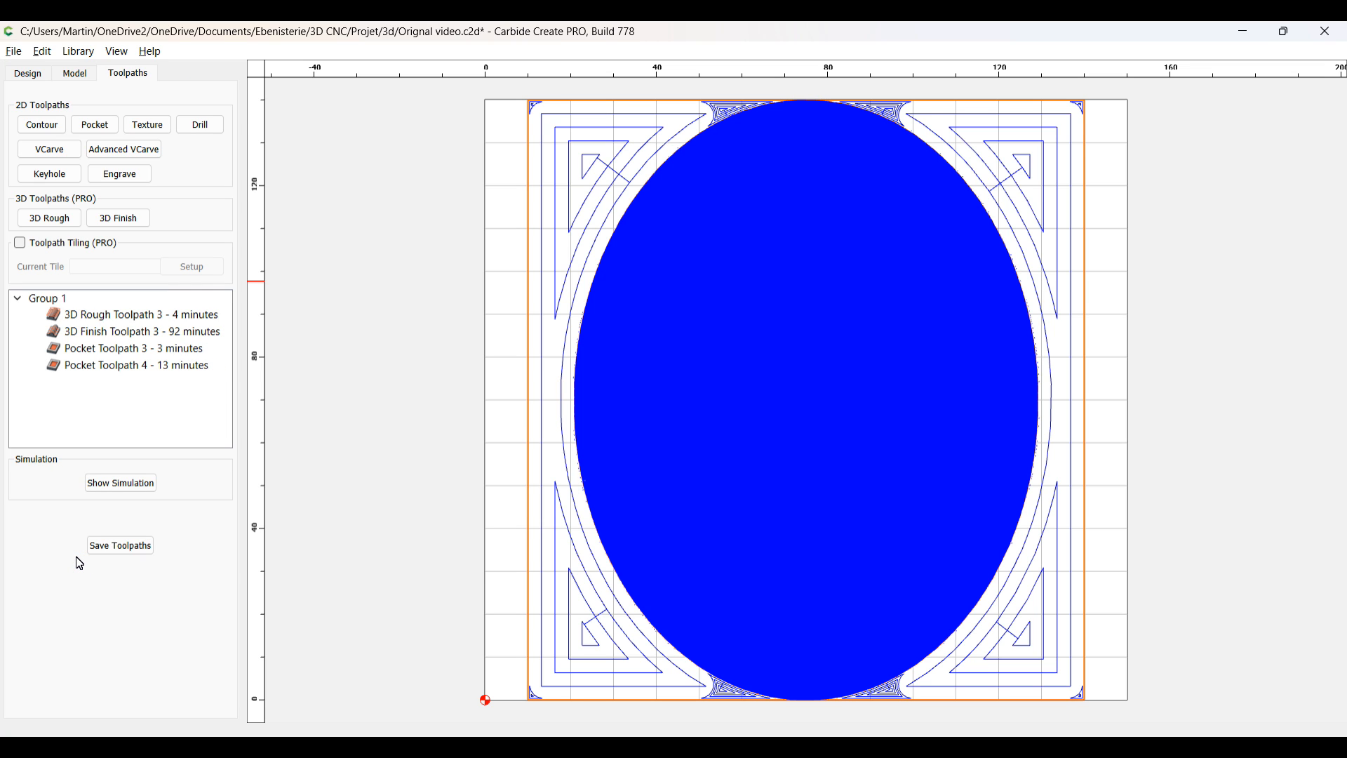
mouse_move(724, 697)
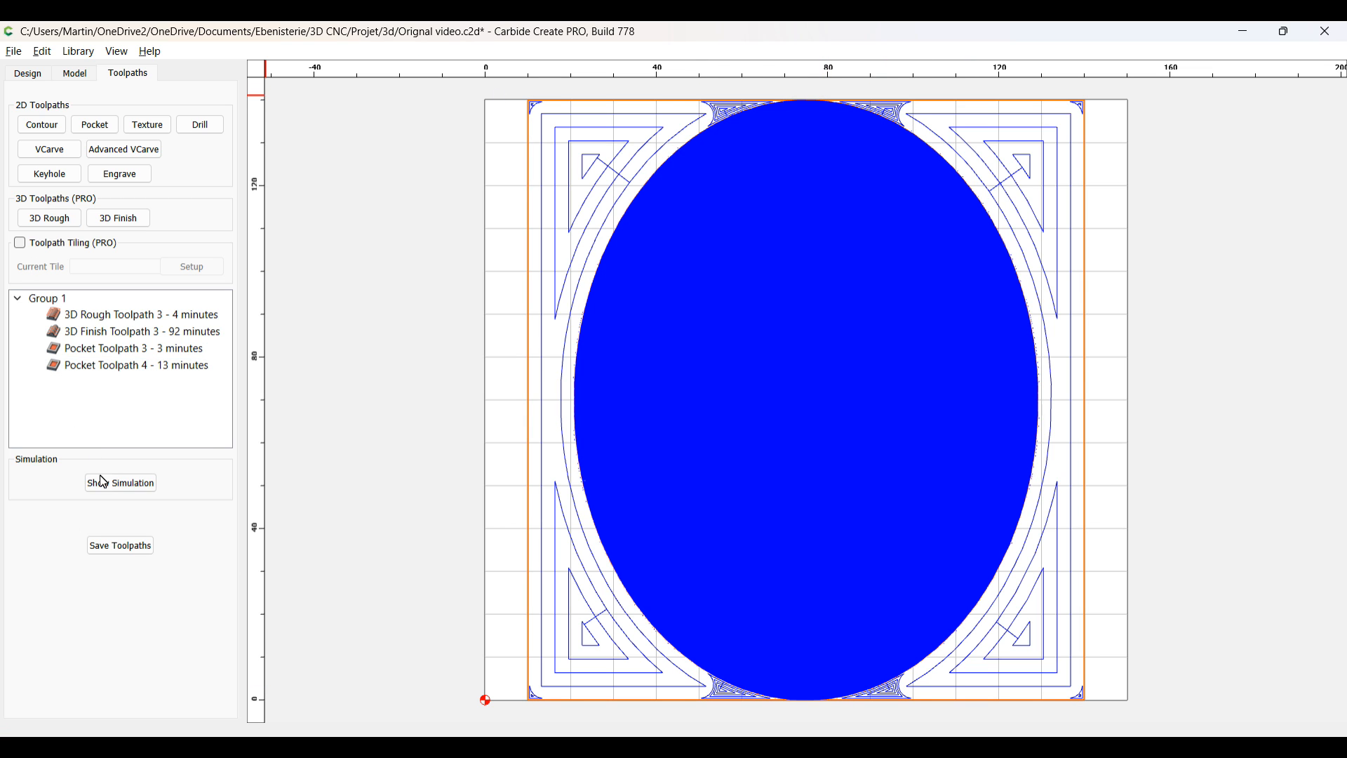
click(120, 481)
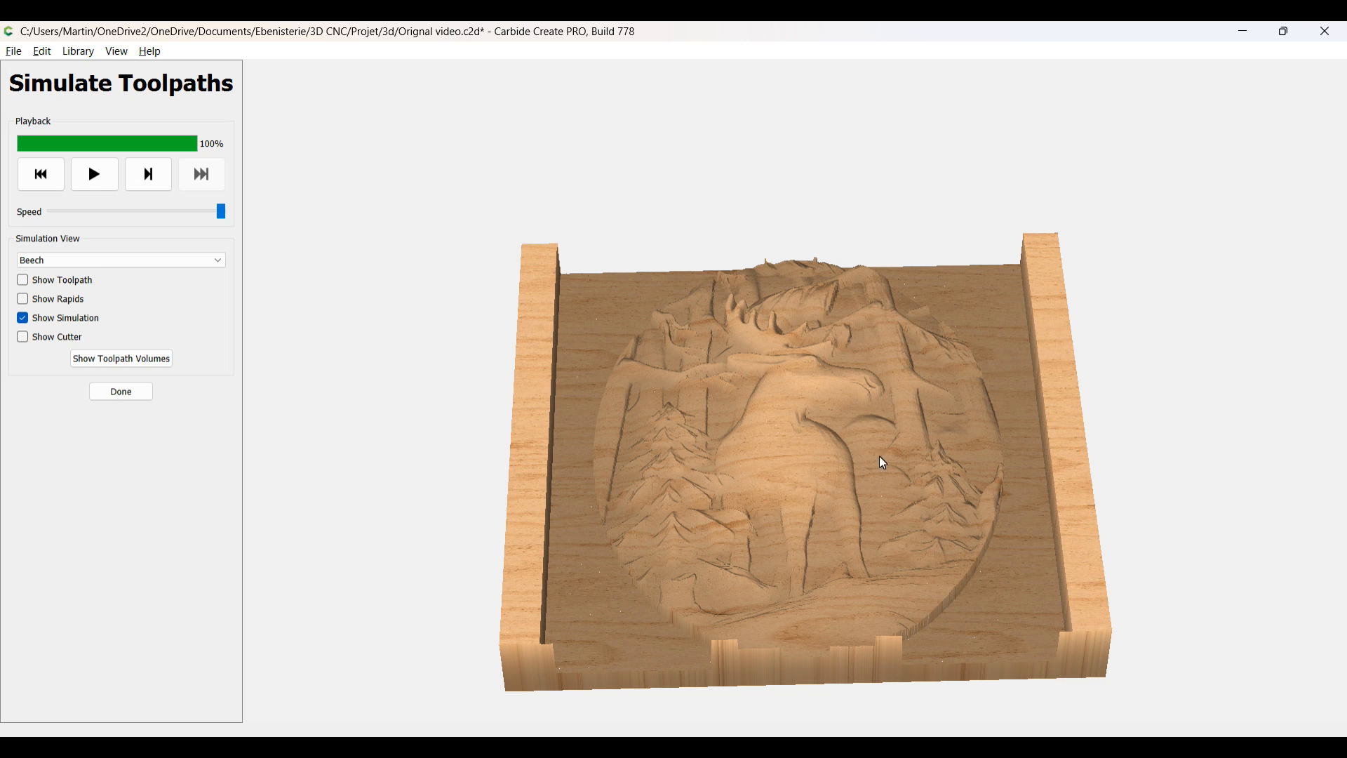
mouse_move(812, 450)
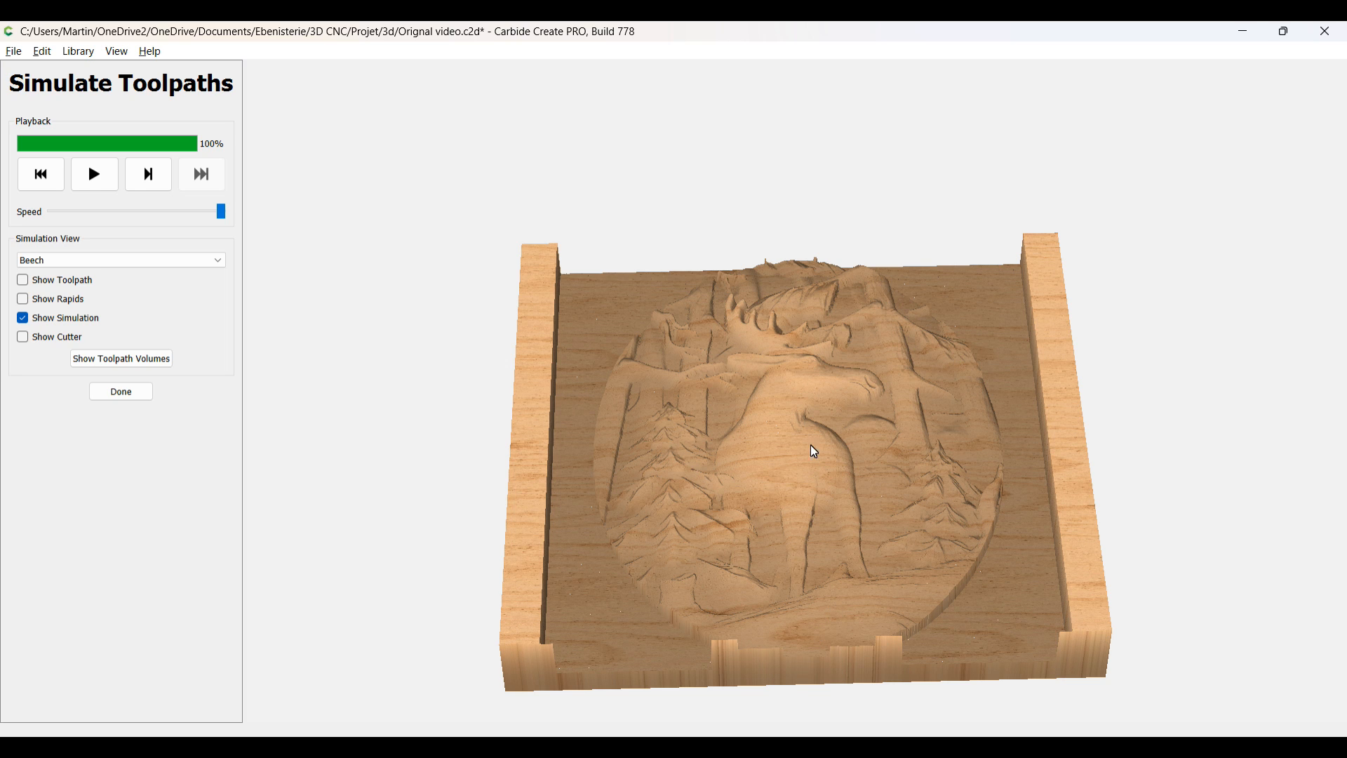
mouse_move(929, 648)
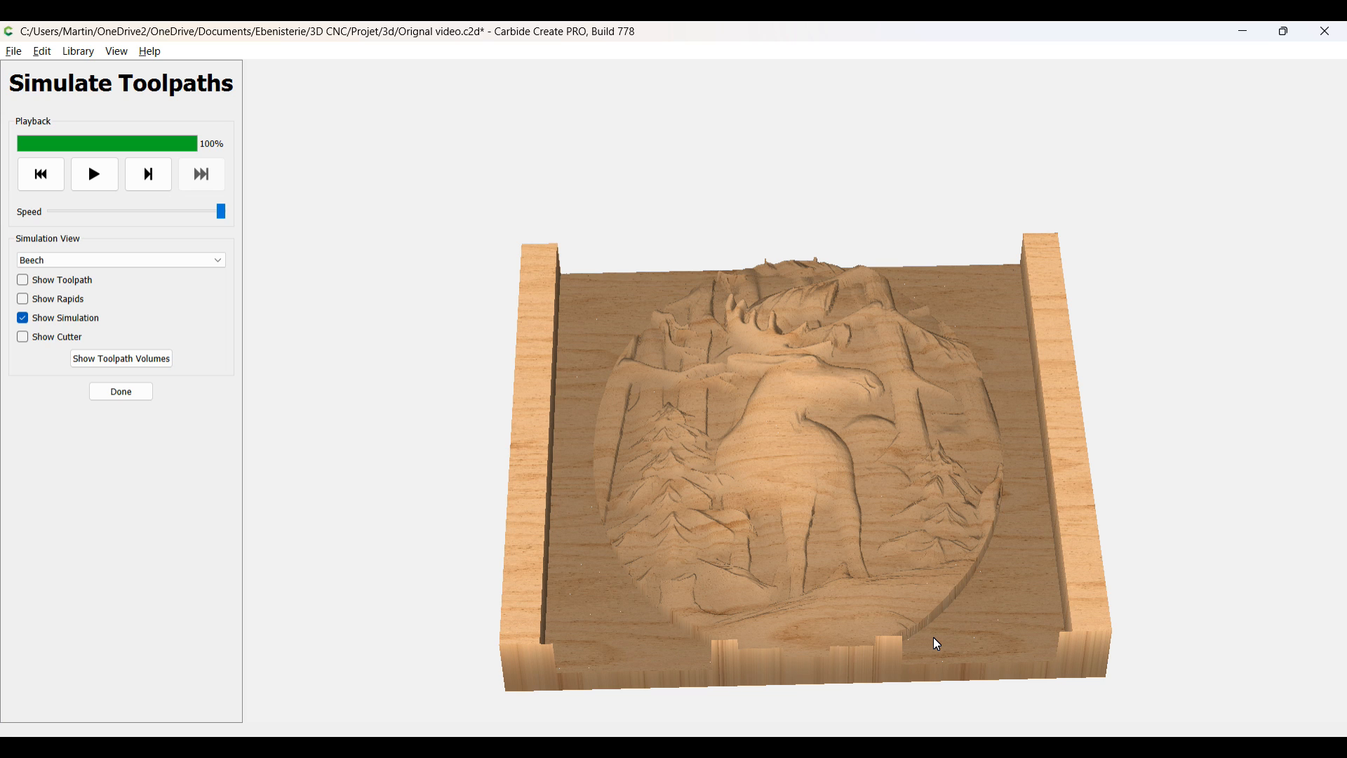
click(120, 392)
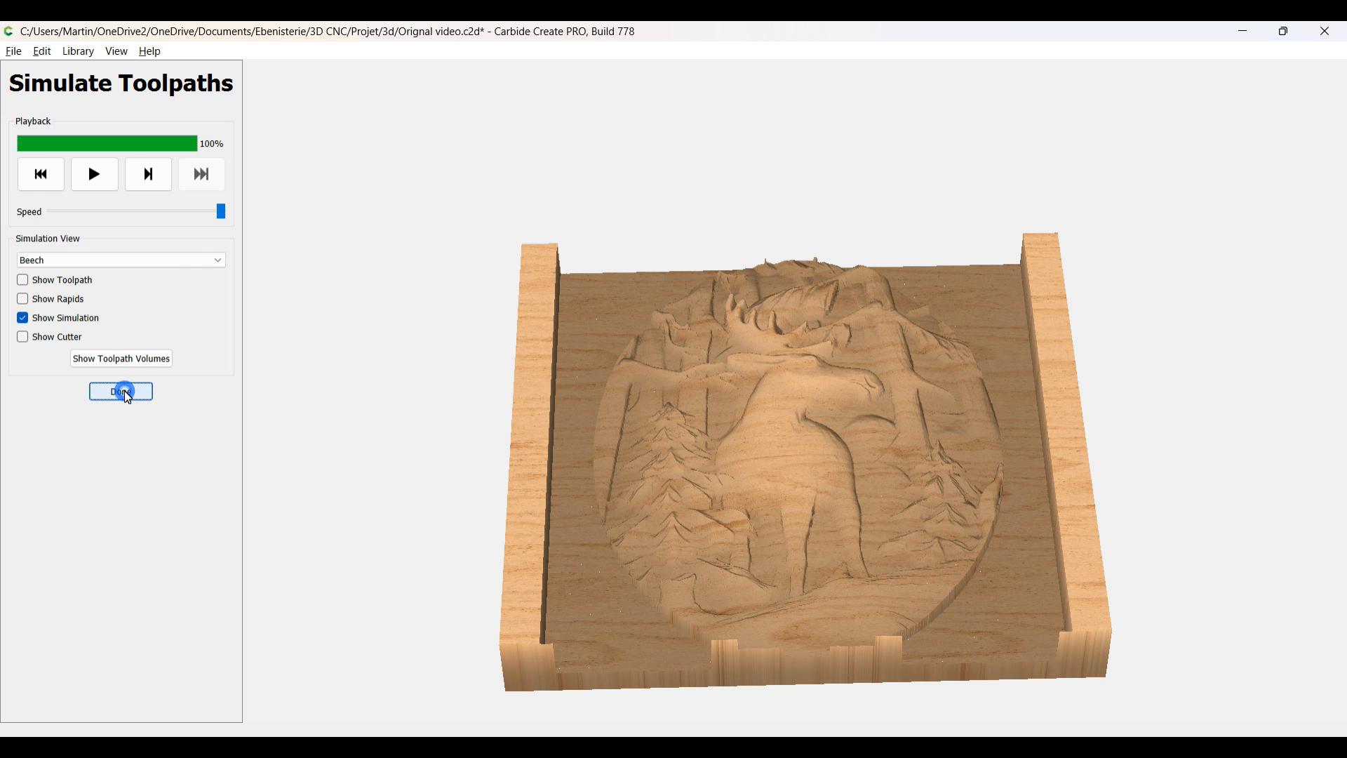
click(121, 392)
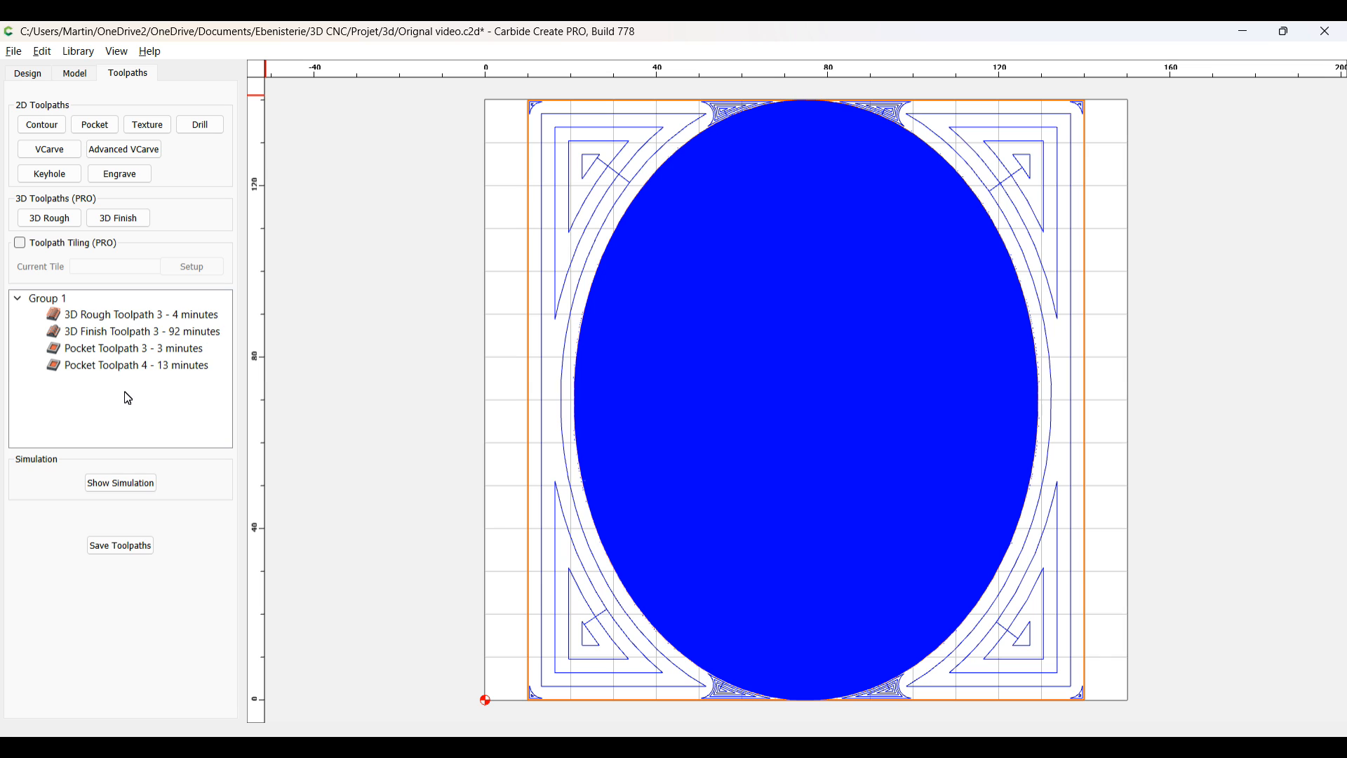
mouse_move(166, 407)
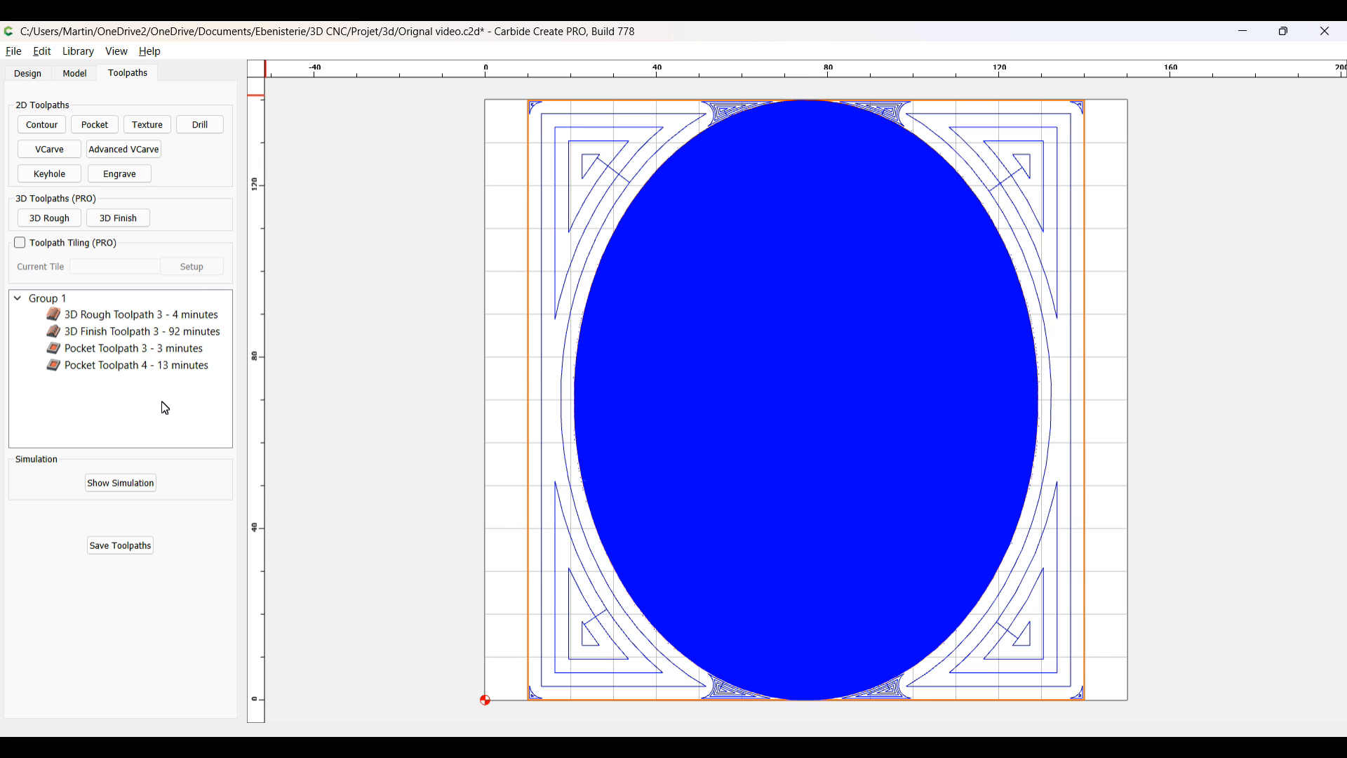
mouse_move(120, 544)
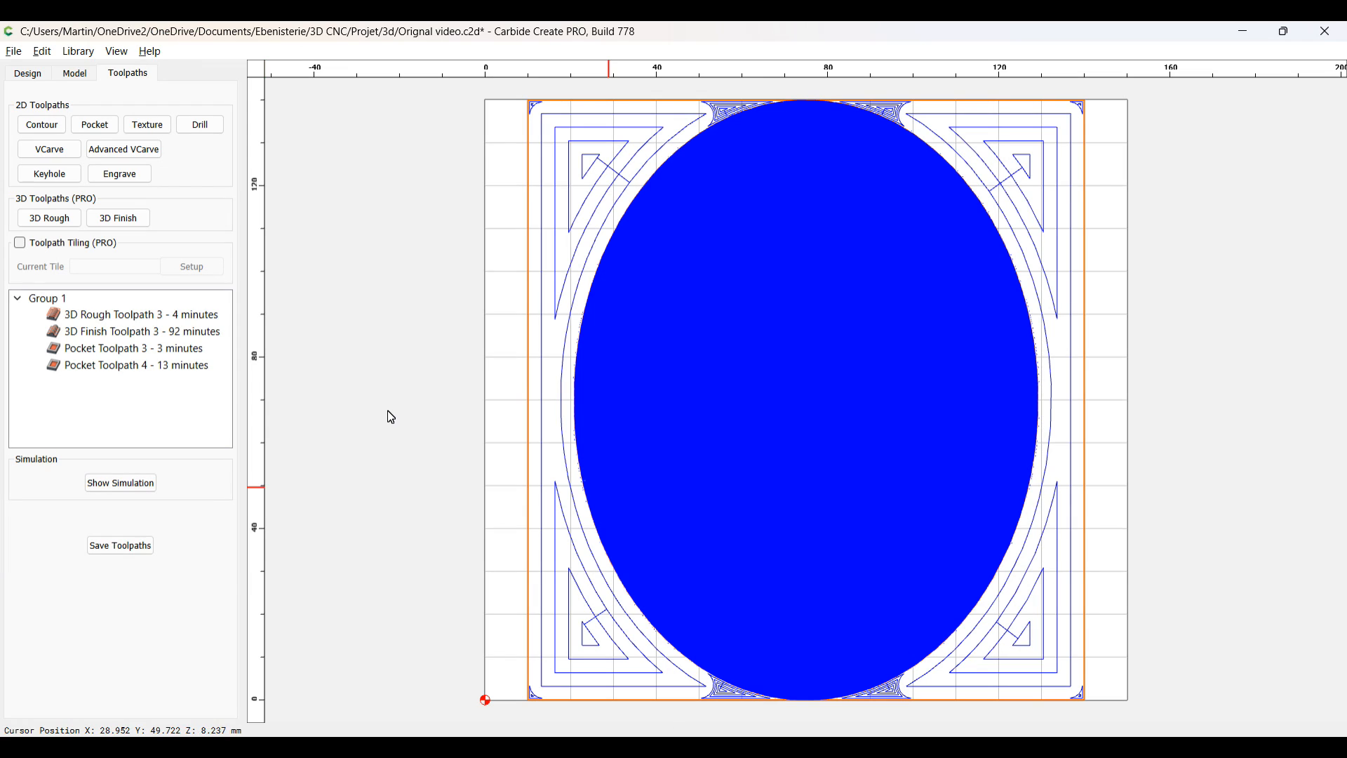
Step: Save the four toolpaths into the current job file via Save Toolpaths
click(119, 545)
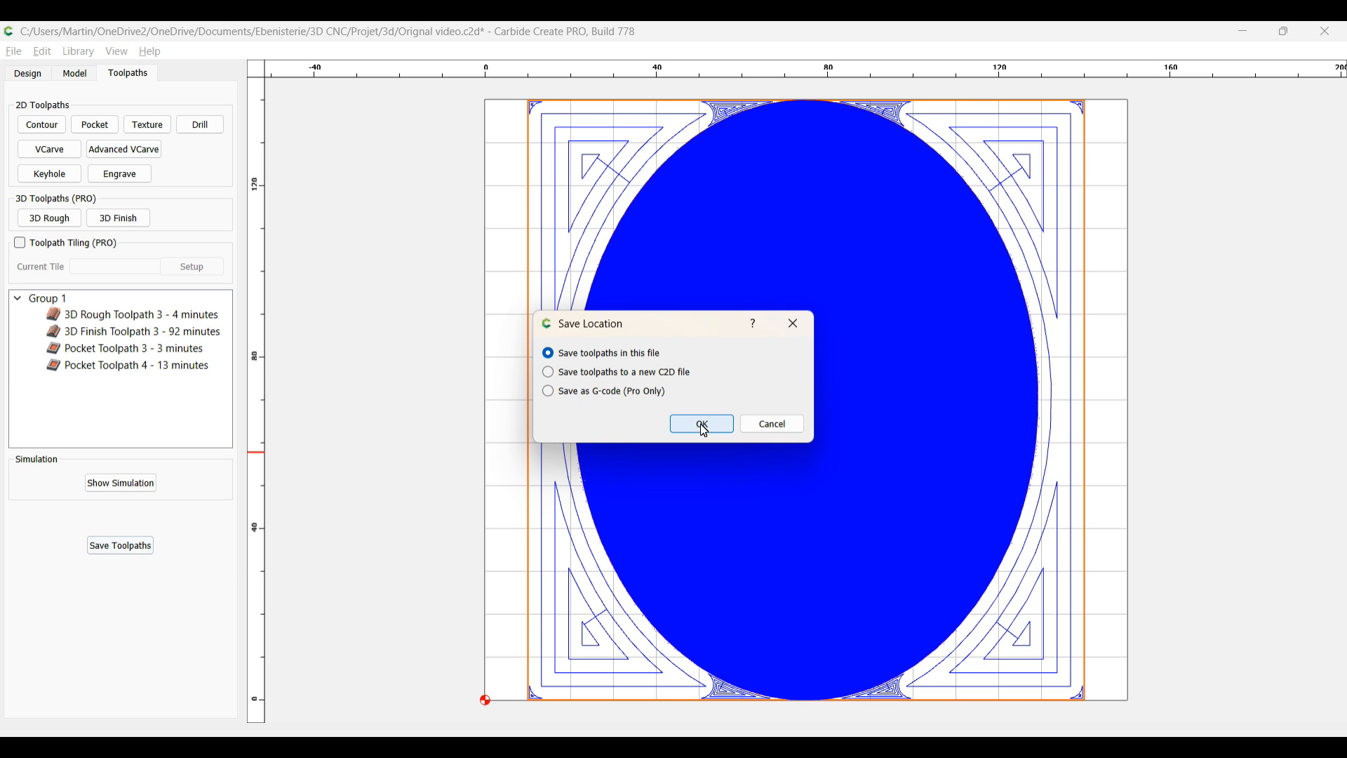
click(702, 424)
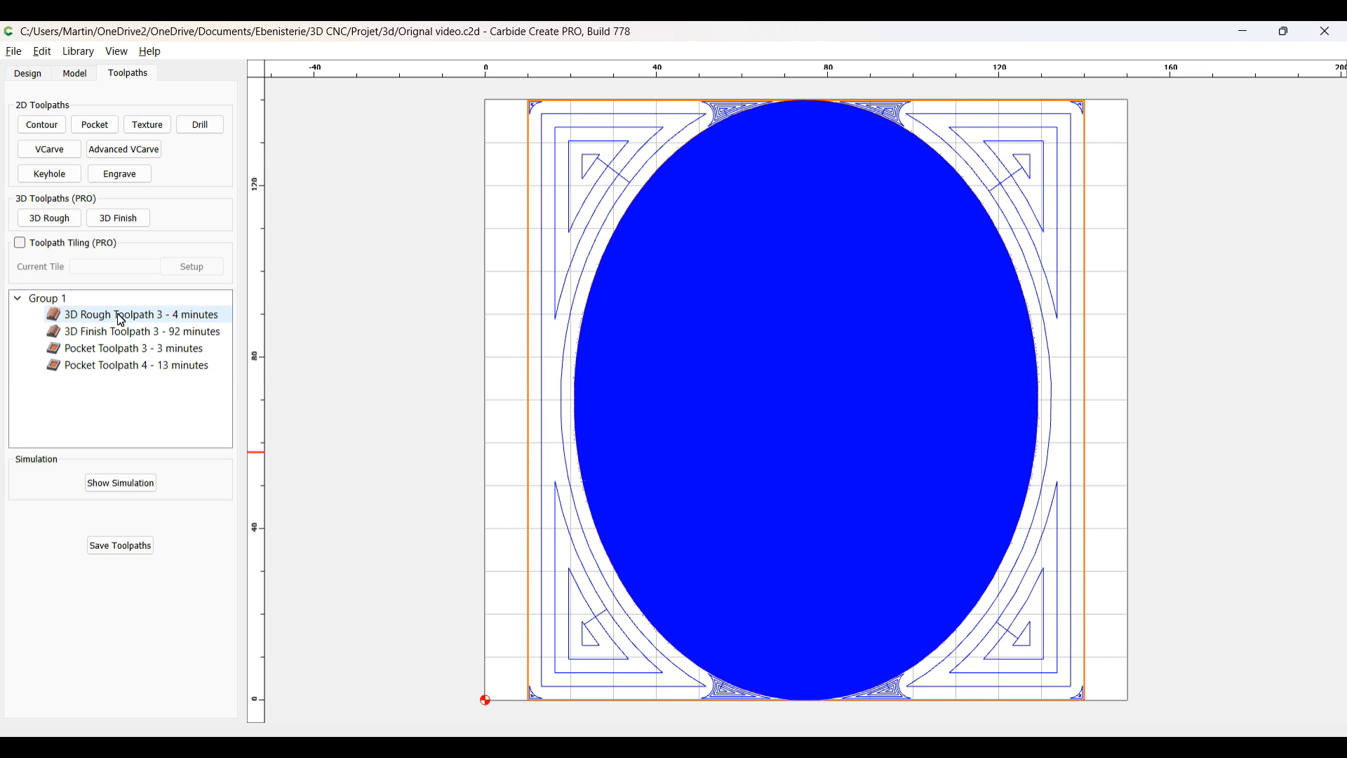
Step: Move Pocket Toolpath 3 to the top of Group 1 and review each toolpath's cut area
click(141, 331)
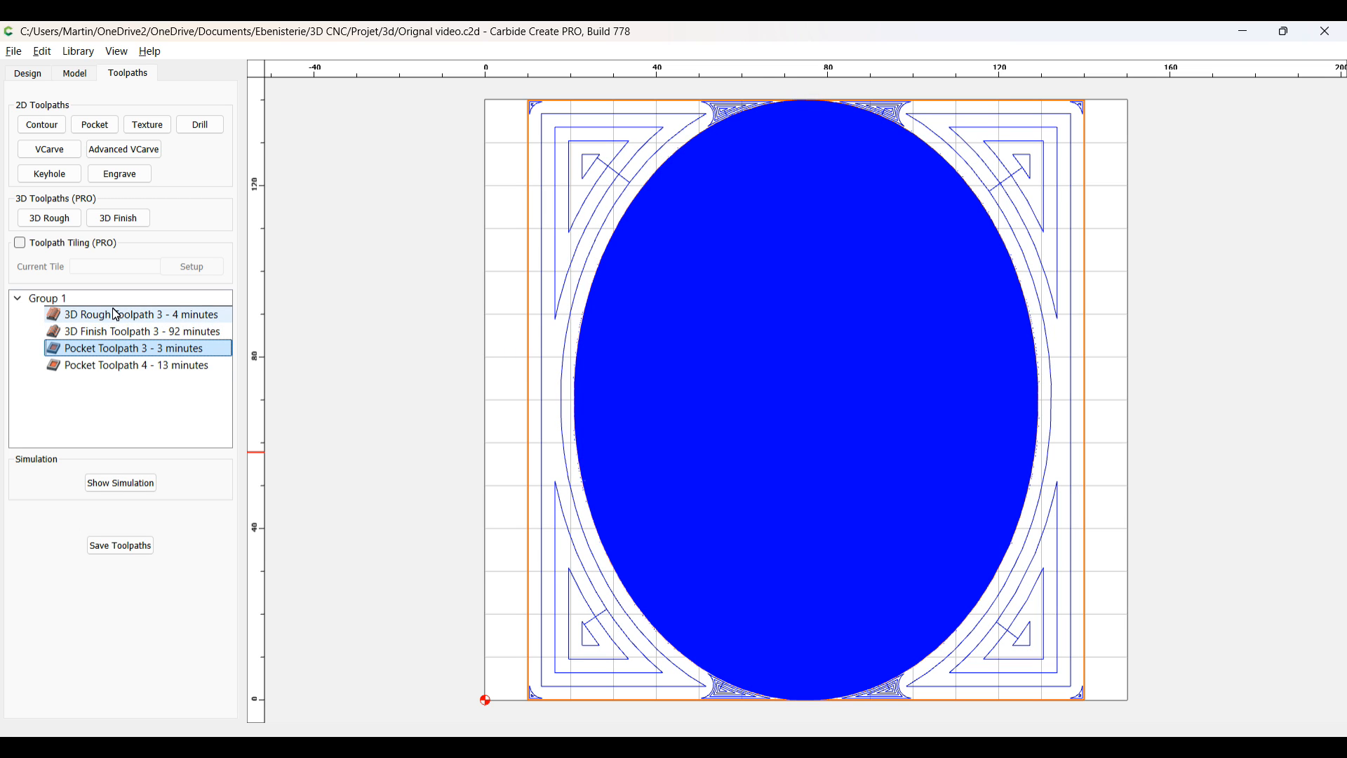
drag(132, 349, 132, 309)
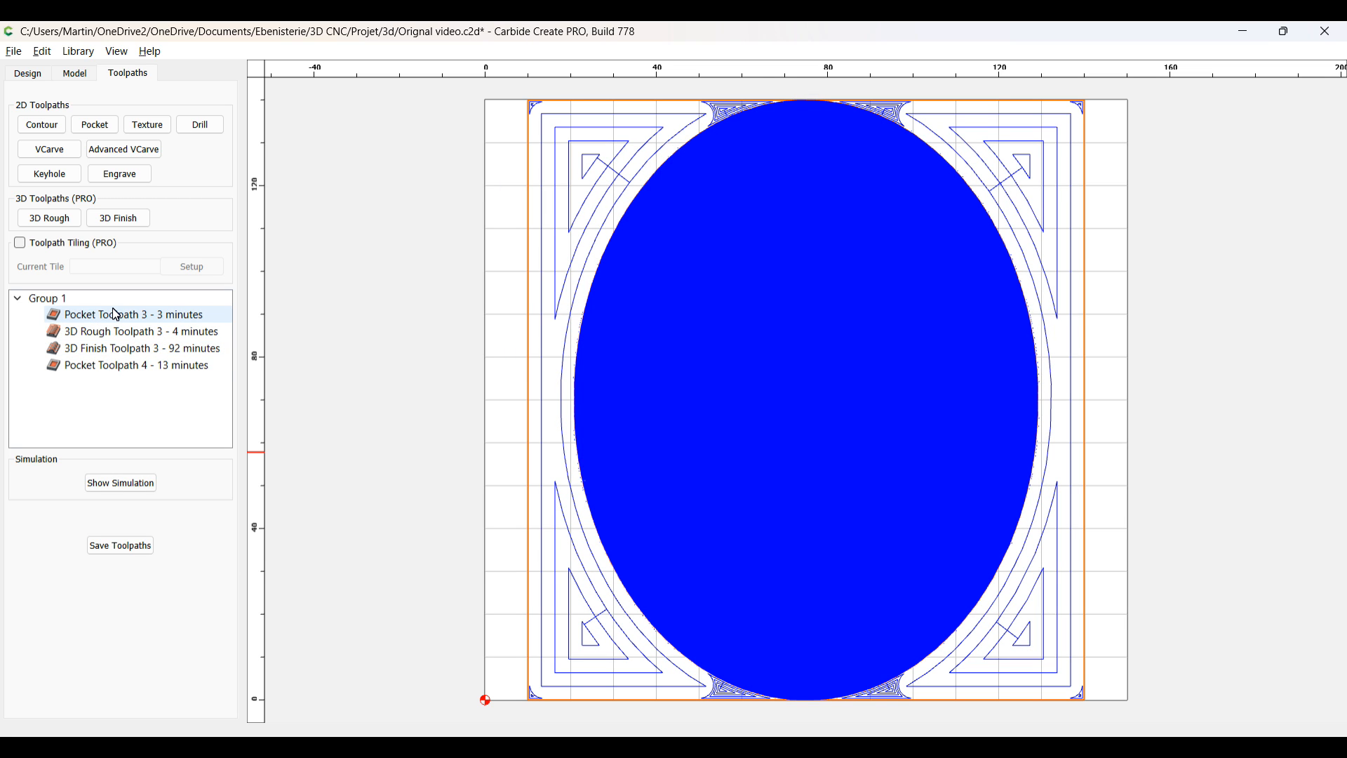
click(132, 313)
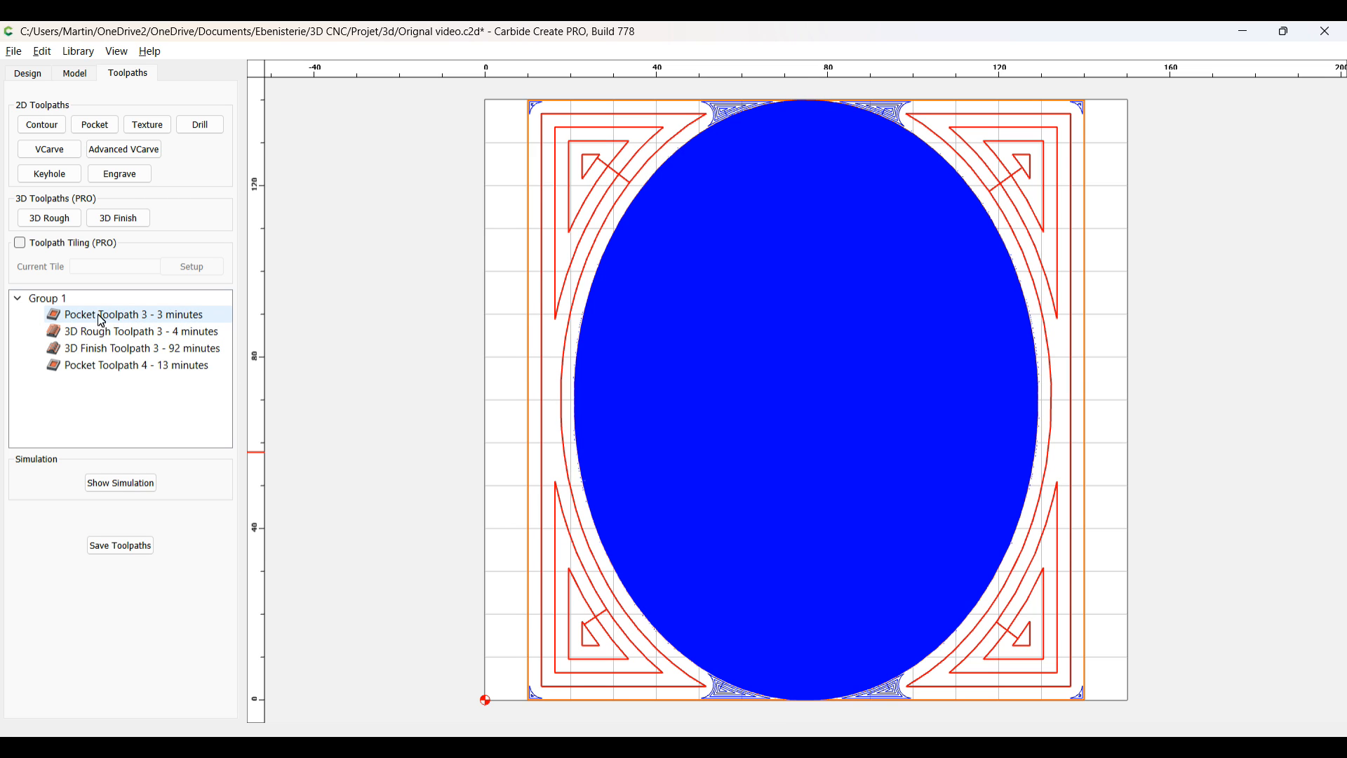
mouse_move(165, 332)
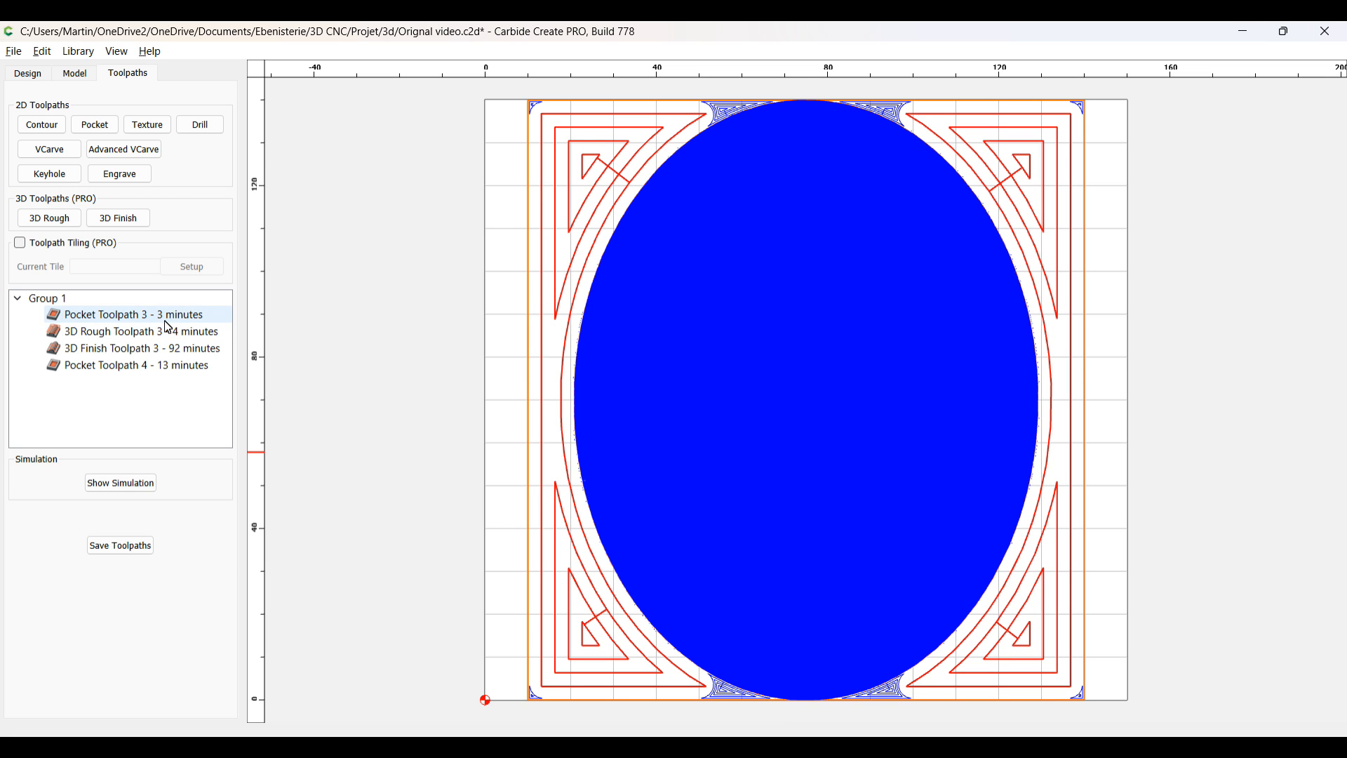
click(135, 331)
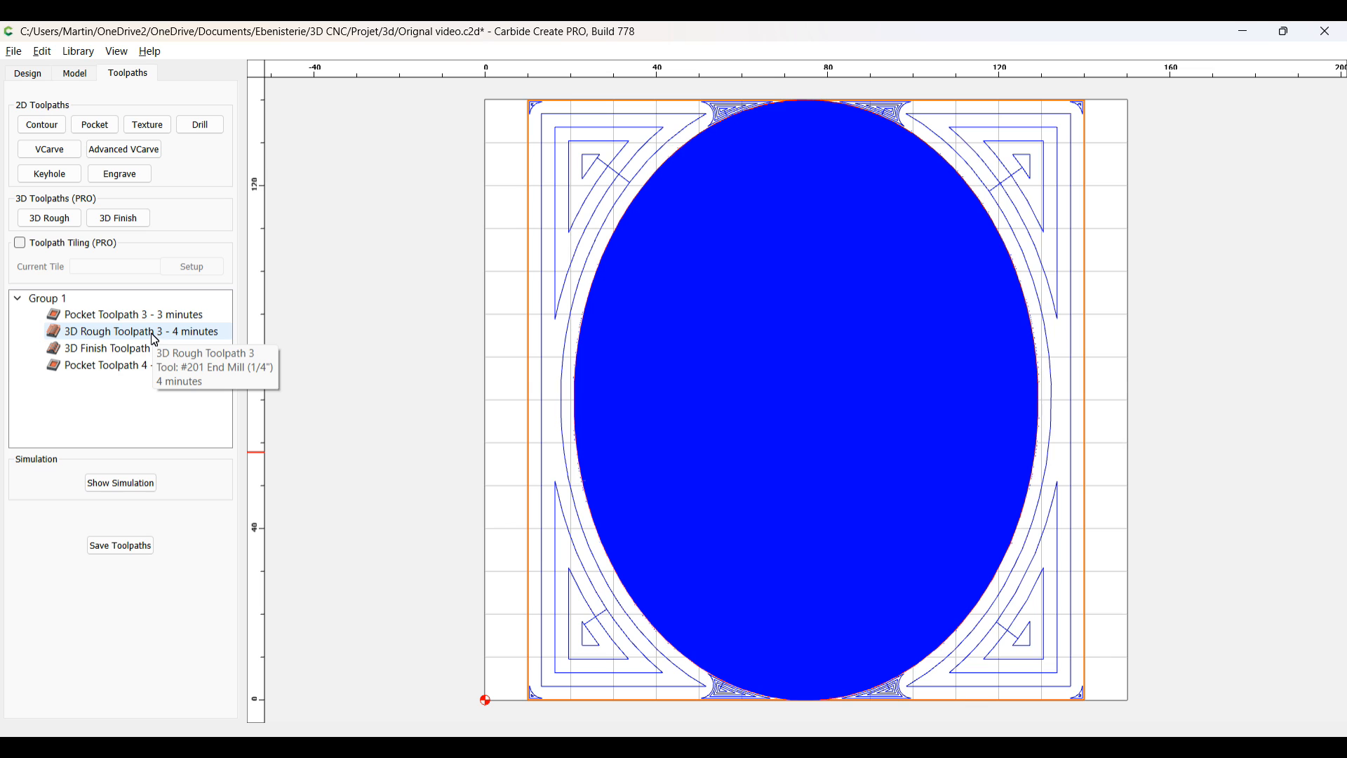
click(112, 348)
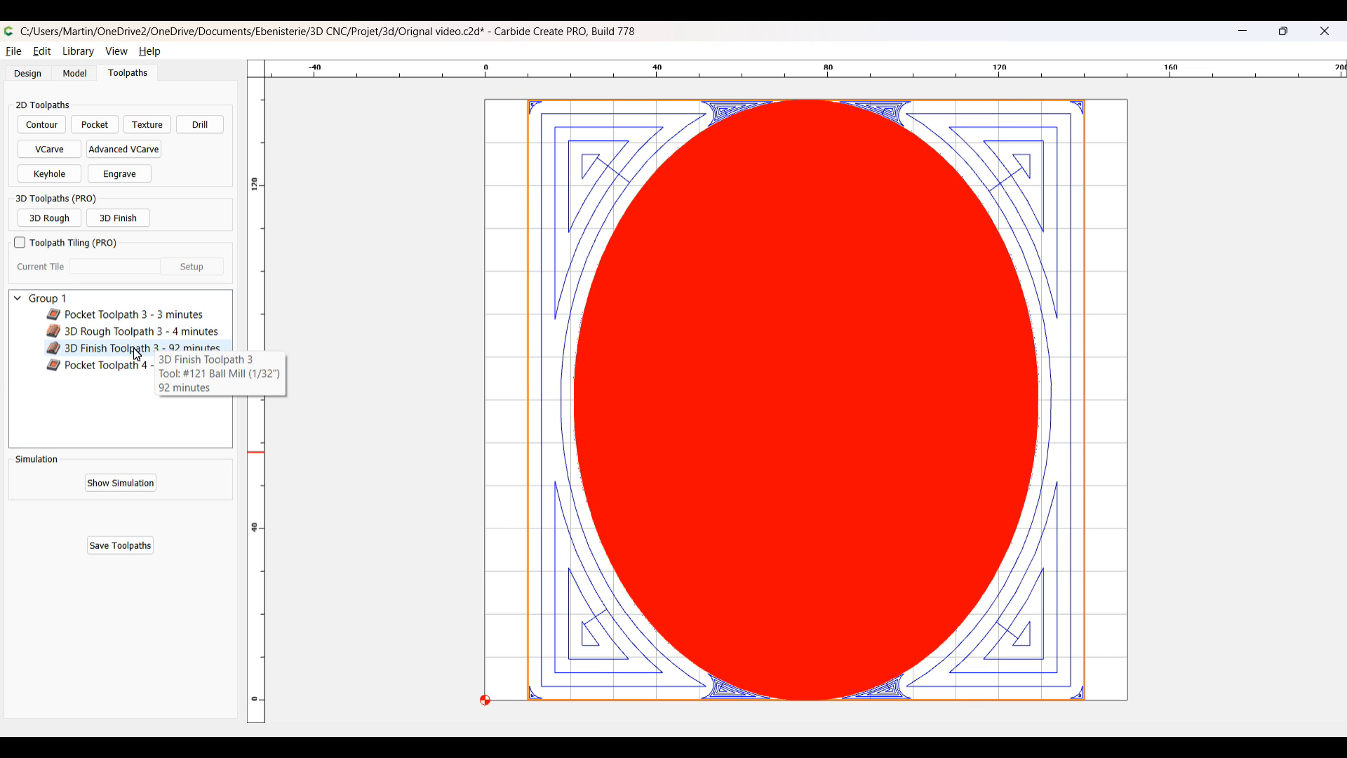
click(103, 365)
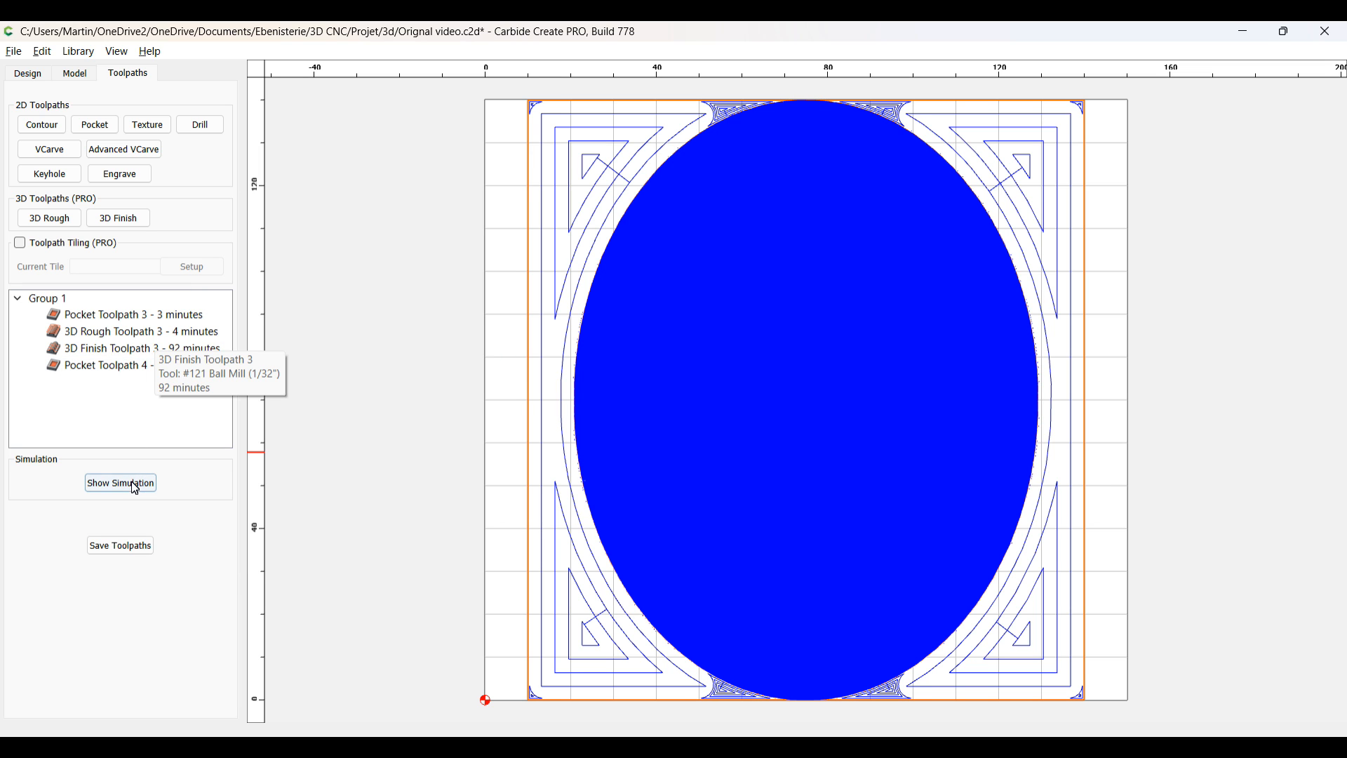
Step: Play the carving simulation to 100% with Show Cutter enabled
click(119, 481)
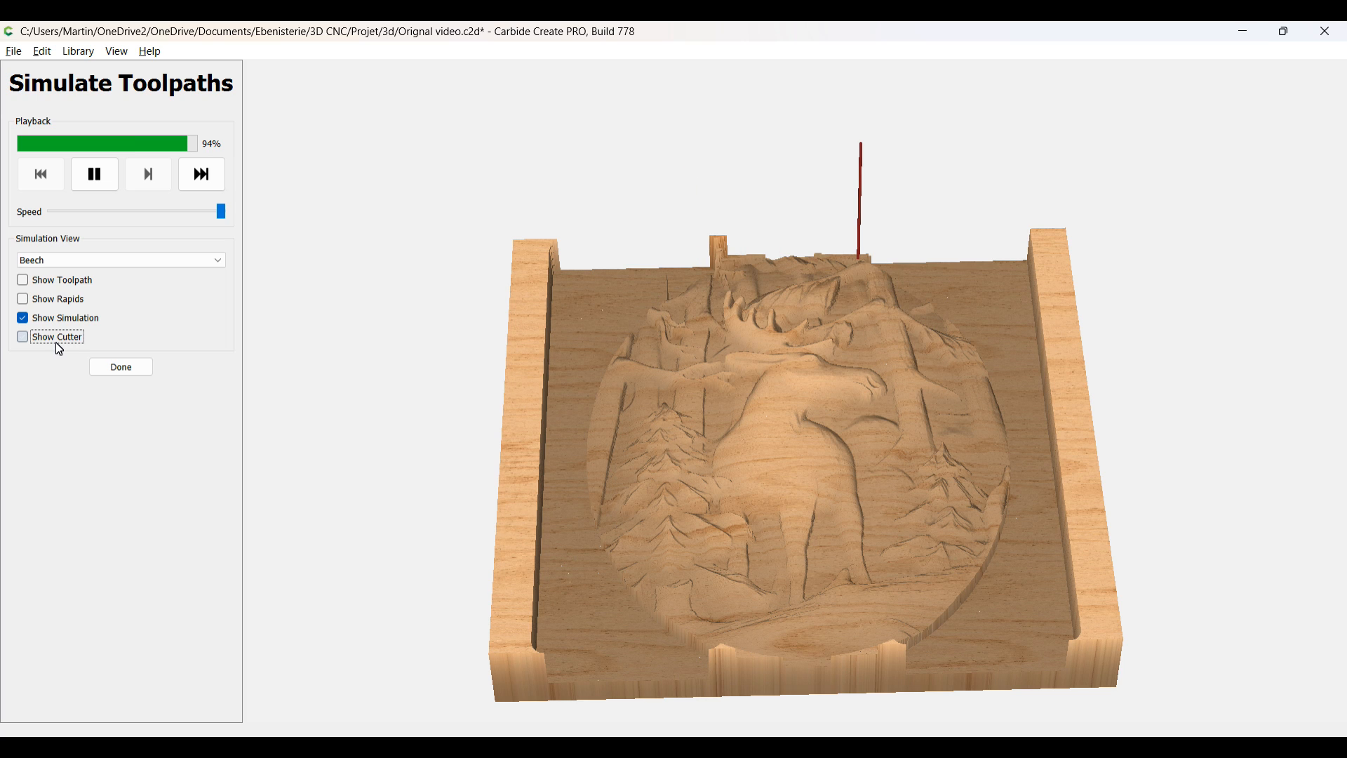
click(22, 335)
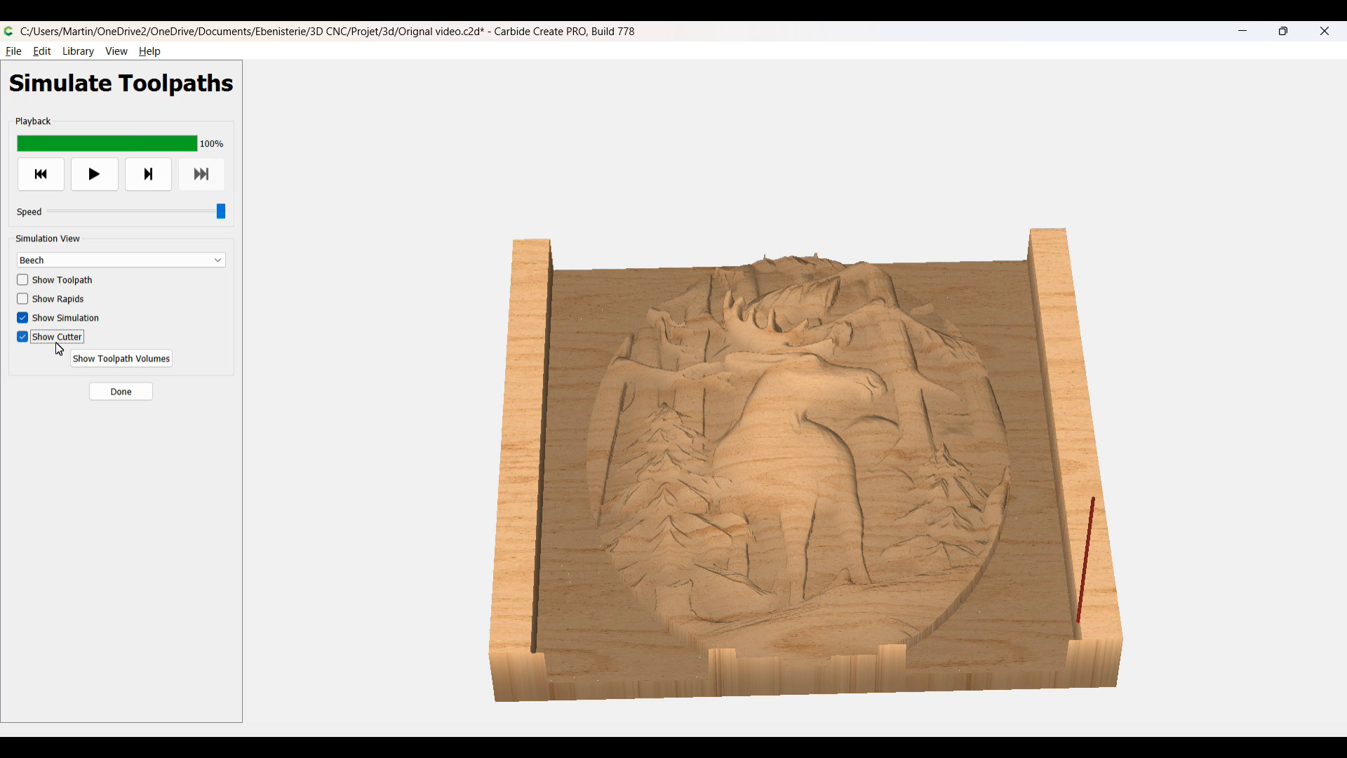
mouse_move(160, 416)
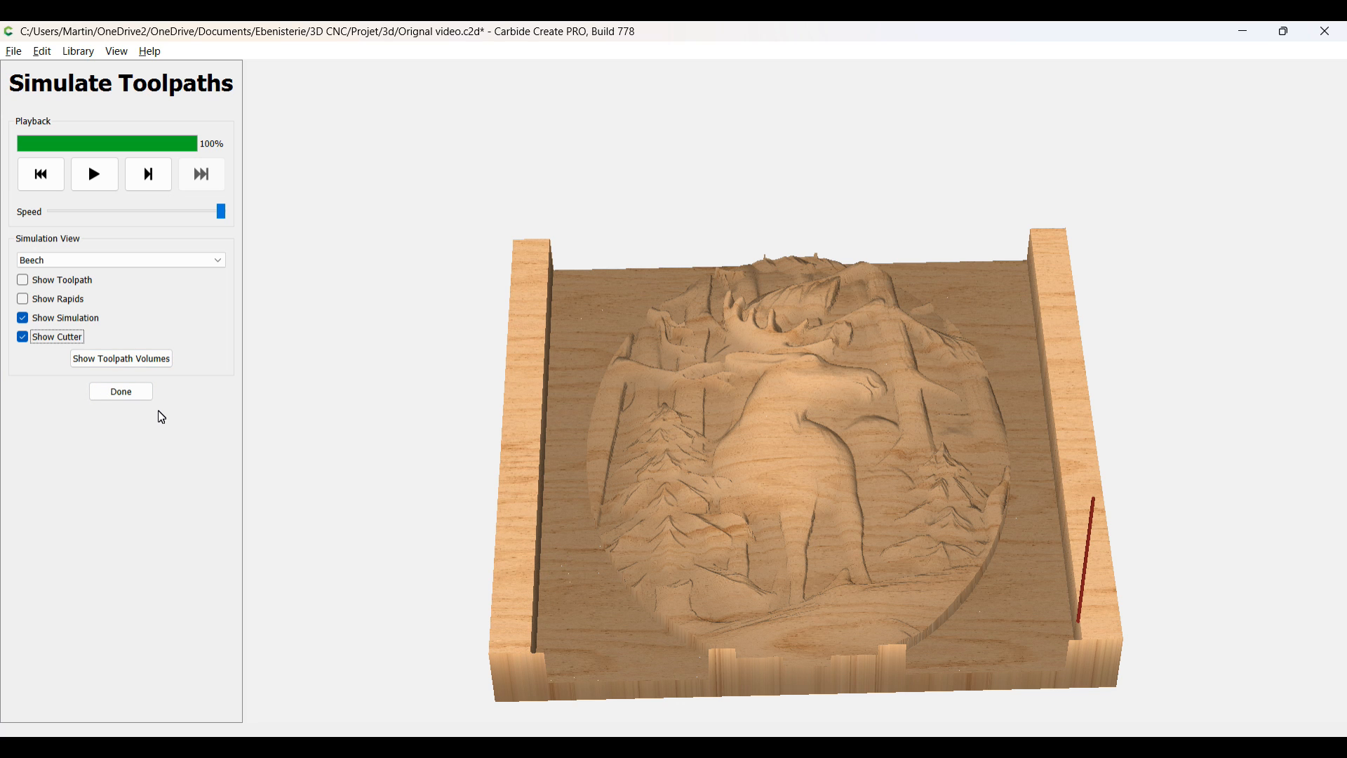
mouse_move(120, 392)
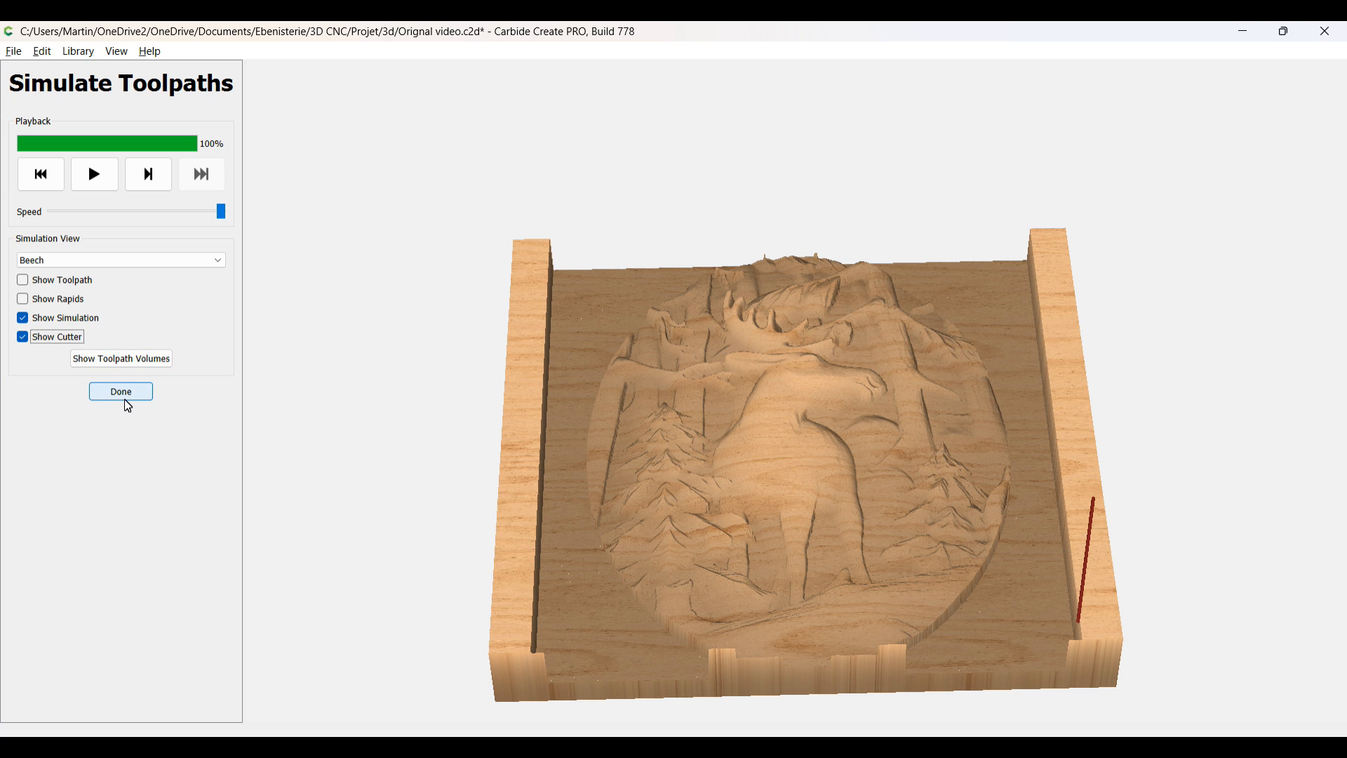